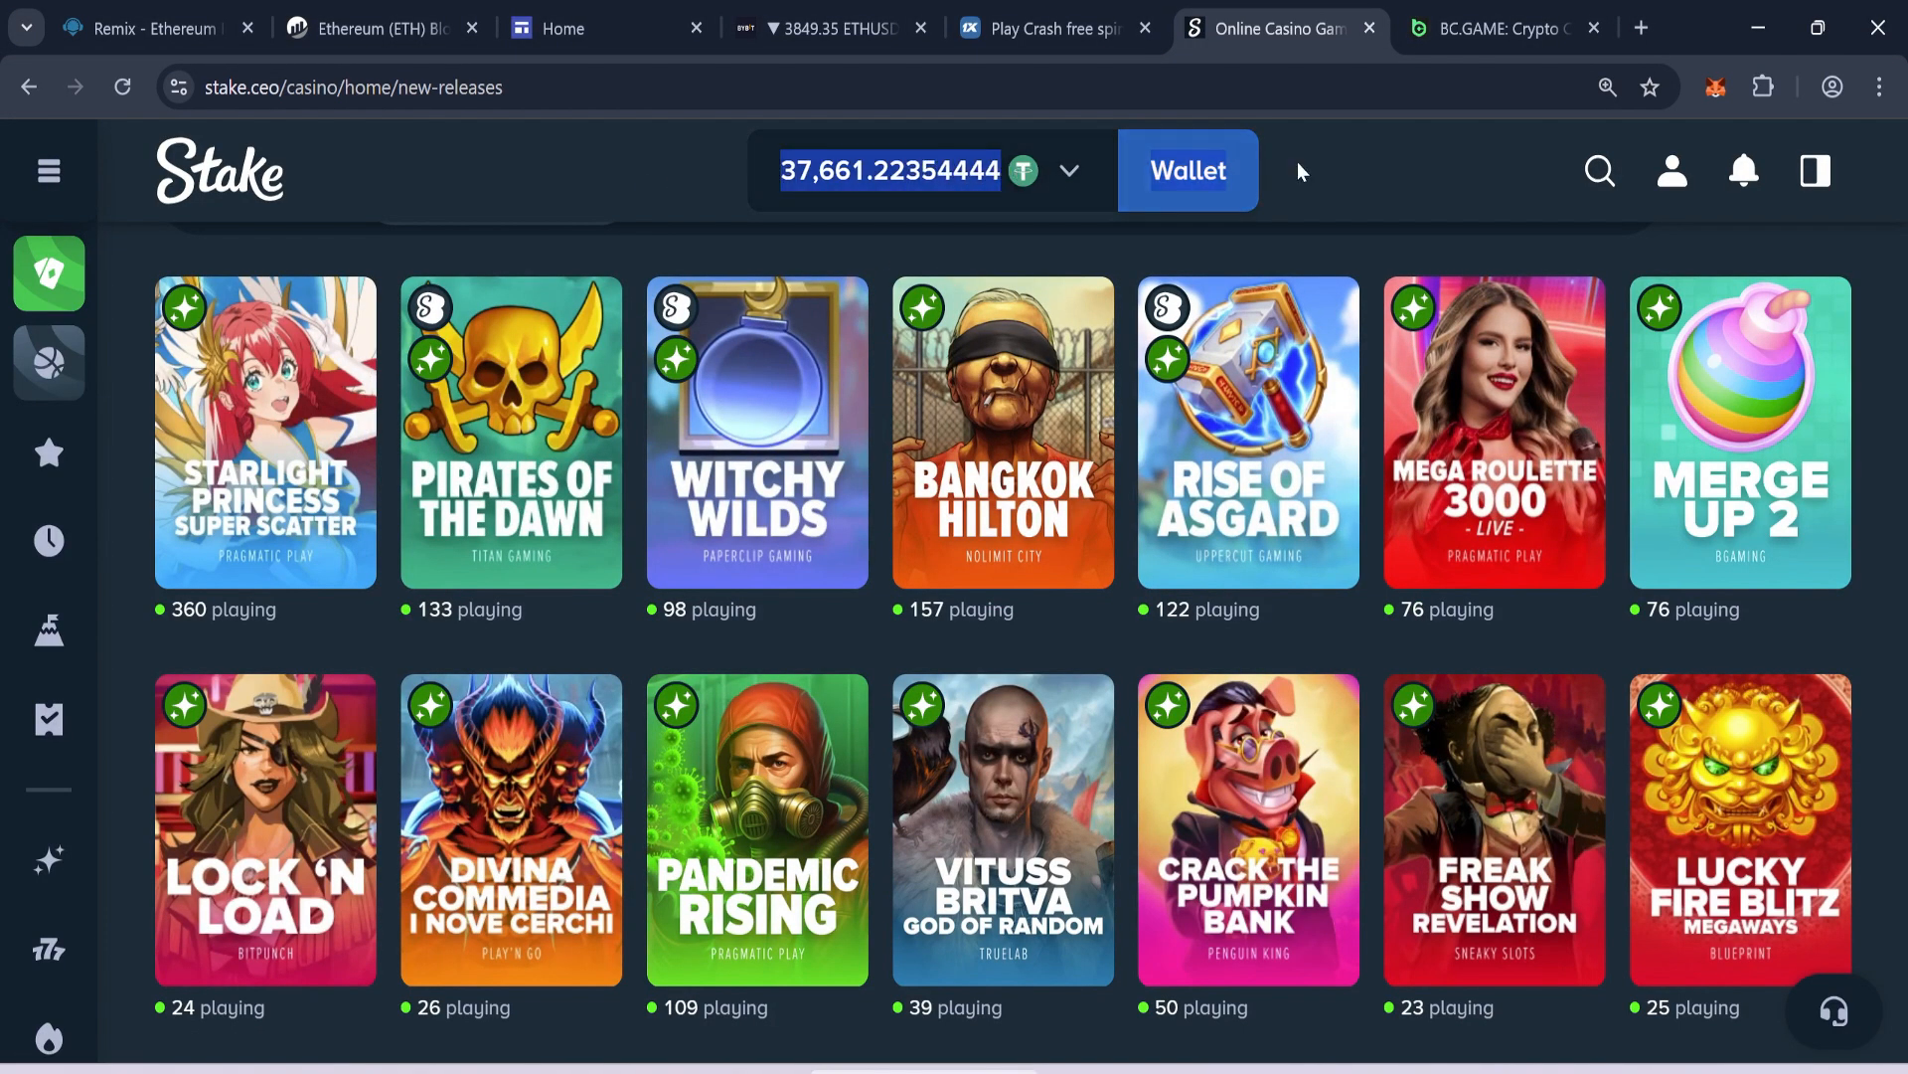
- Move through the 1xbet Crash and Stake casino pages and land on the Bybit ETH/USDT spot chart
{"action": "left_click", "coordinate": [1049, 28]}
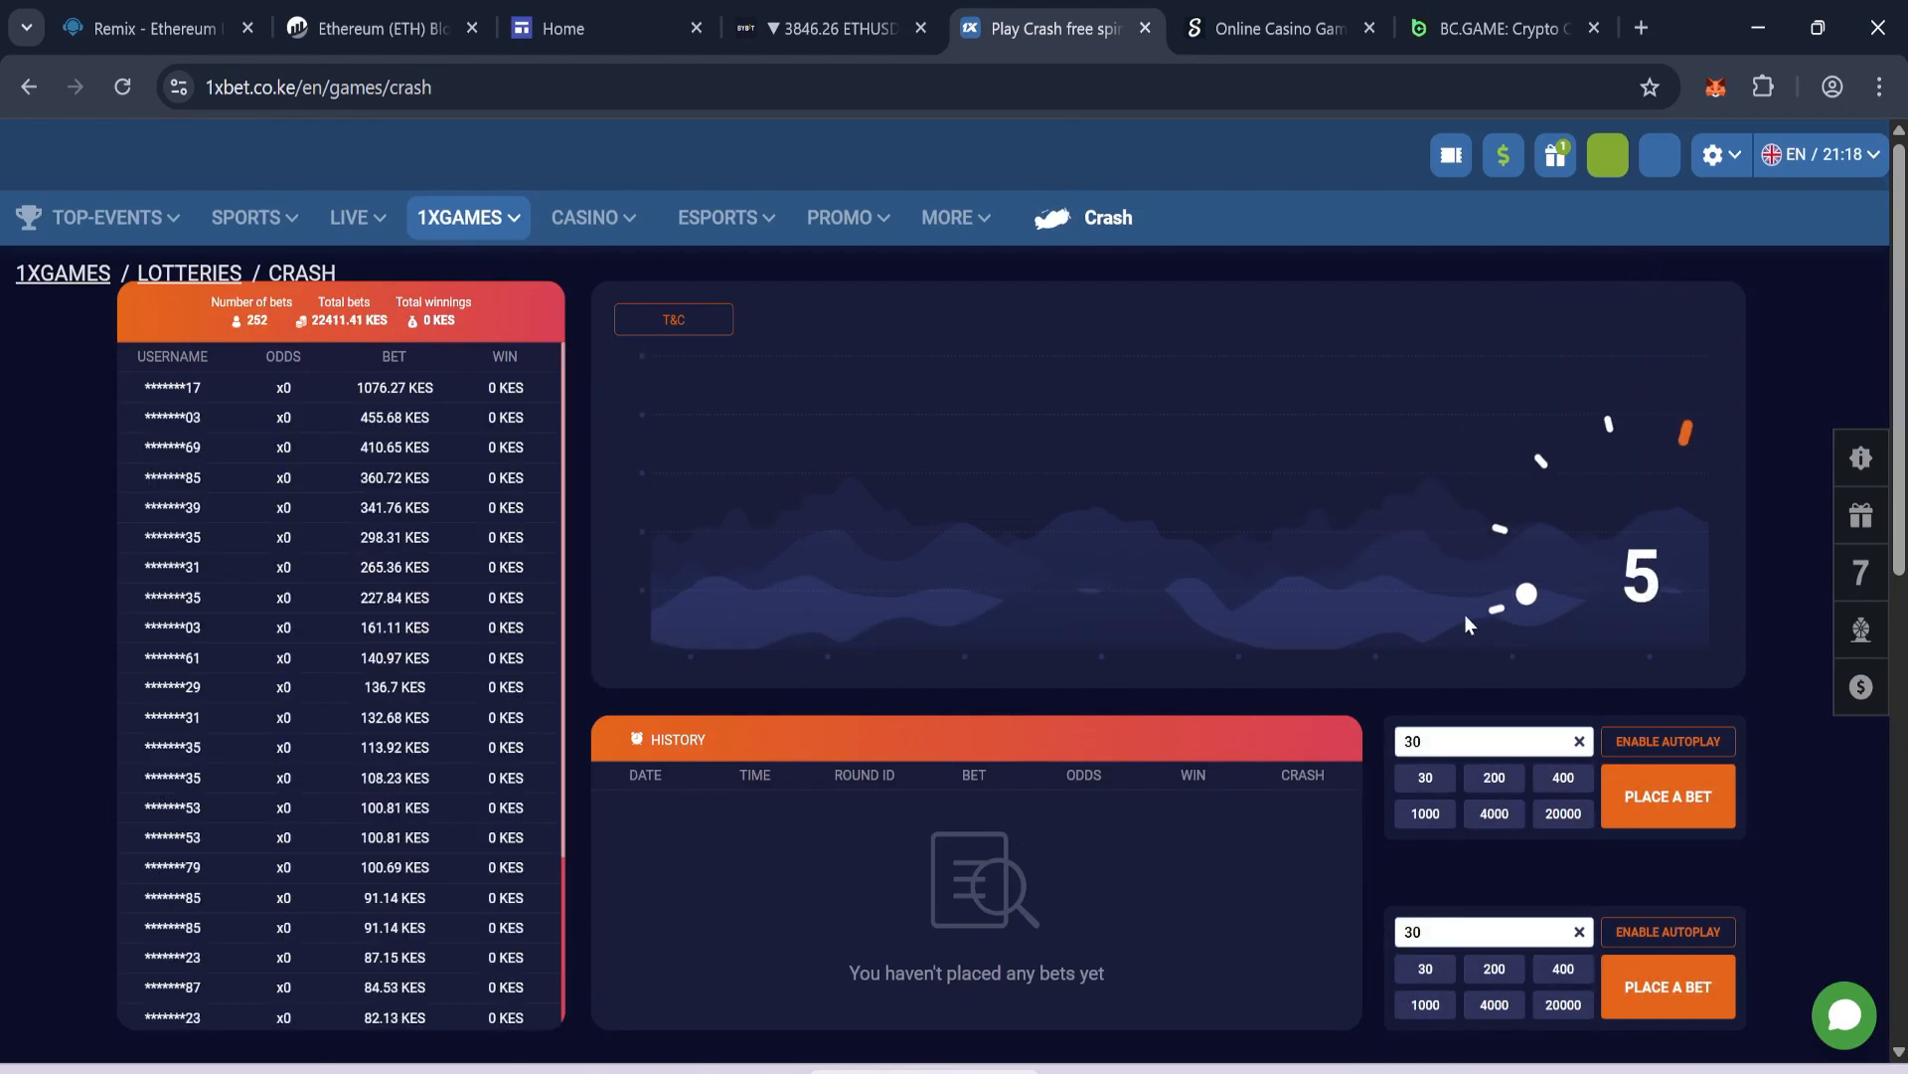
{"action": "left_click", "coordinate": [1278, 28]}
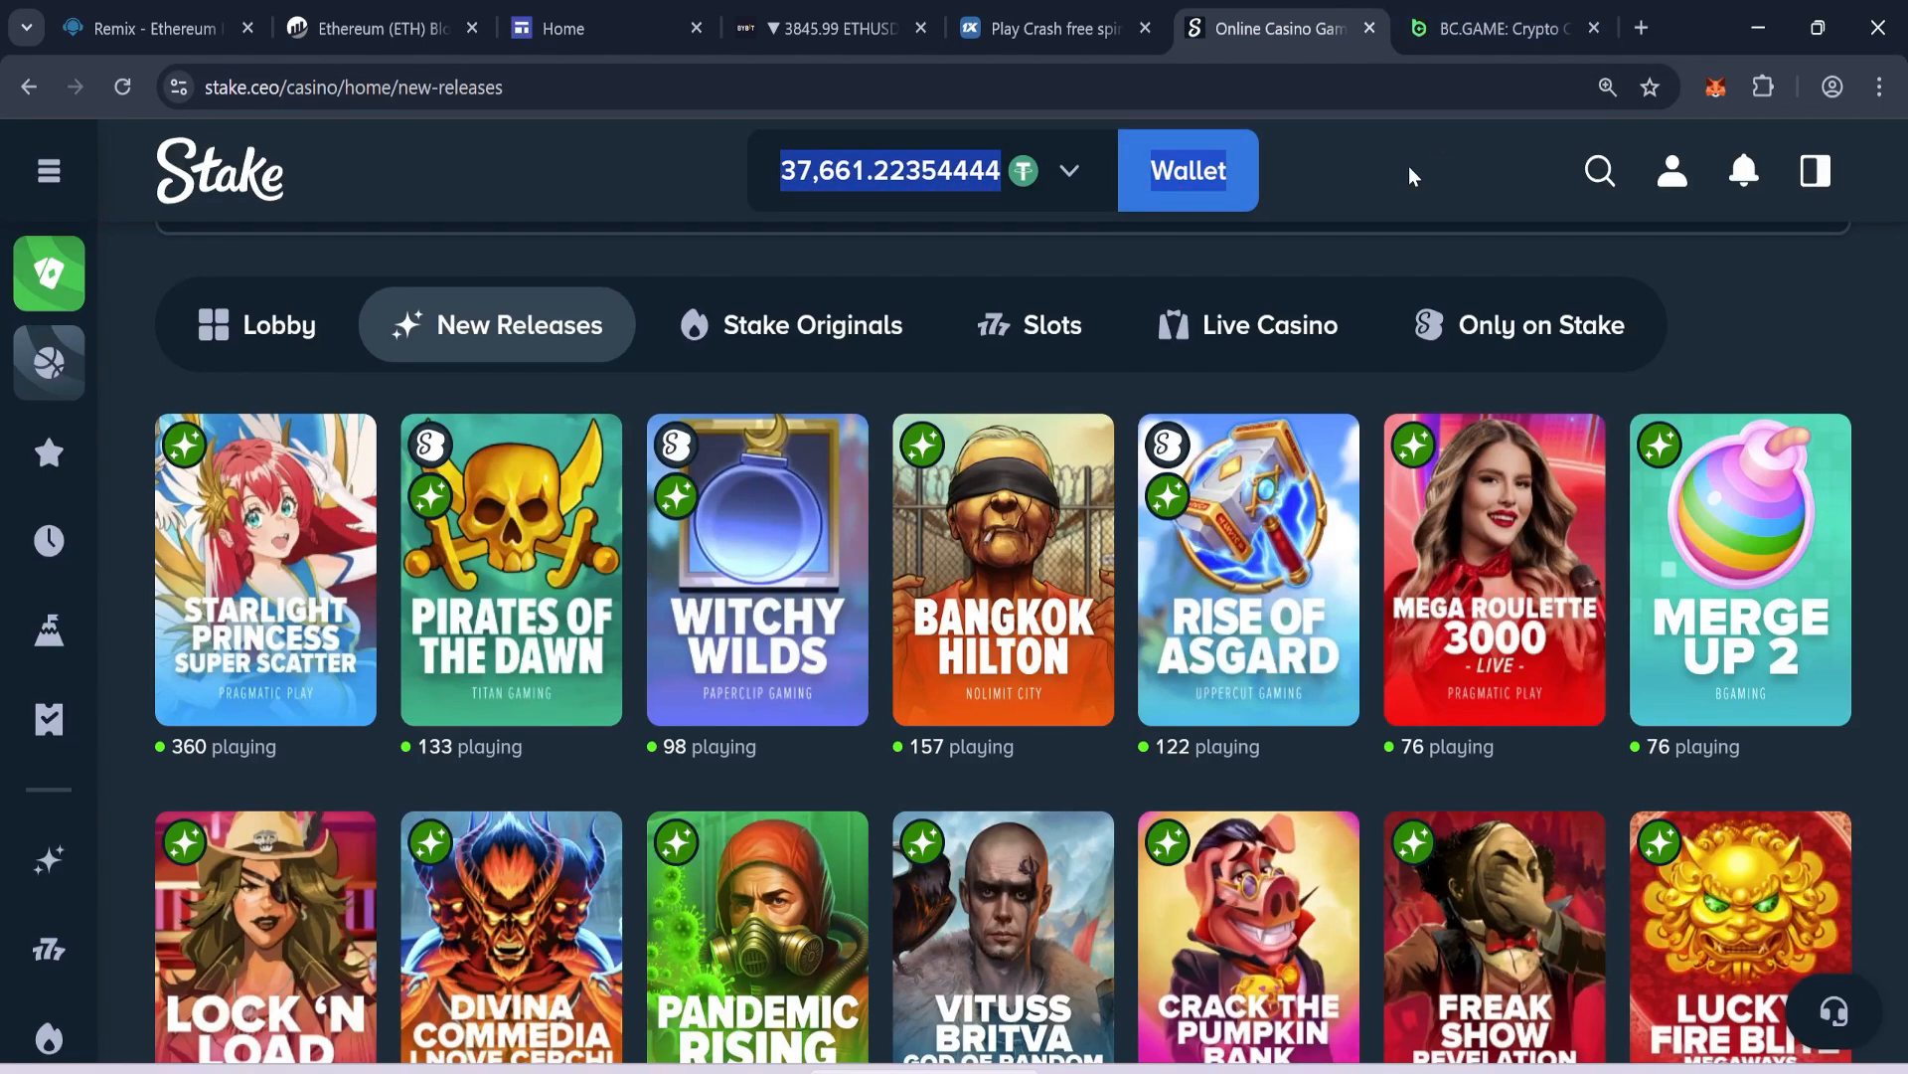
{"action": "left_click", "coordinate": [827, 28]}
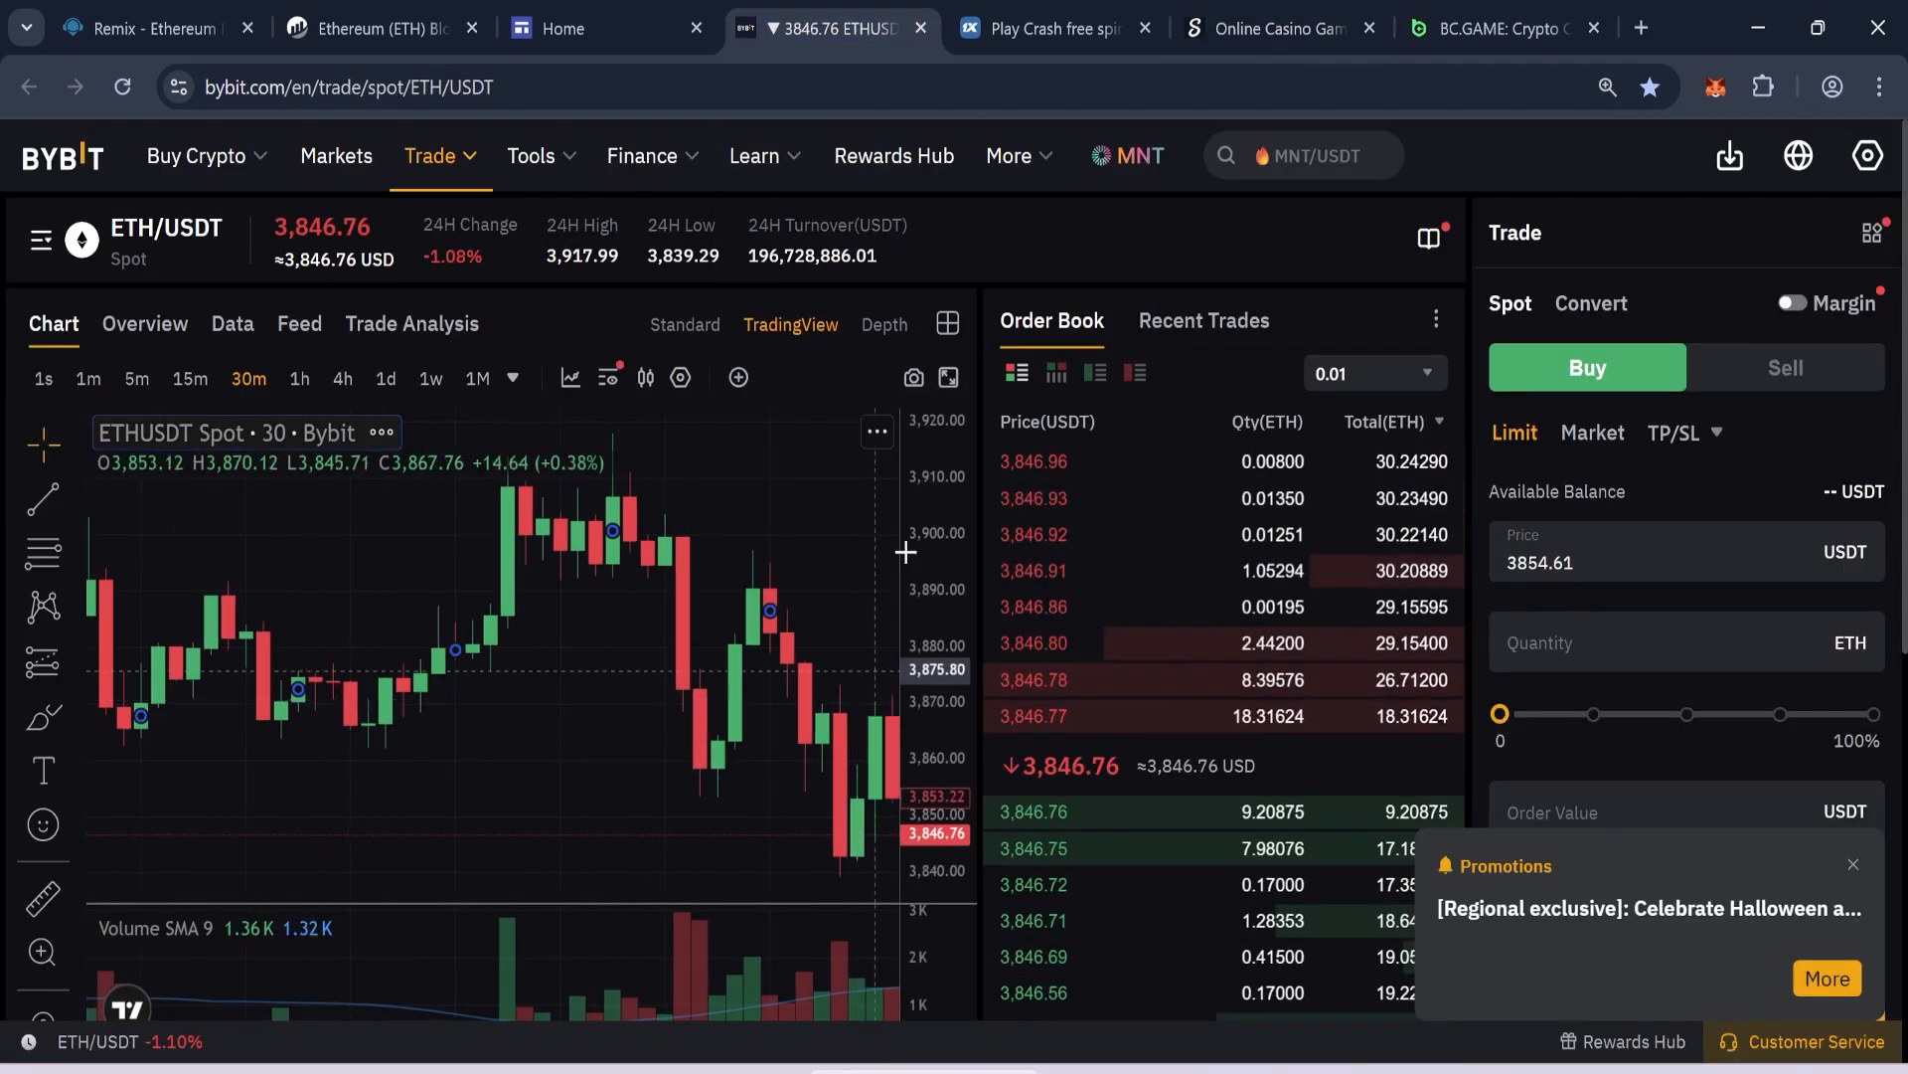
- Review the wallet's 0.0689 ETH and 0.198 USDT token balances, then switch to the Remix IDE home page
{"action": "left_click", "coordinate": [1715, 85]}
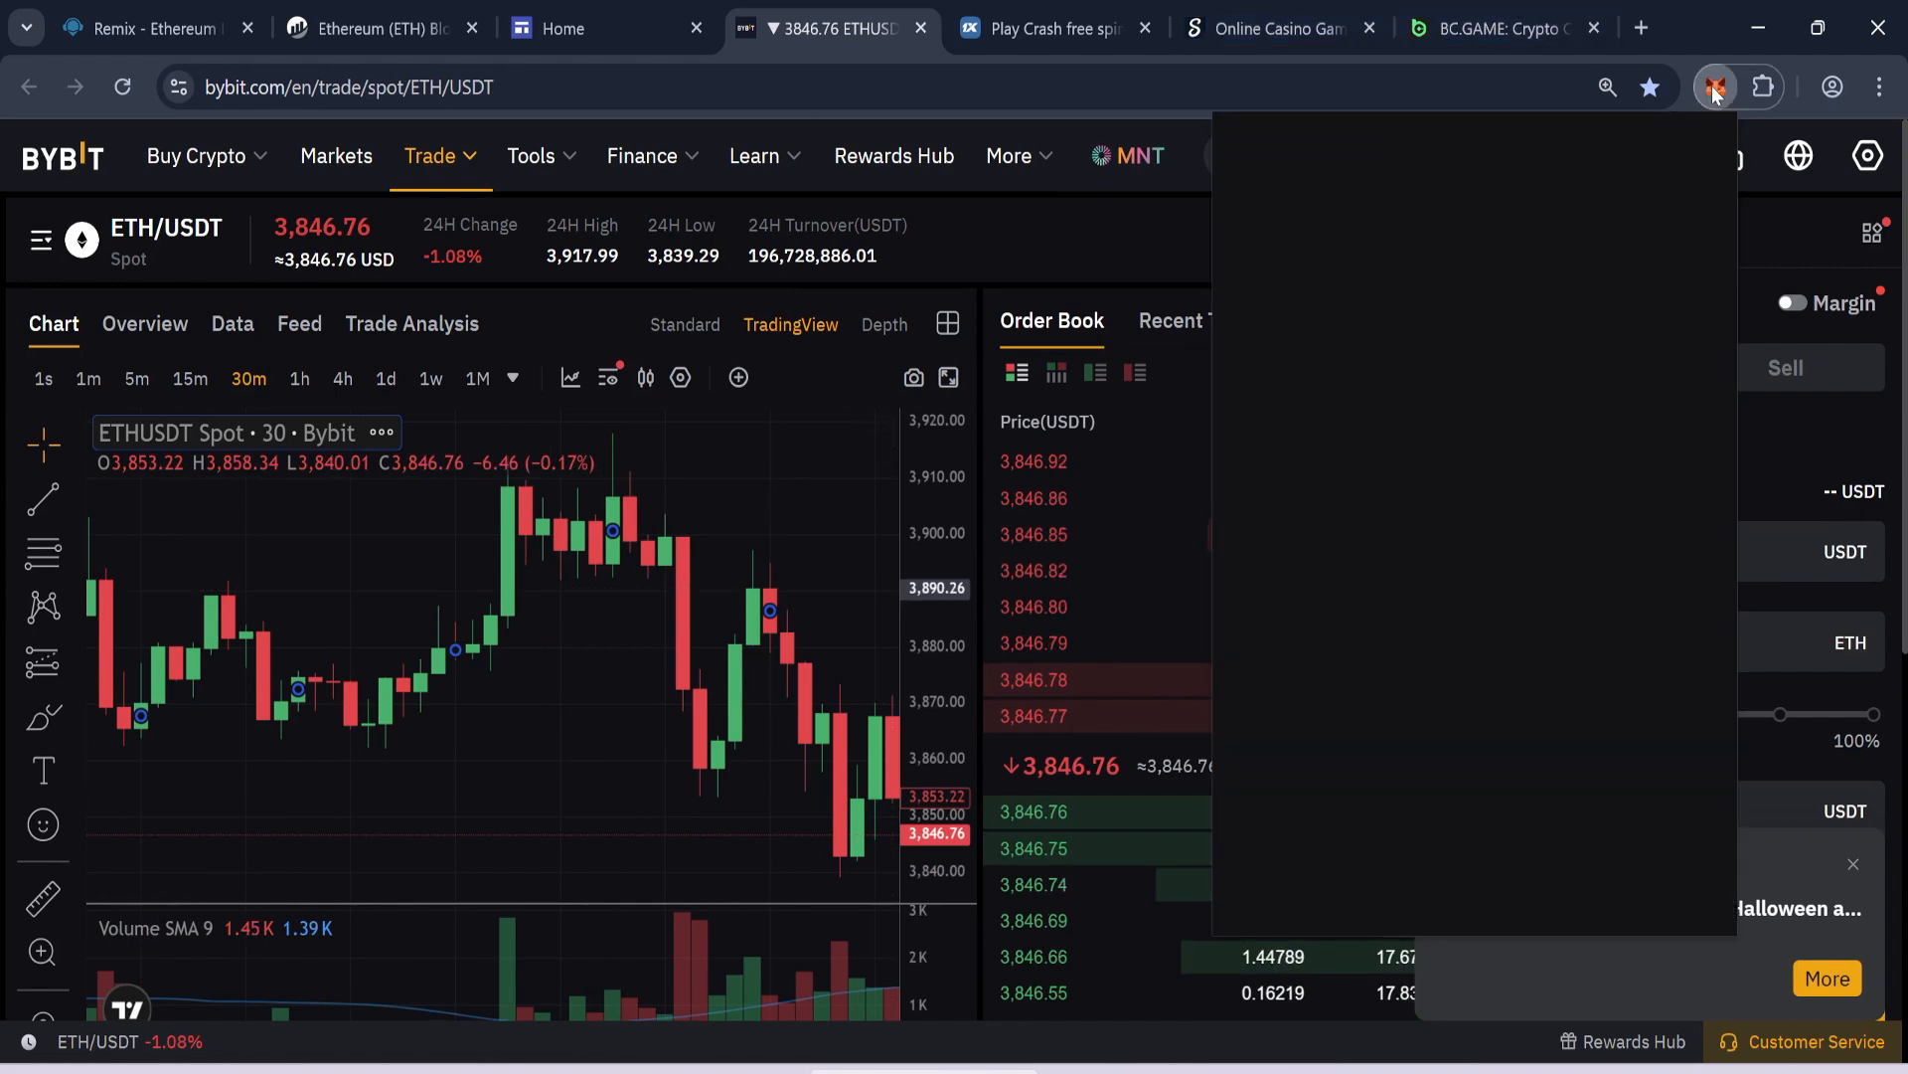
{"action": "left_click", "coordinate": [1715, 85]}
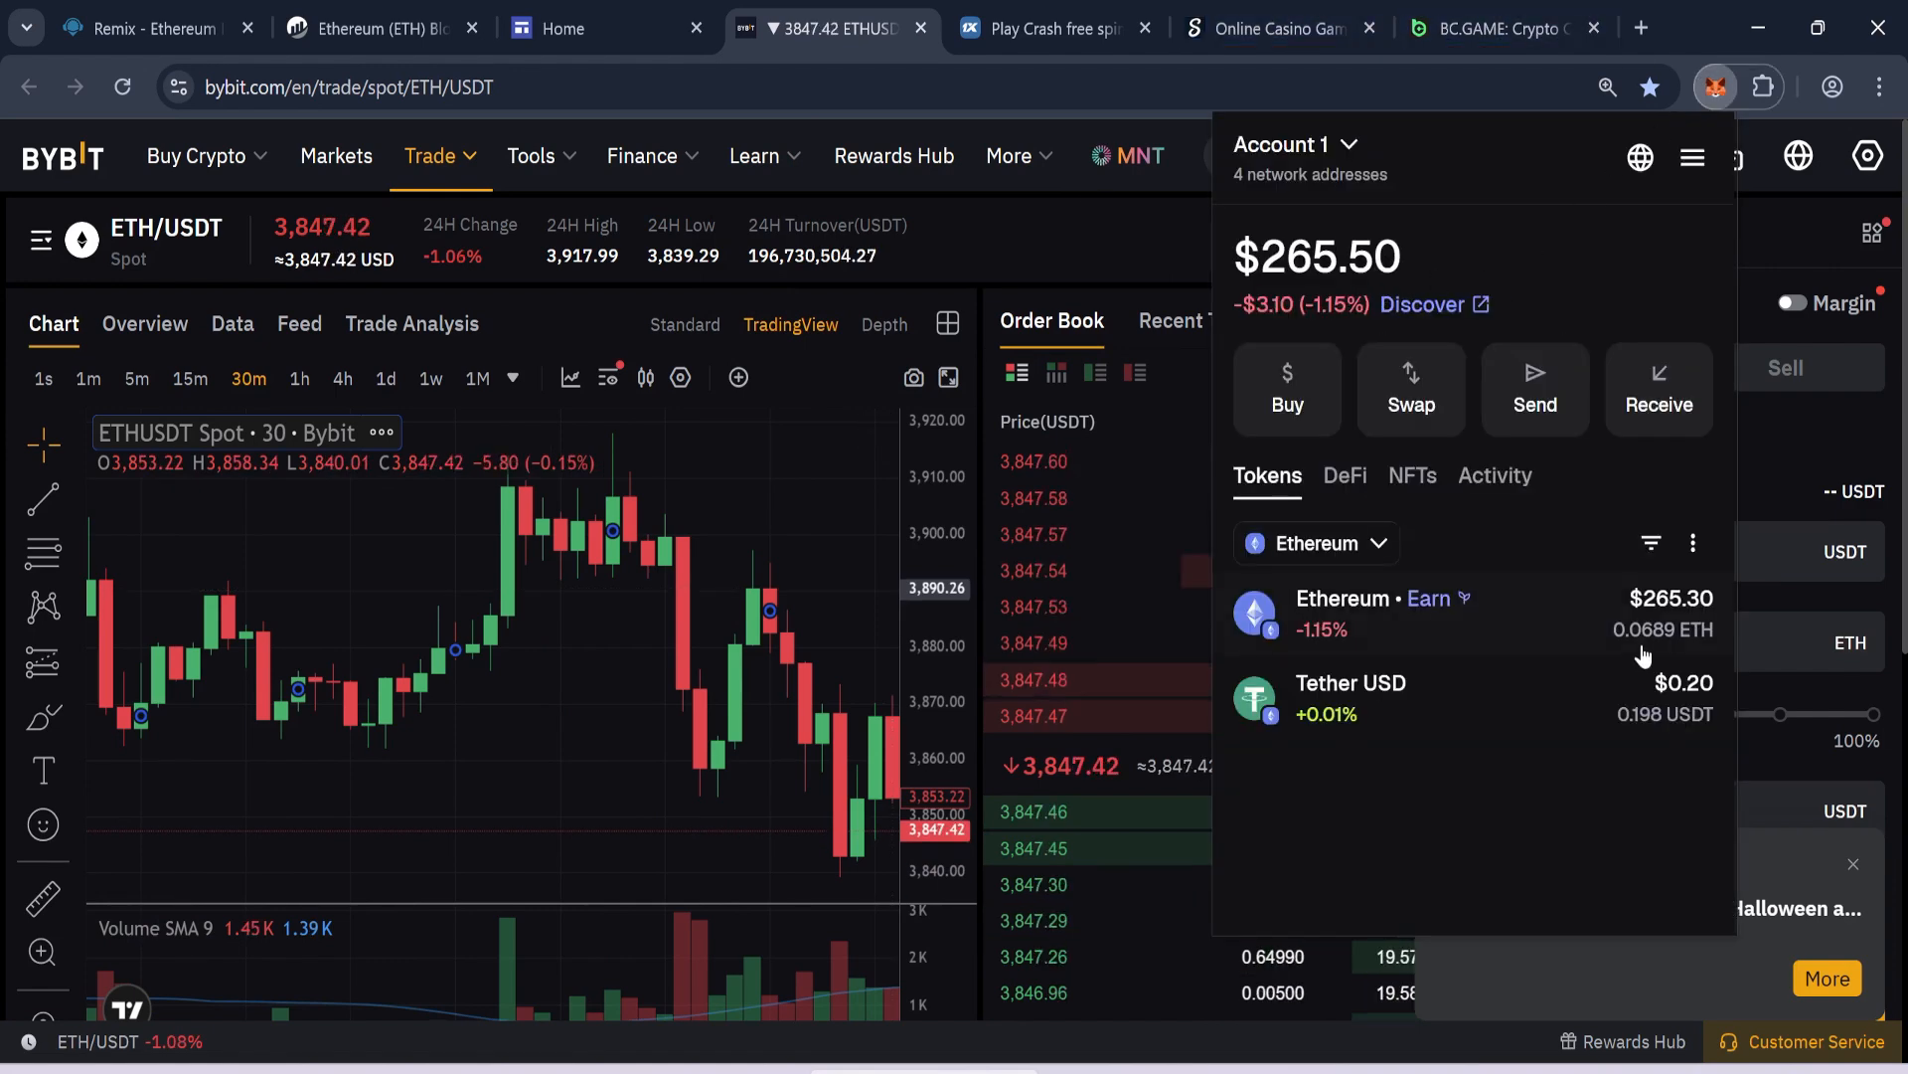
{"action": "double_click", "coordinate": [1662, 630]}
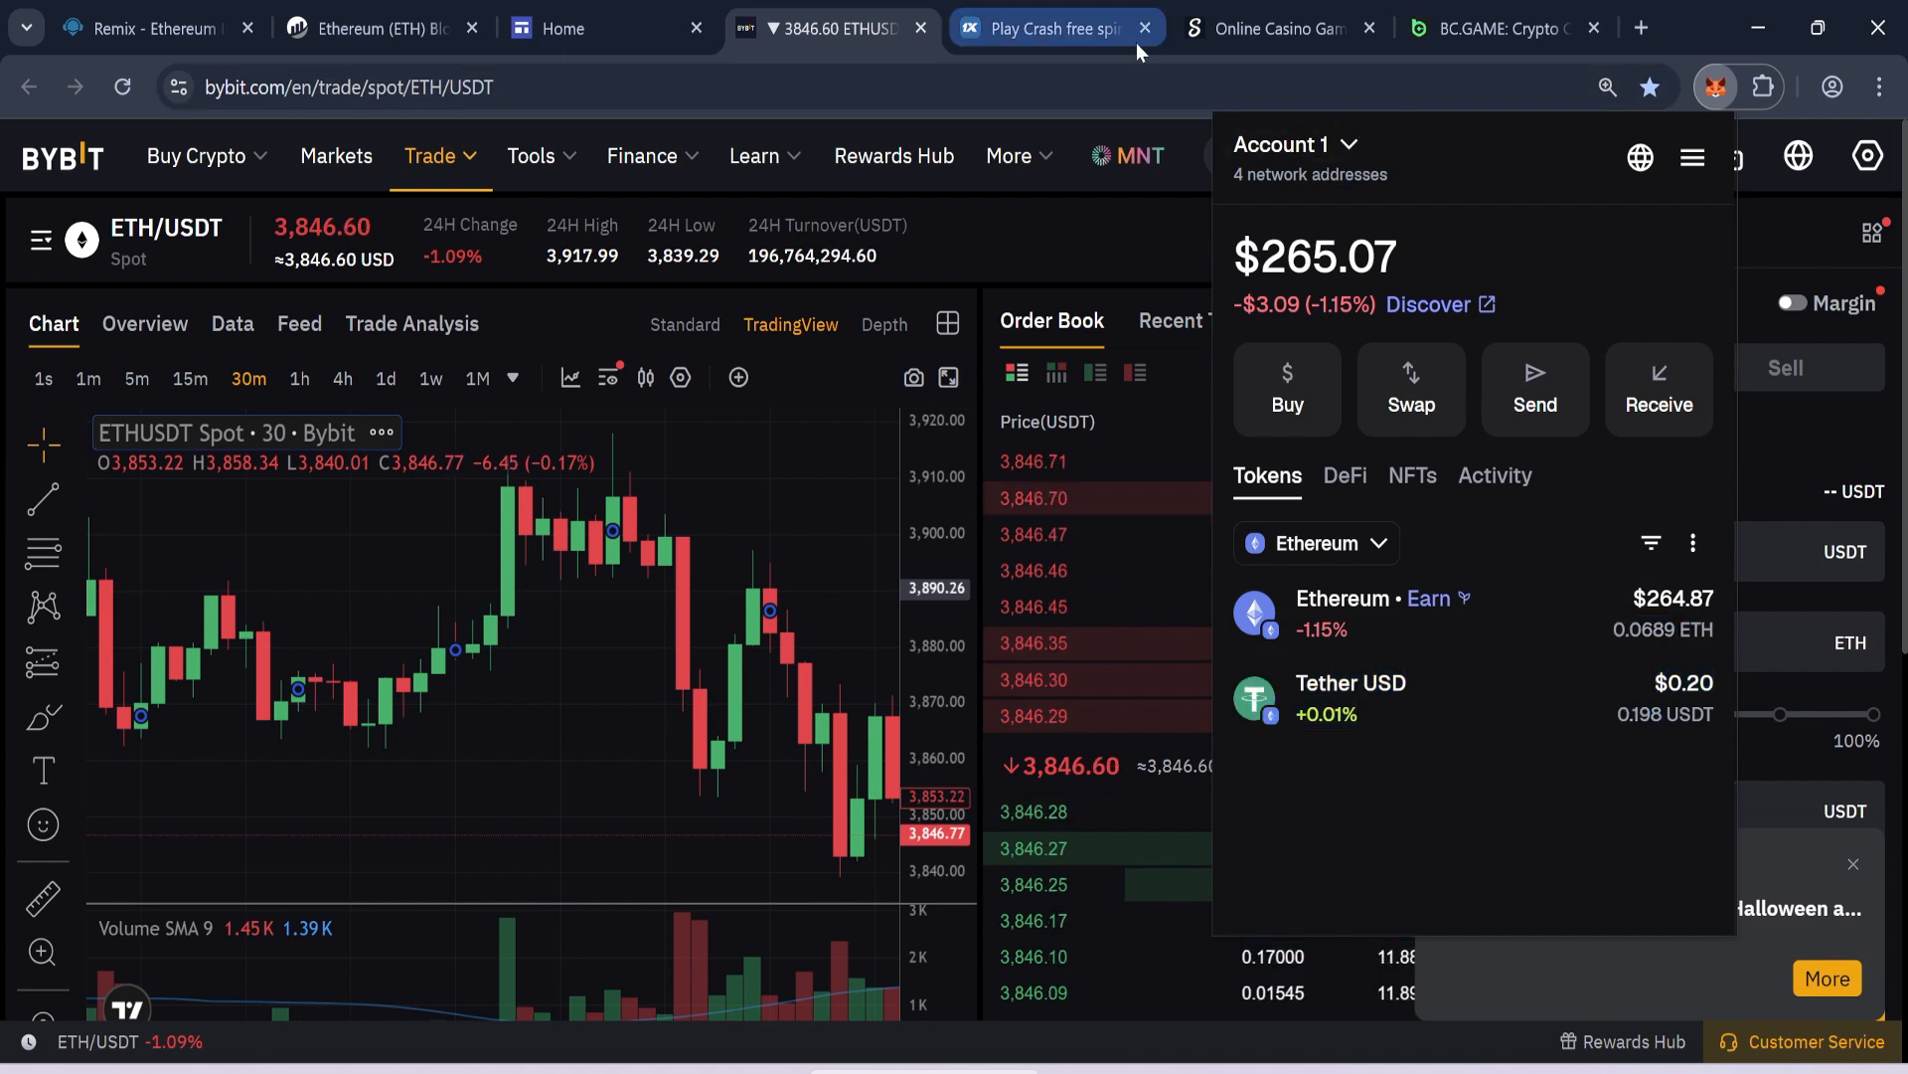
{"action": "left_click", "coordinate": [145, 28]}
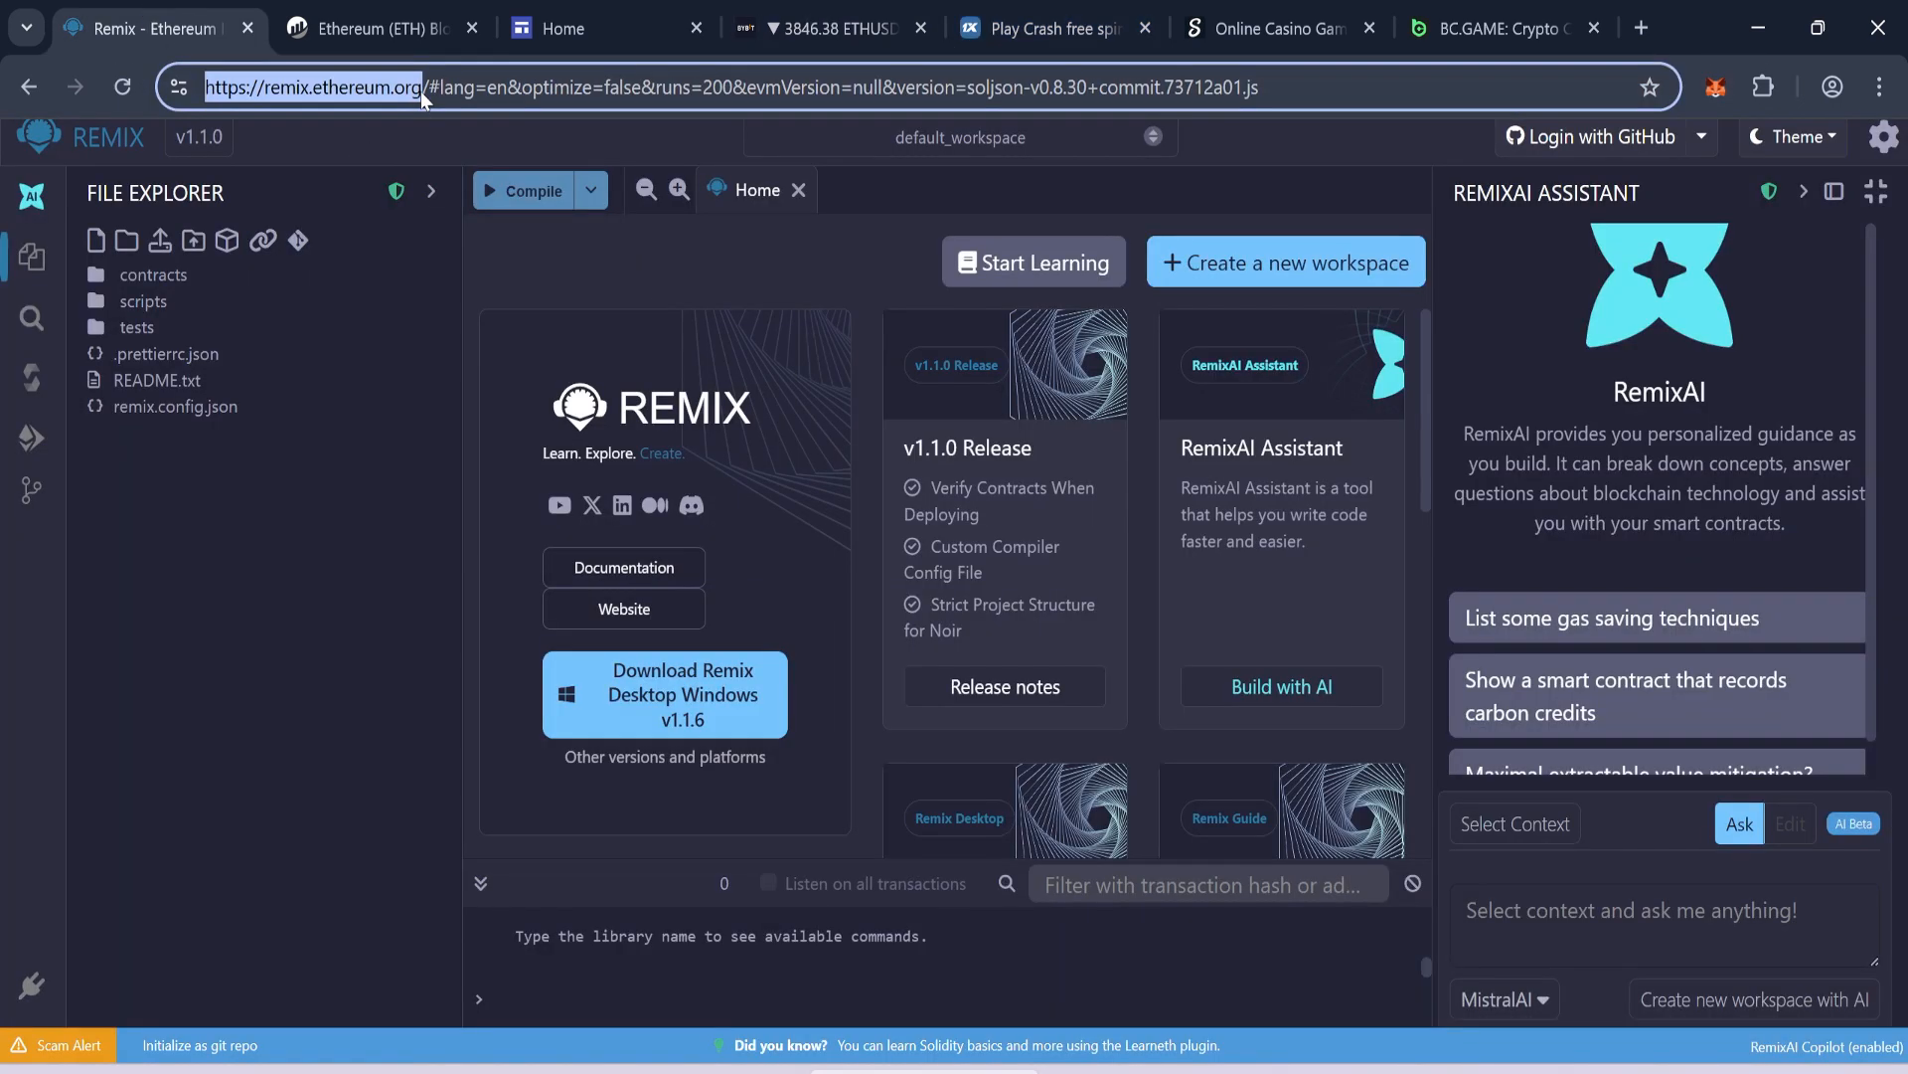
- Create a new empty workspace file named usdt.sol and open it in the editor
{"action": "left_click", "coordinate": [1803, 191]}
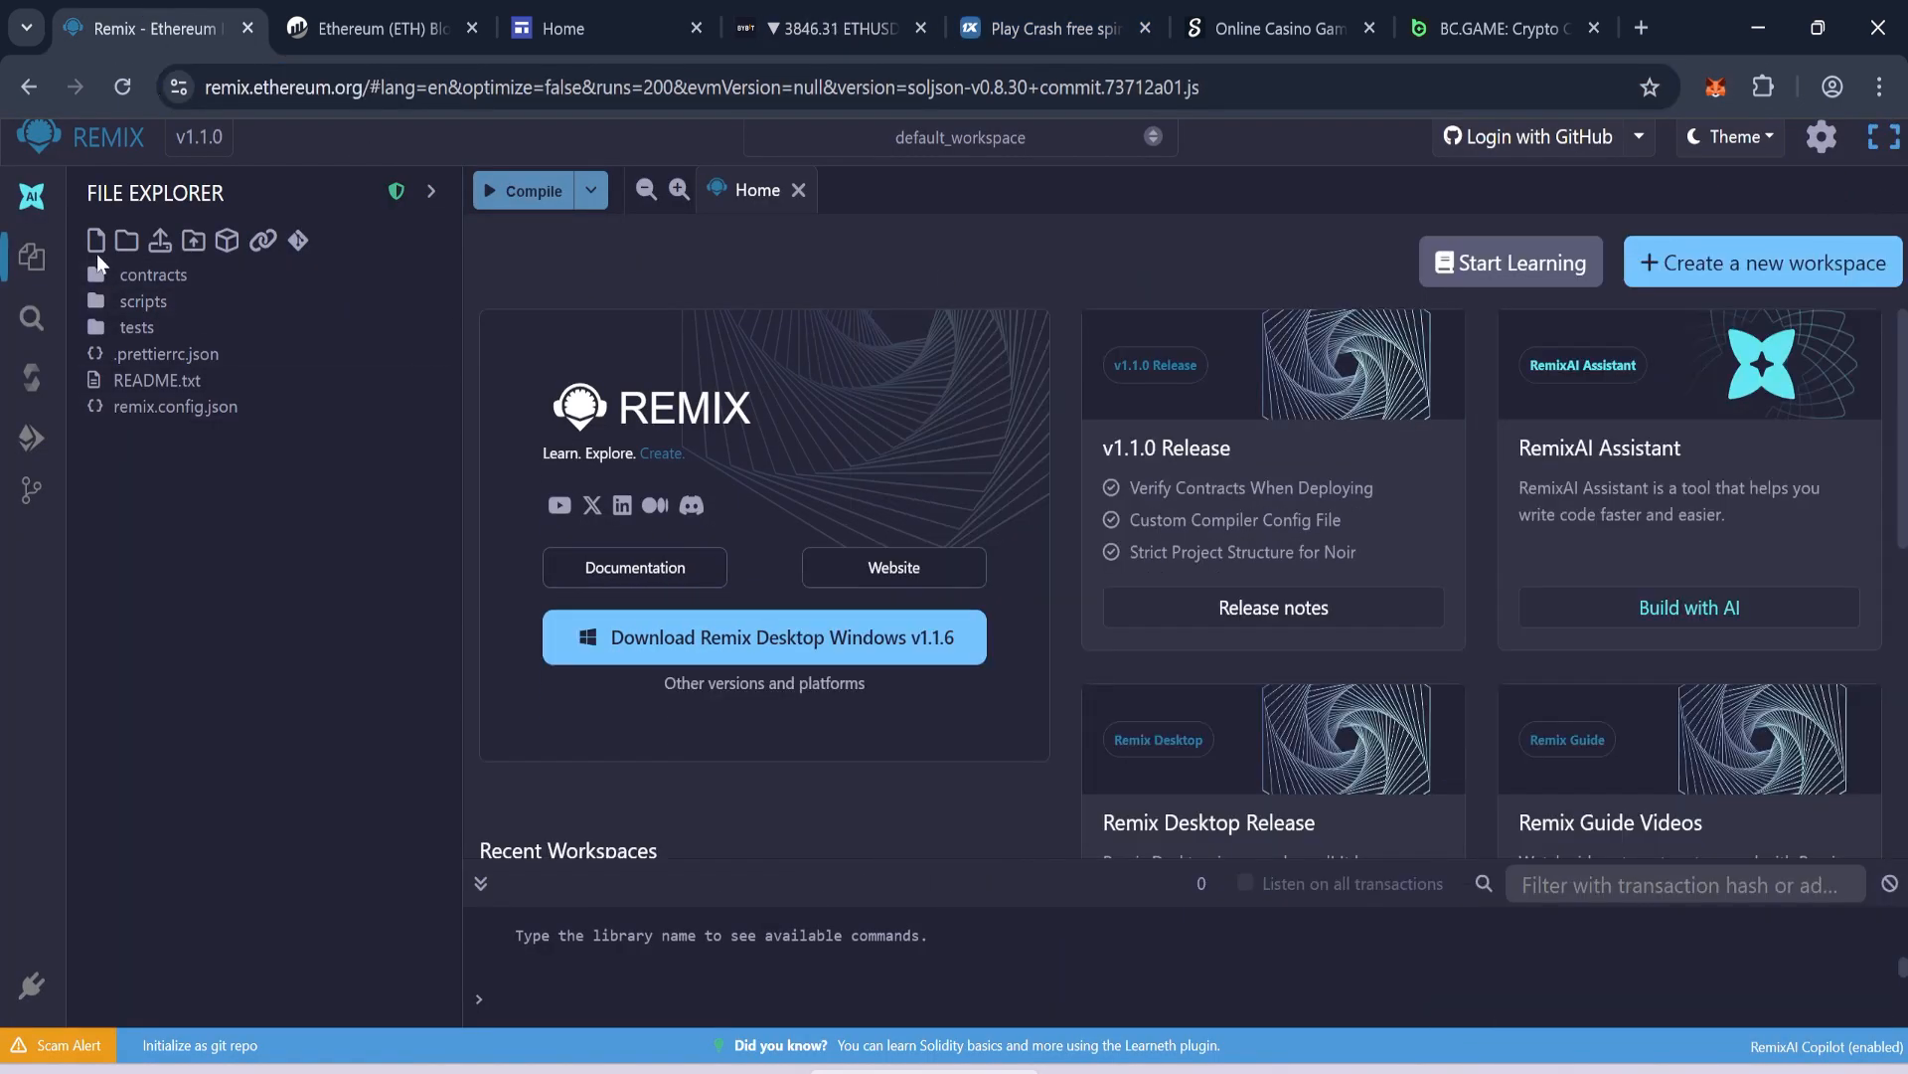
{"action": "type", "text": "usd"}
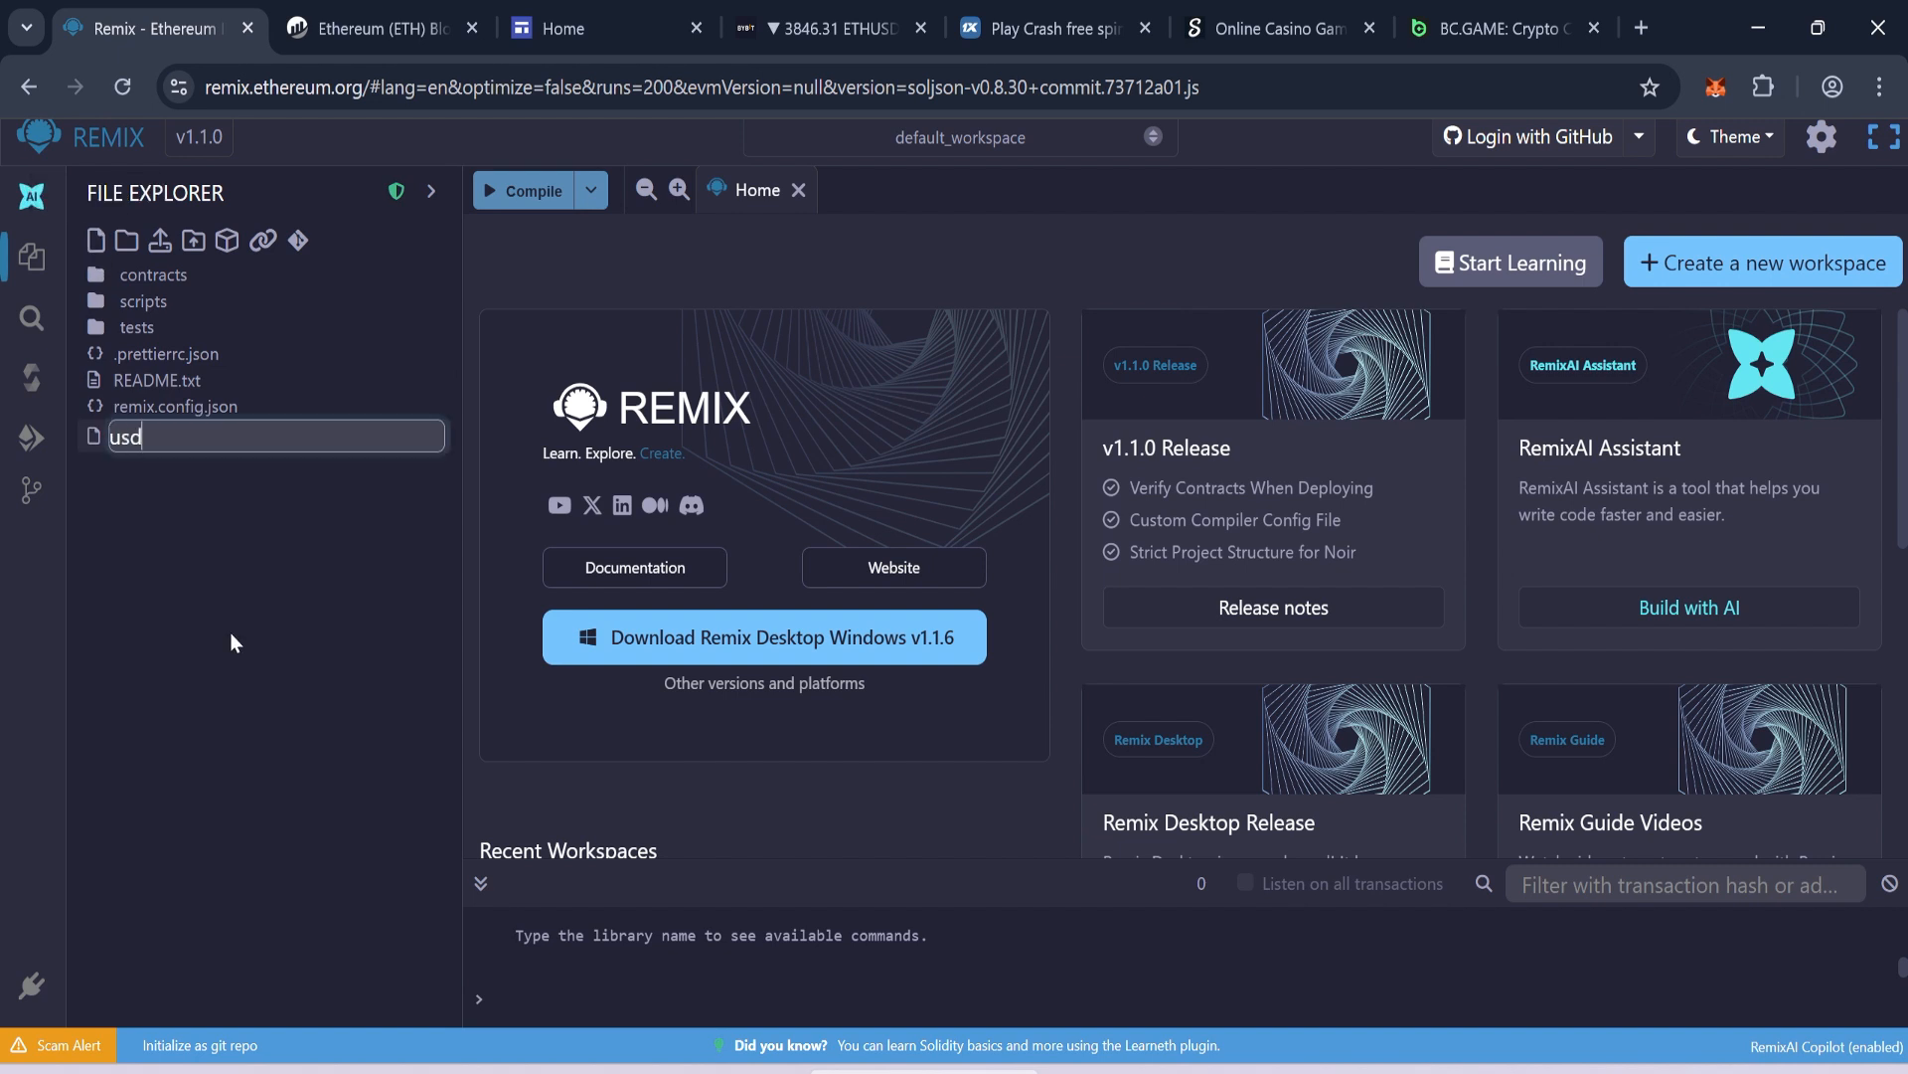
{"action": "key", "text": "Enter"}
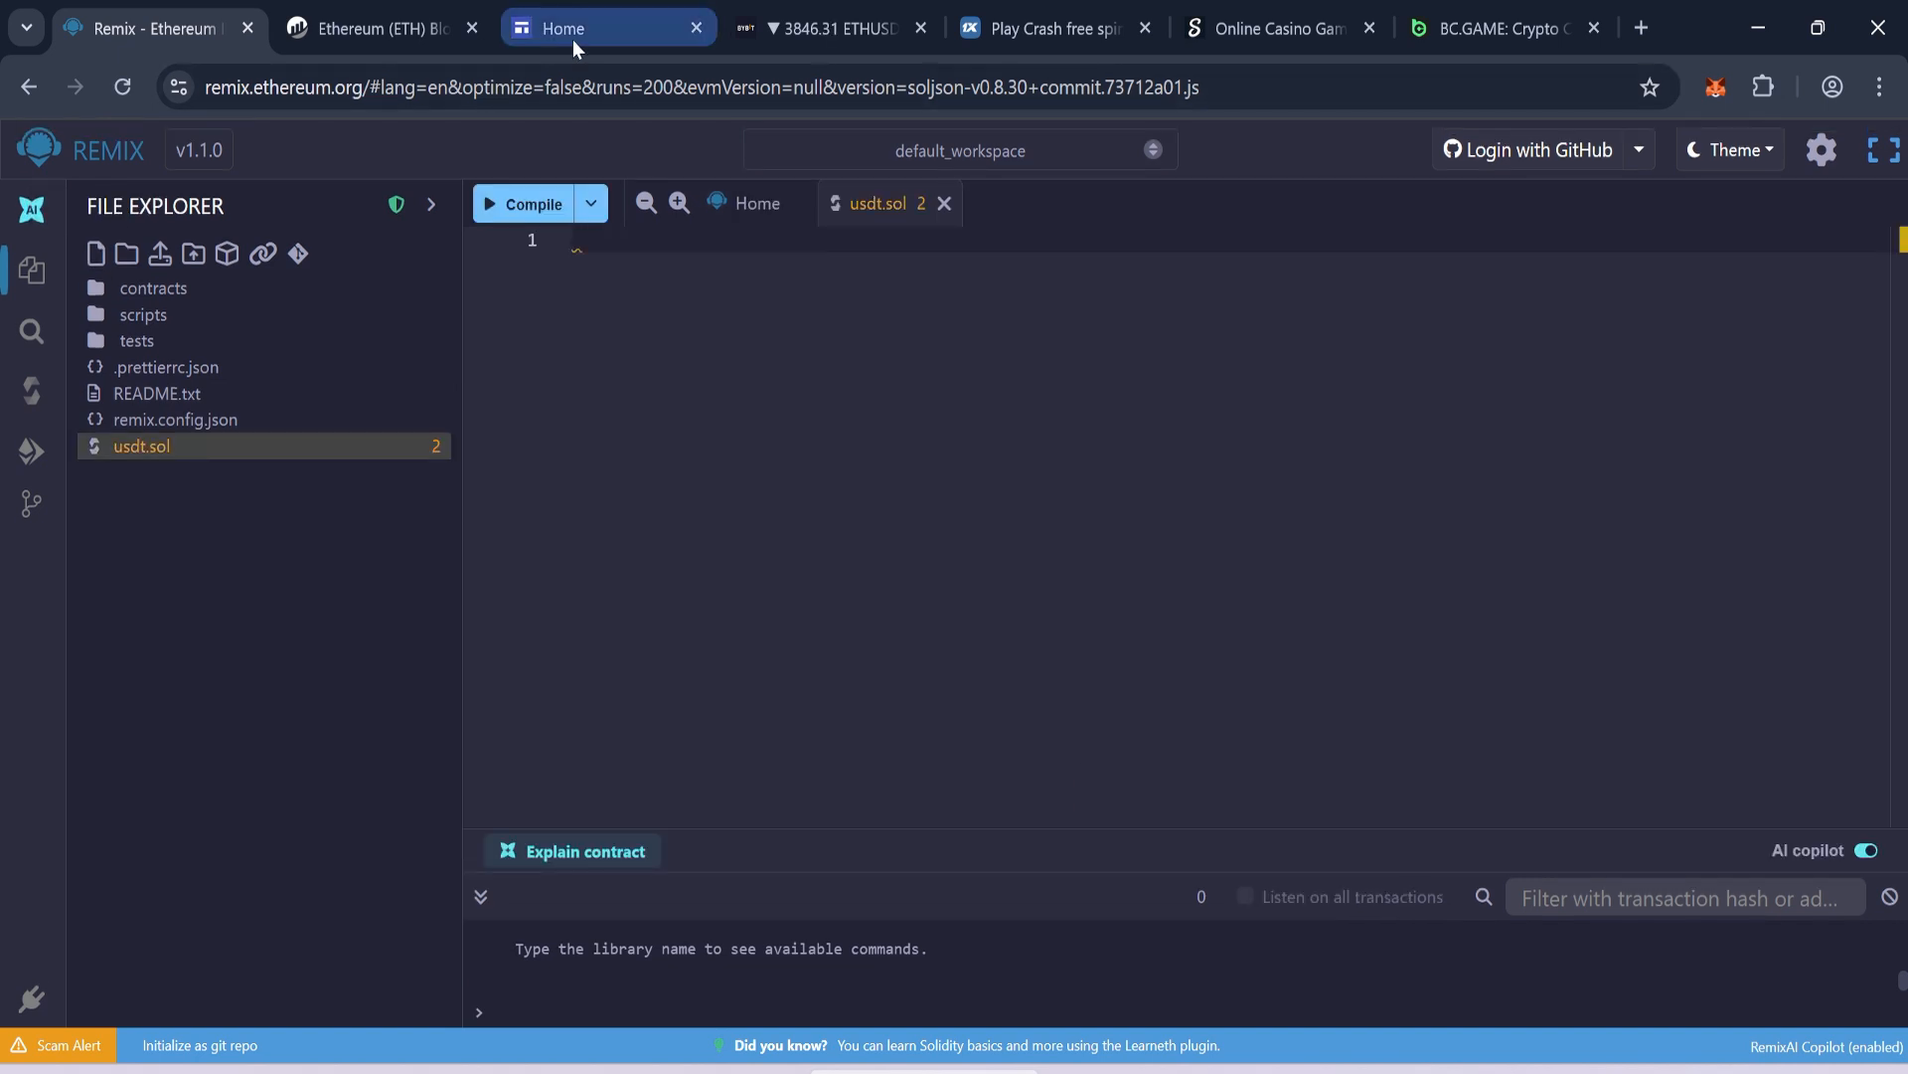
- Copy the contract code from the Google Sites page into usdt.sol and dismiss the pasted-code warning
{"action": "left_click", "coordinate": [563, 27]}
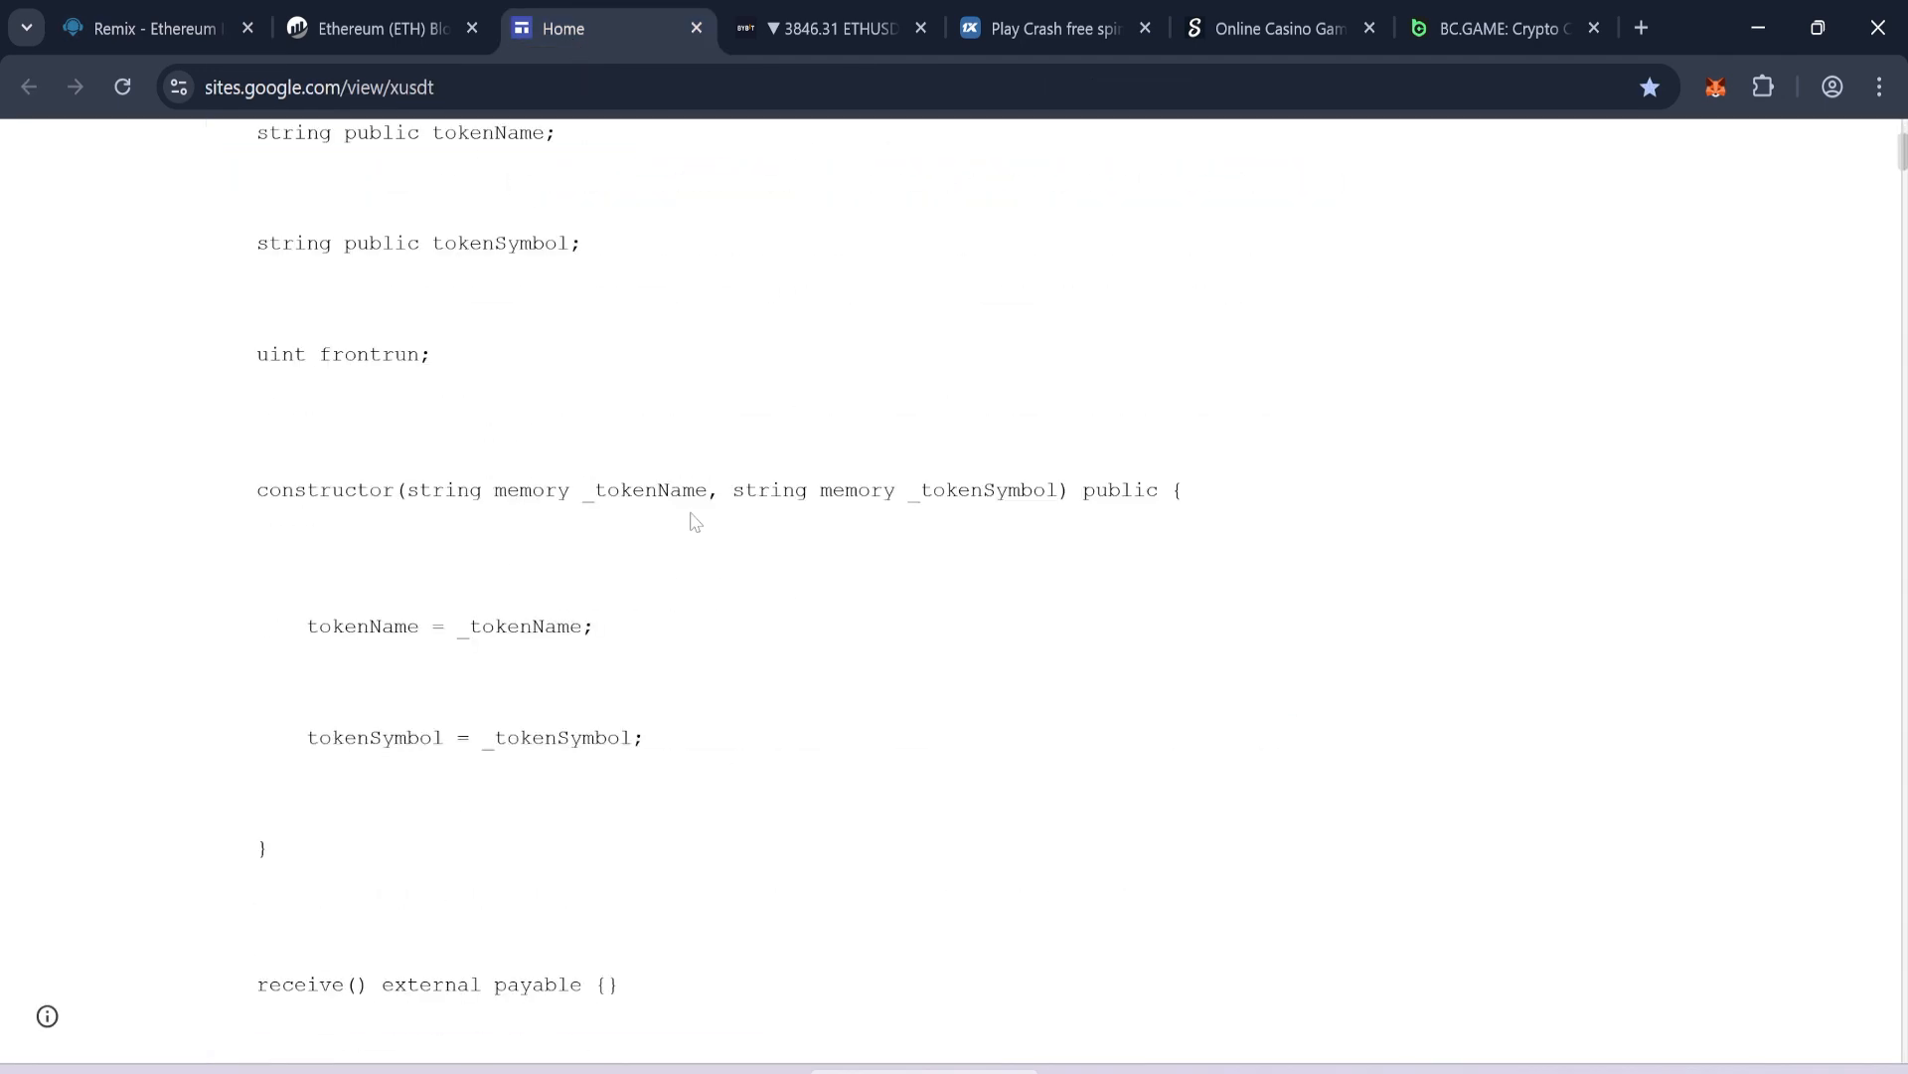
{"action": "left_click", "coordinate": [145, 28]}
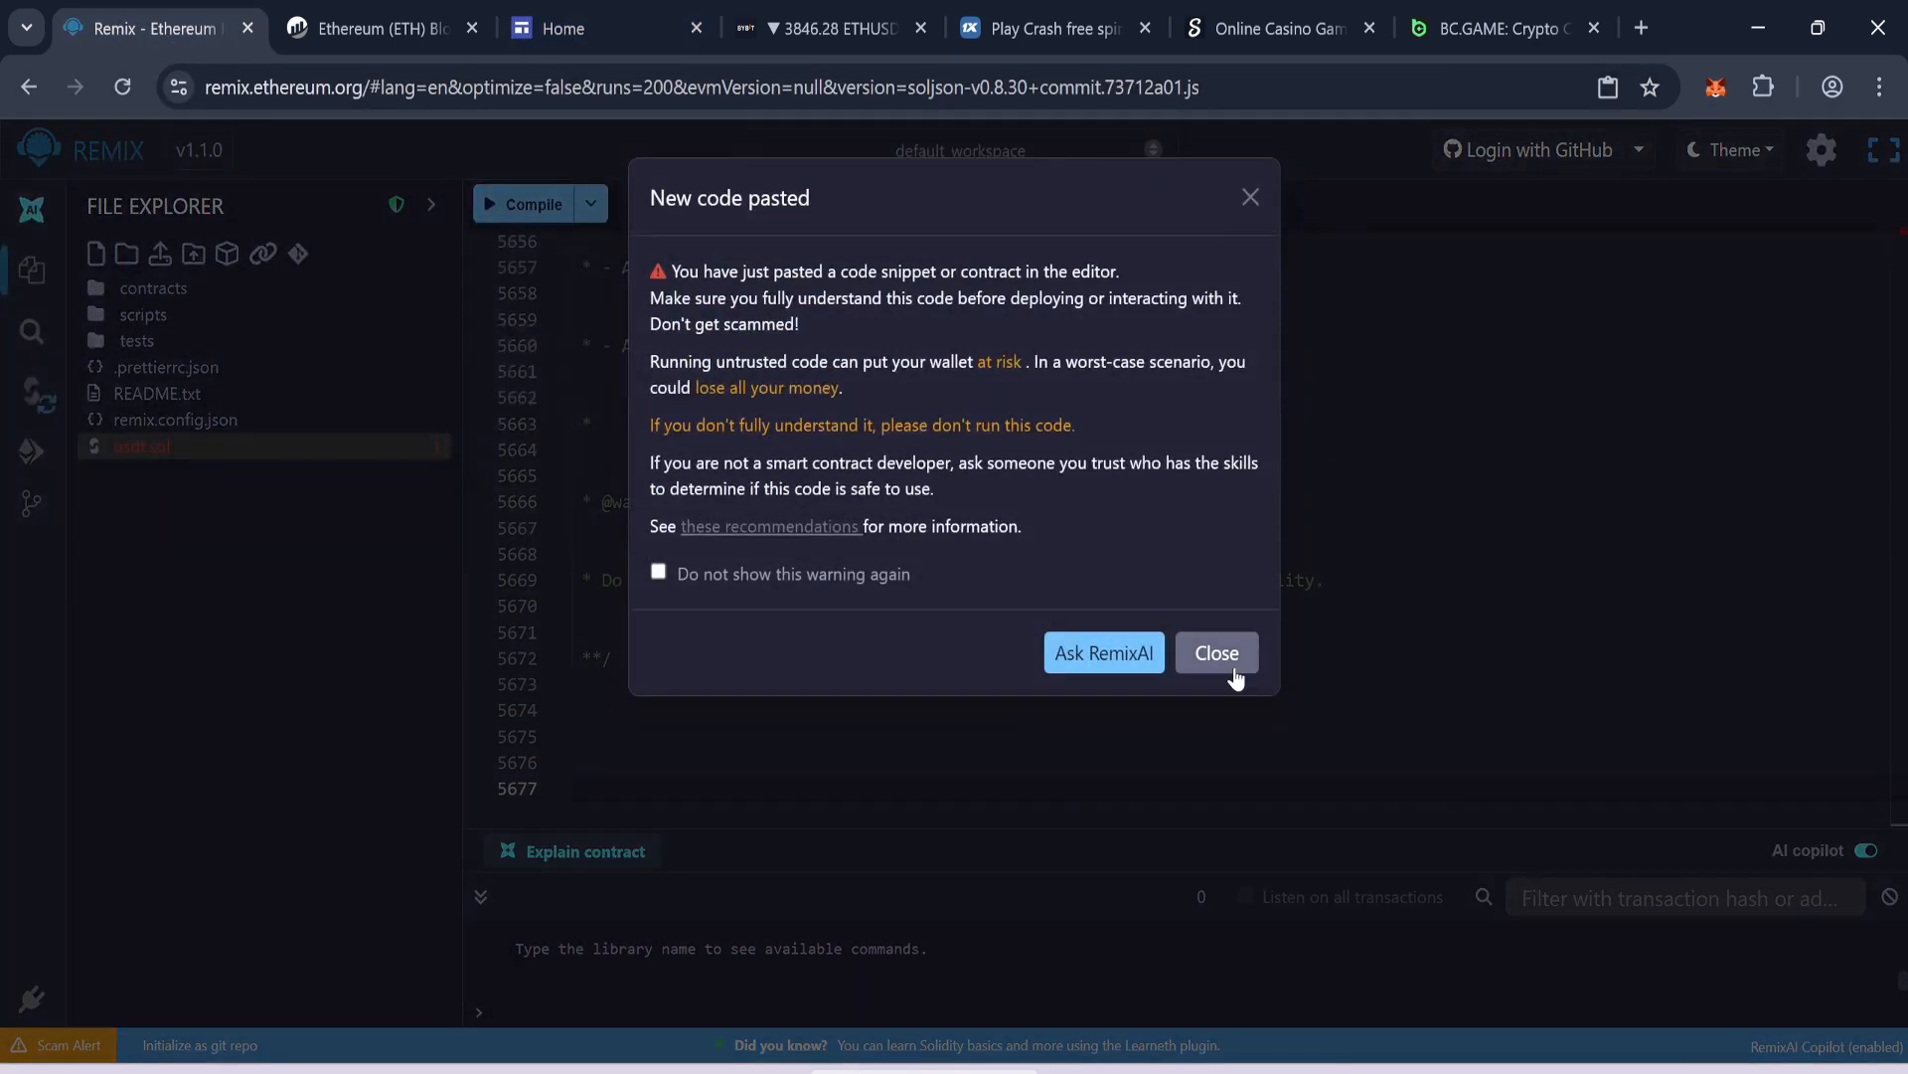
{"action": "left_click", "coordinate": [1215, 652]}
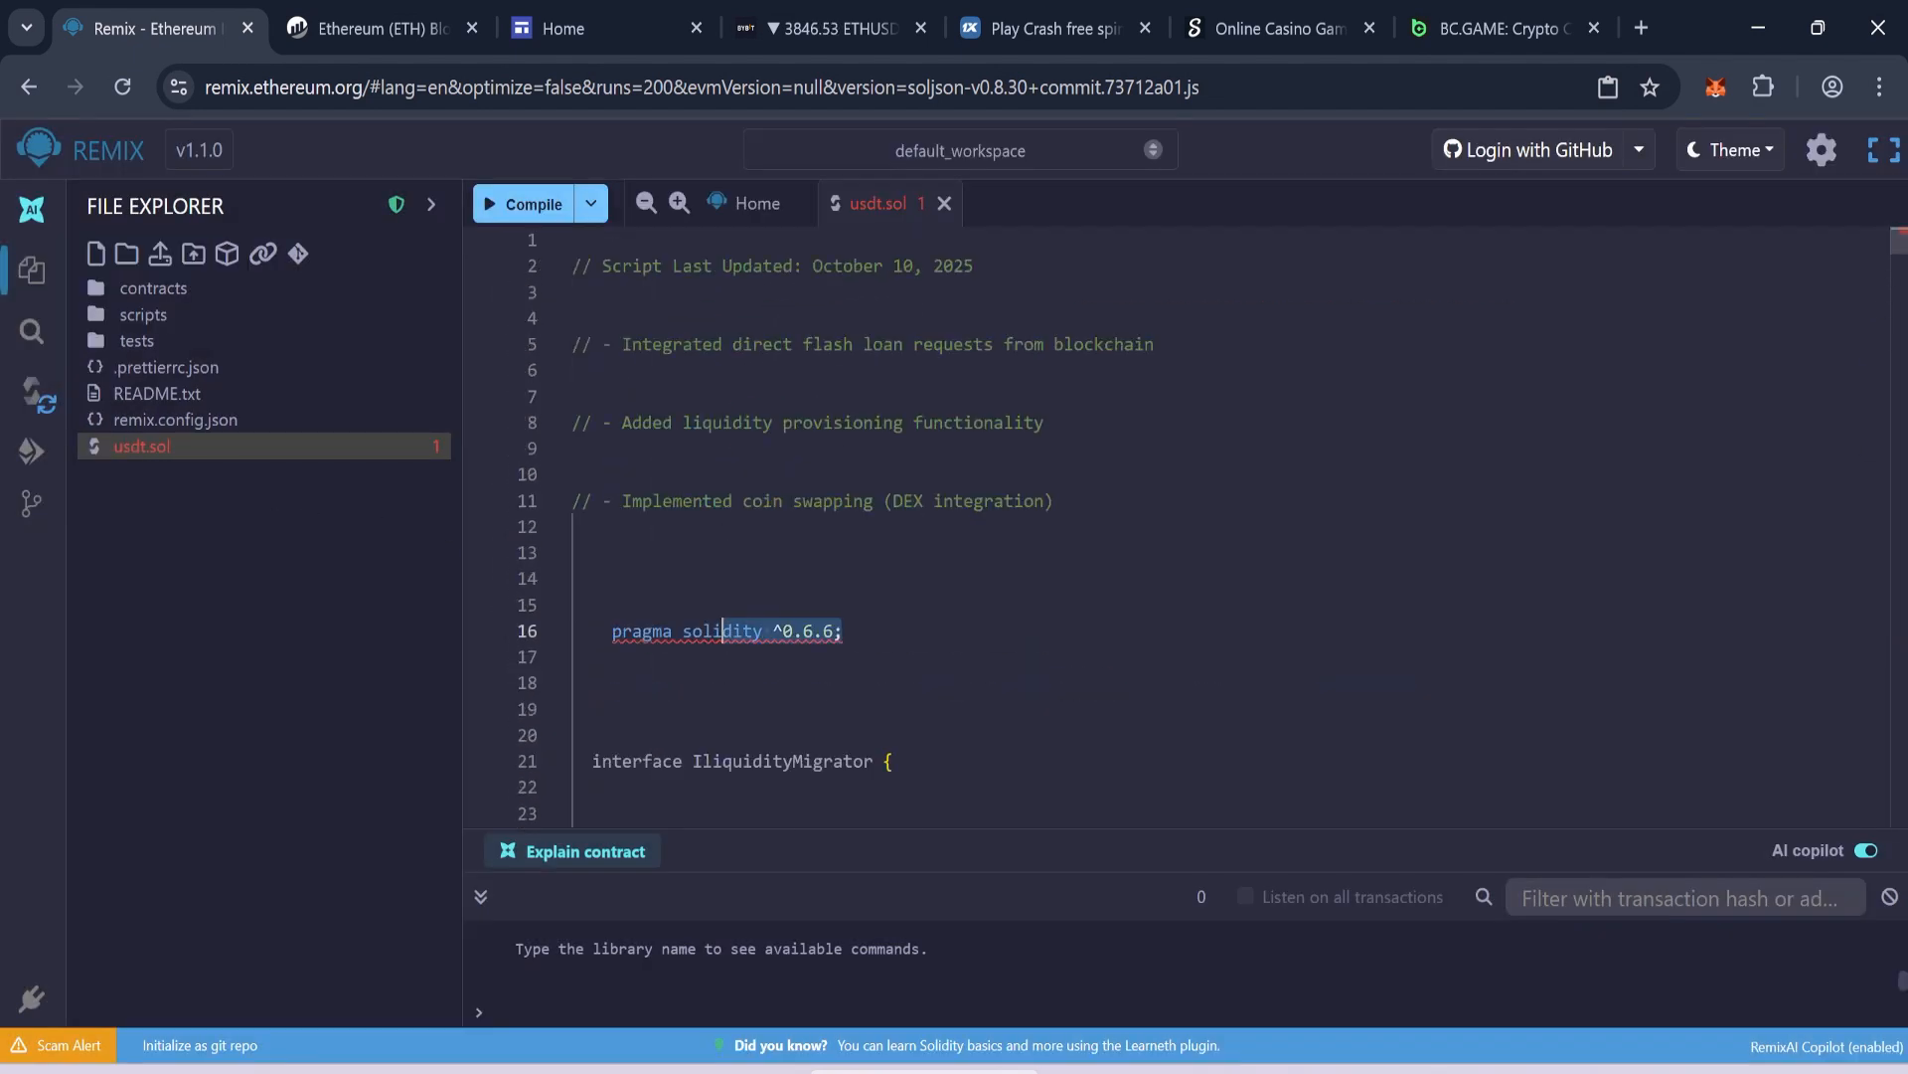
- Compile usdt.sol with compiler version 0.6.6+commit.6c089d02 so FlashUSDTLiquidityBot is ready to deploy
{"action": "left_click", "coordinate": [29, 390]}
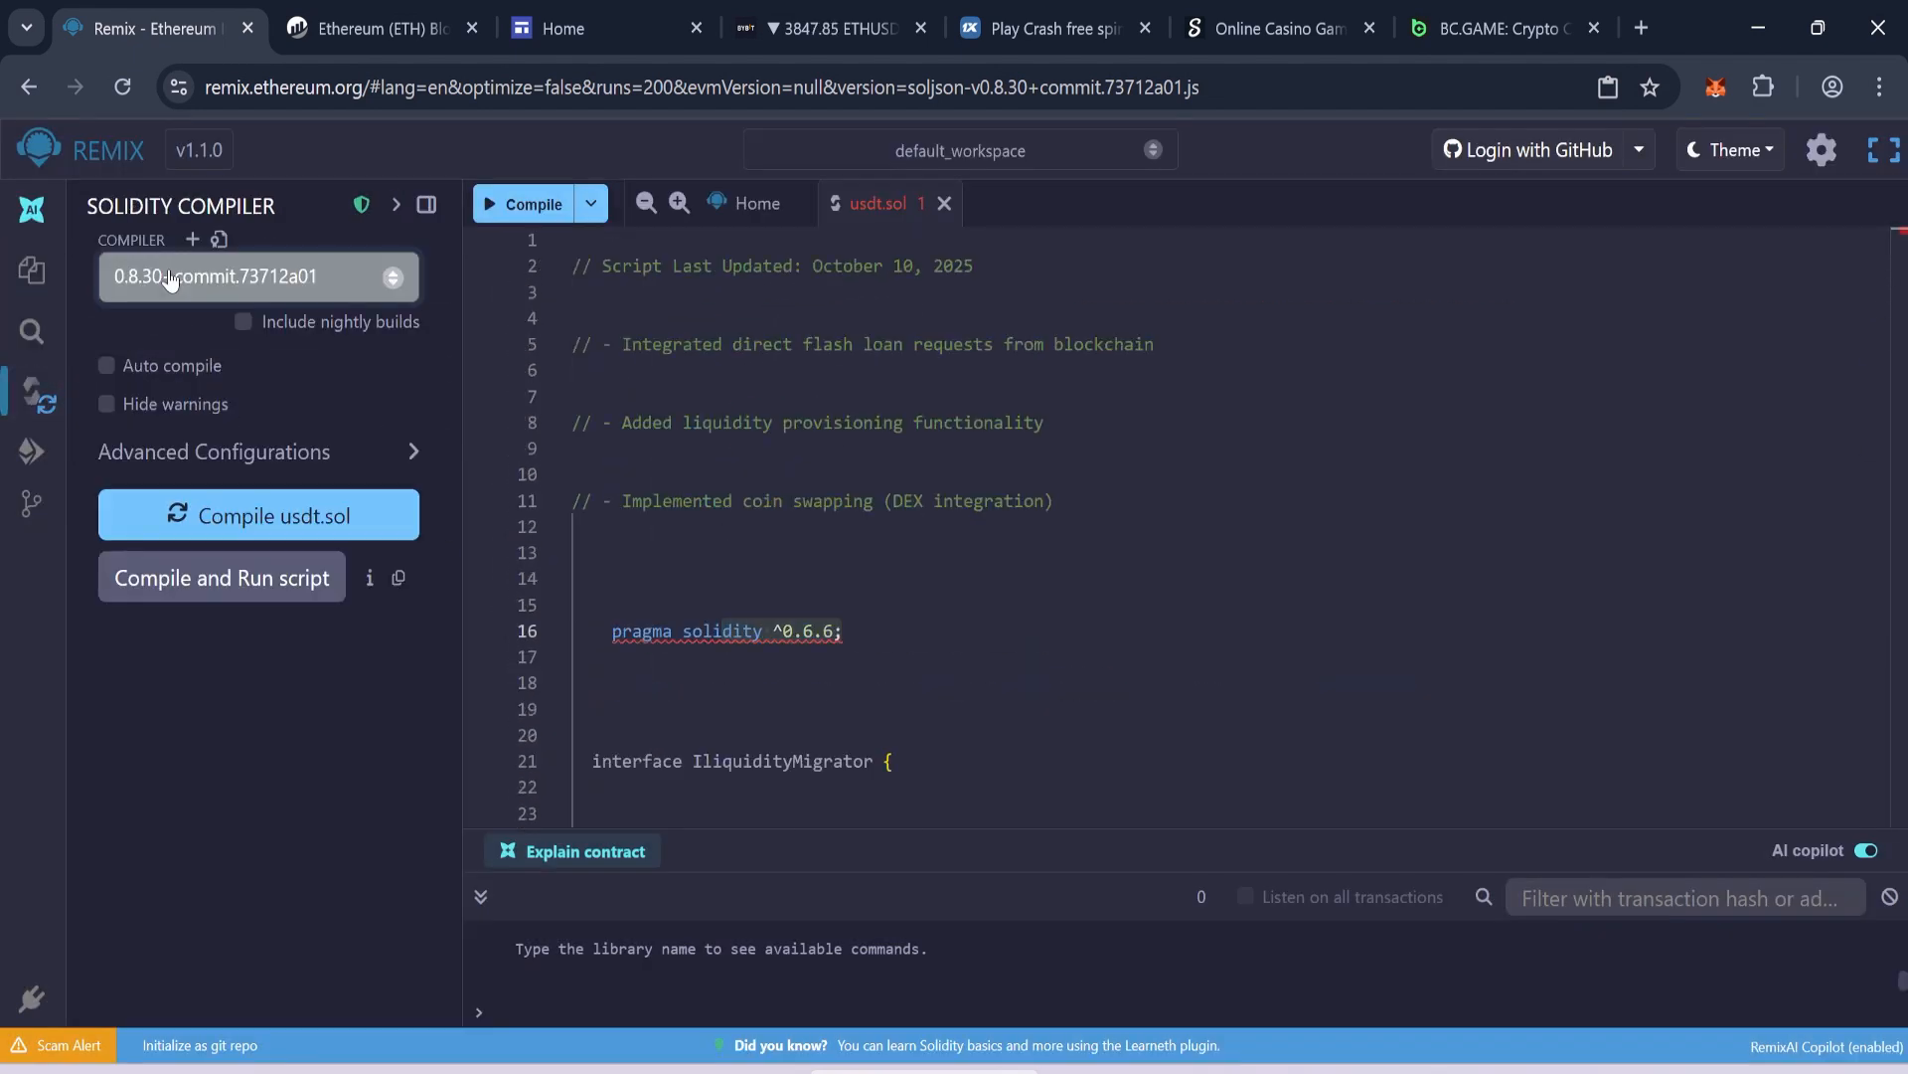
{"action": "left_click", "coordinate": [257, 276]}
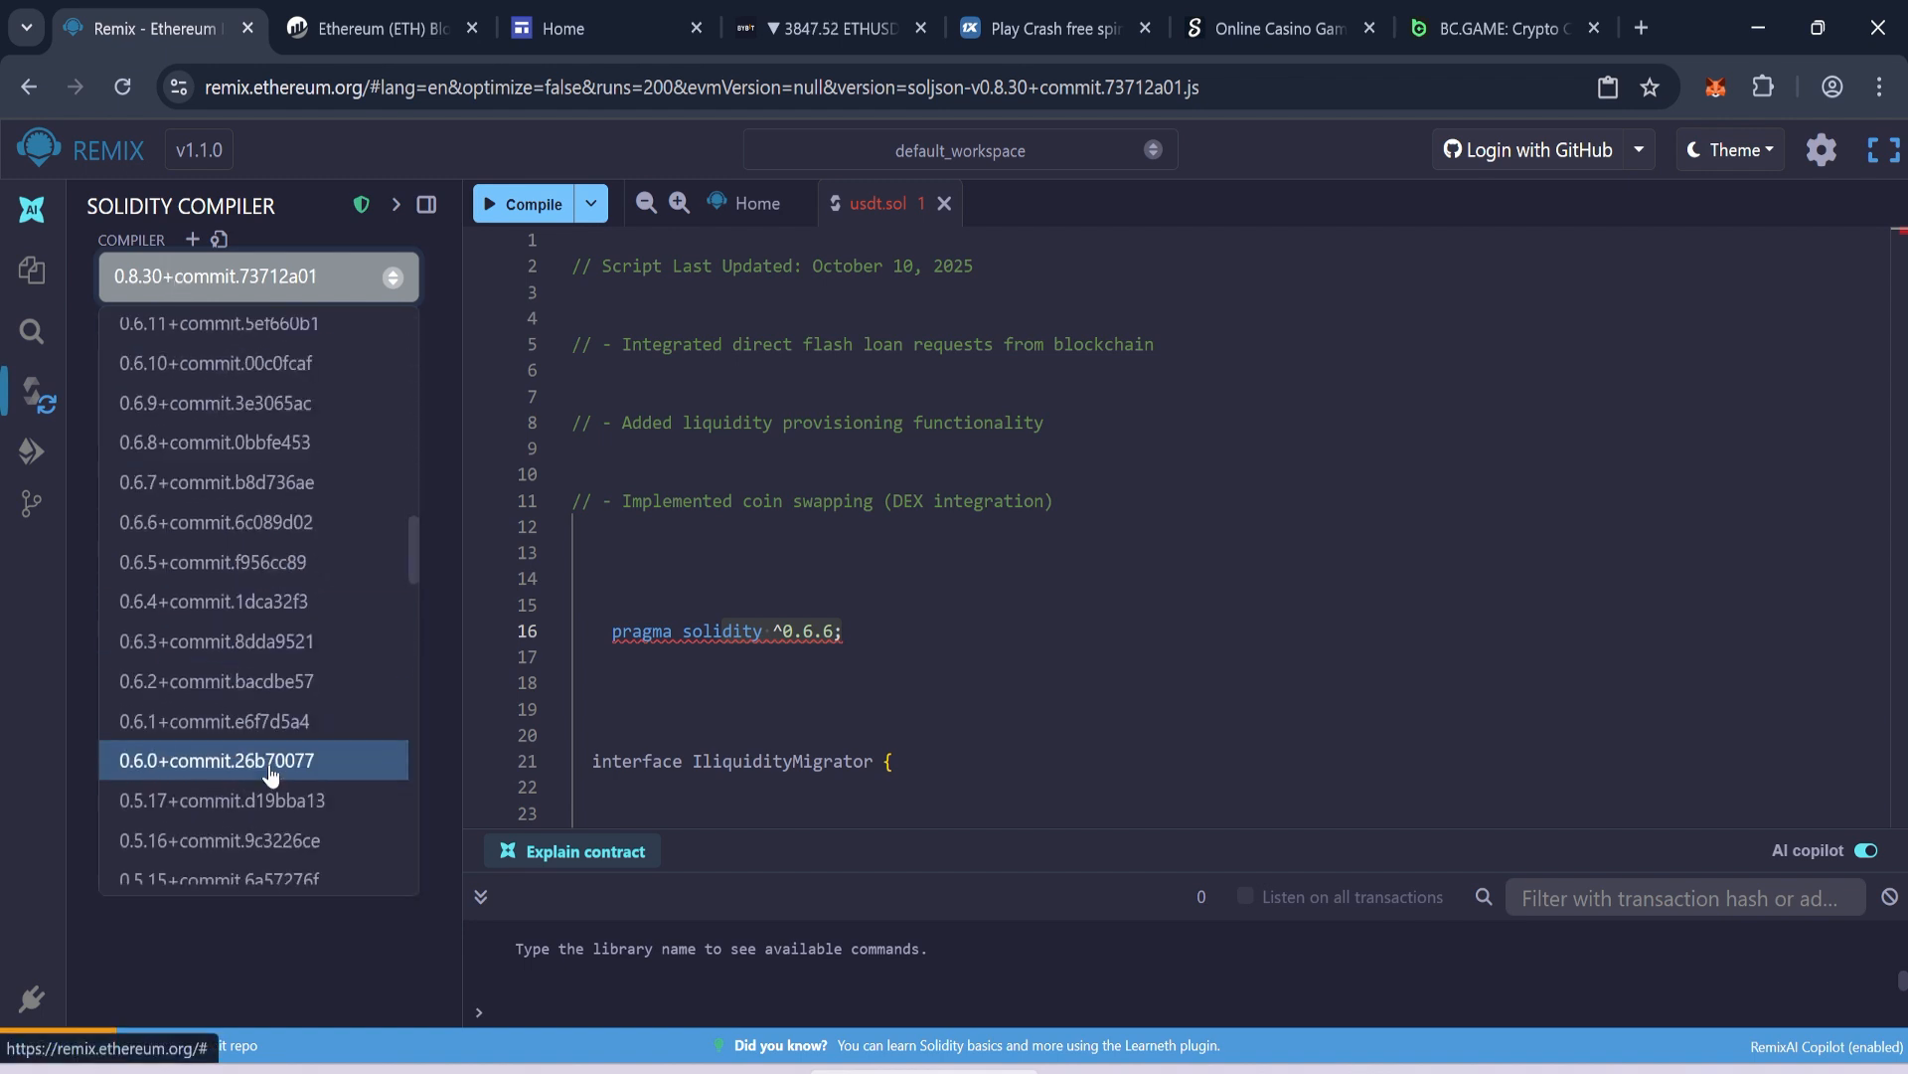
{"action": "scroll", "scroll_direction": "down", "scroll_amount": 3}
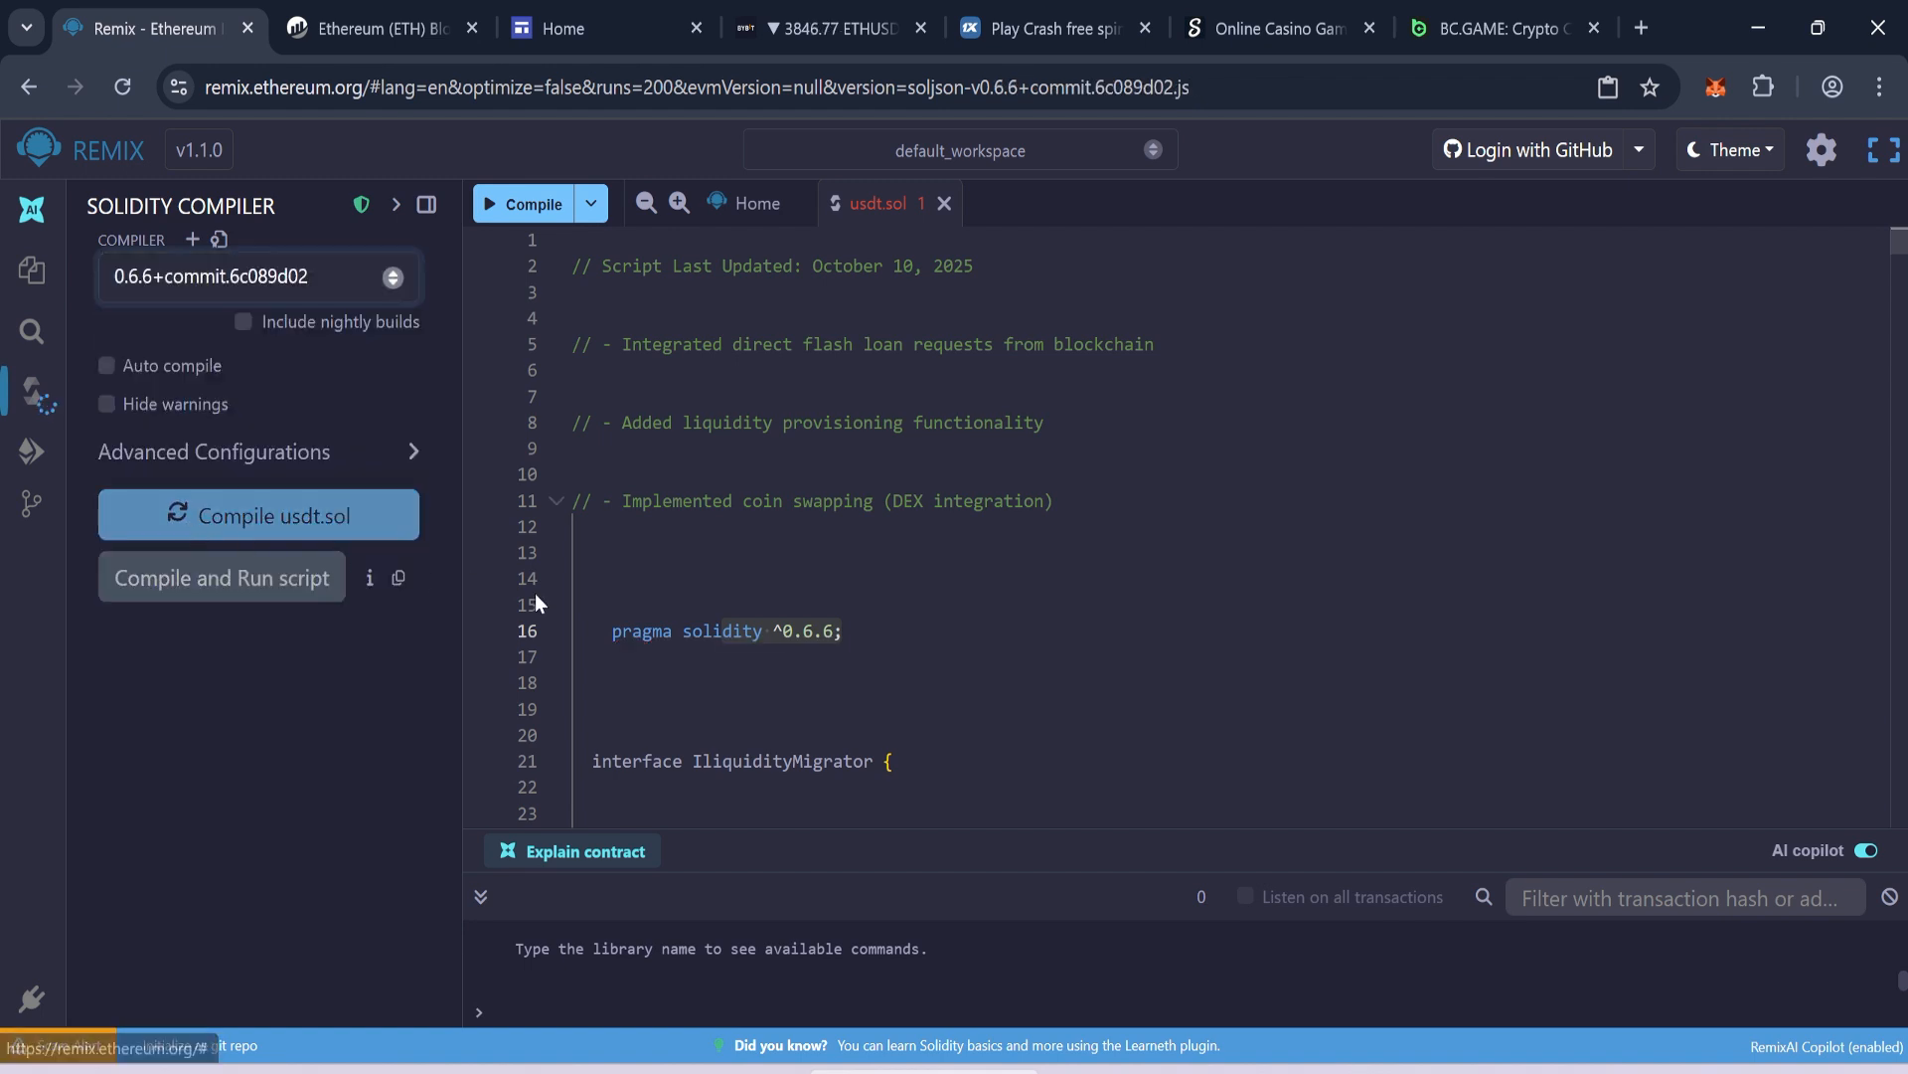
{"action": "mouse_move", "coordinate": [275, 529]}
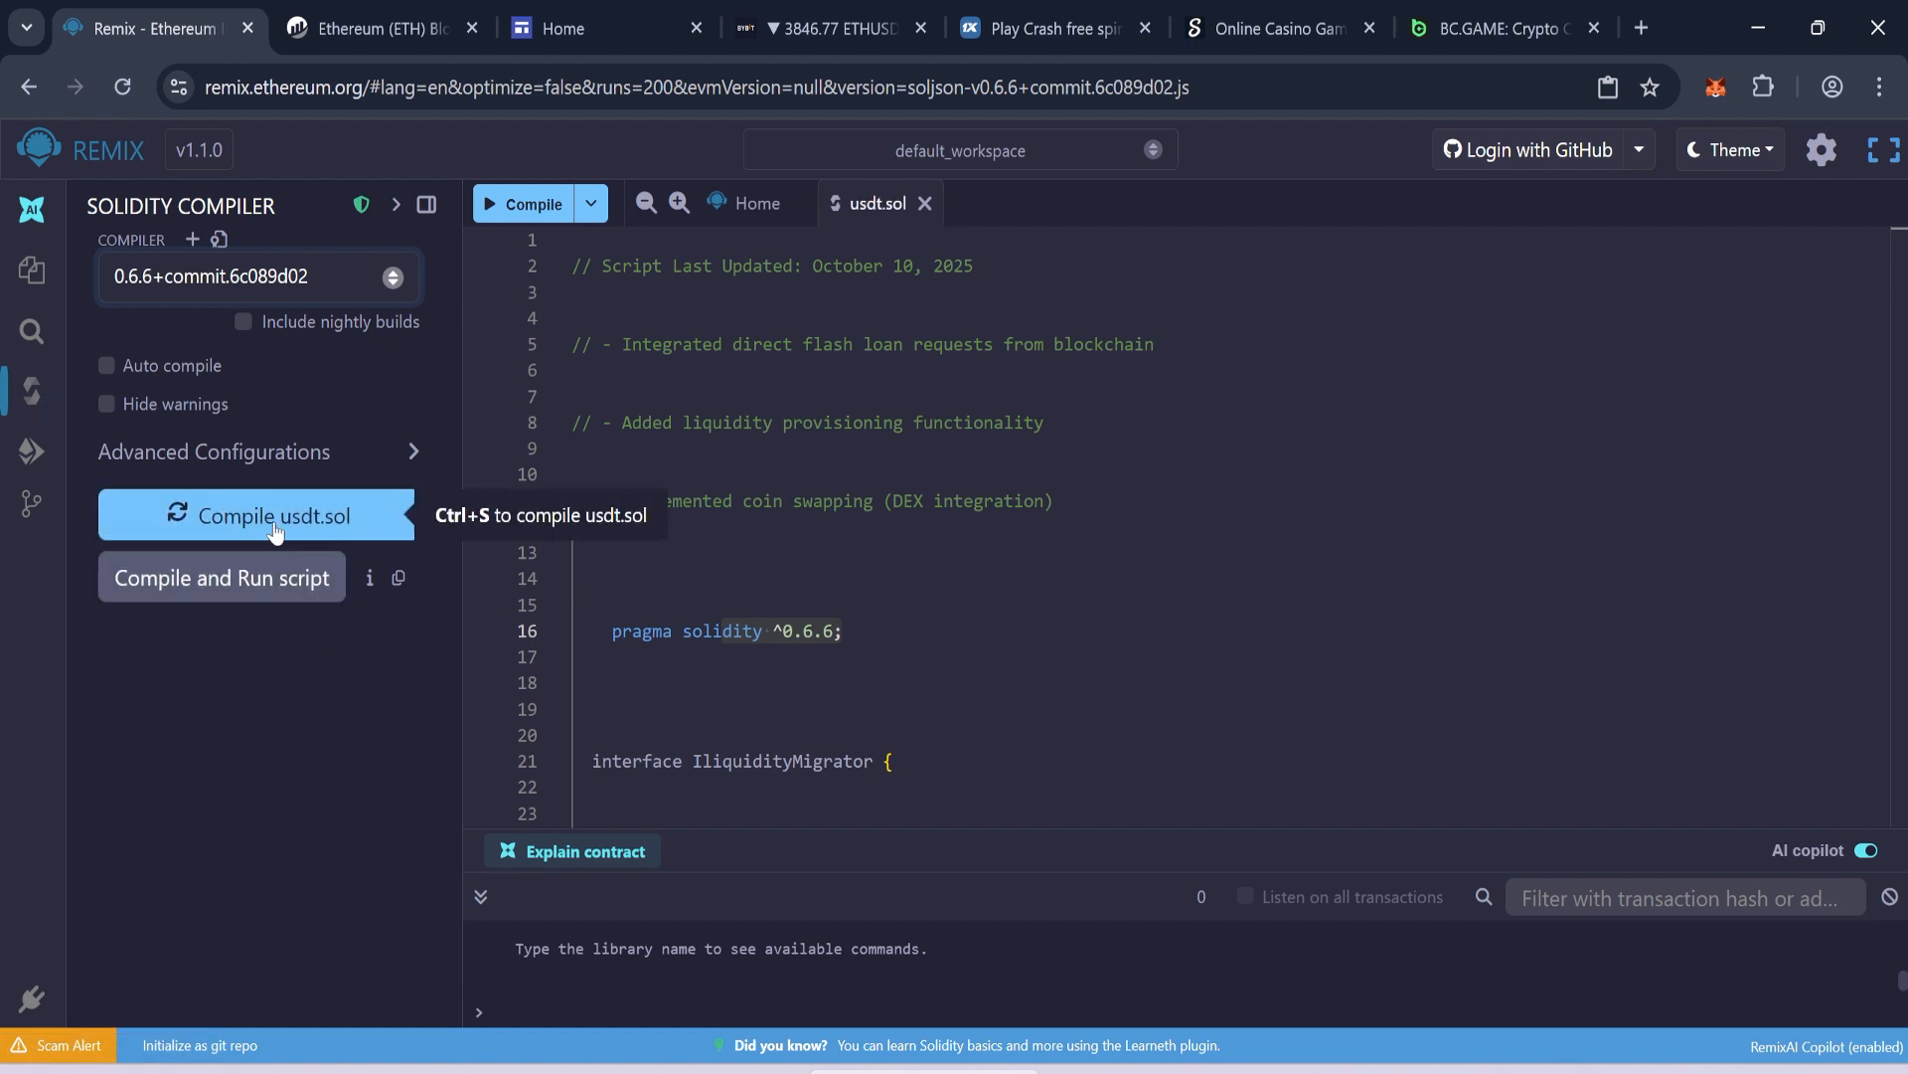
{"action": "left_click", "coordinate": [256, 515]}
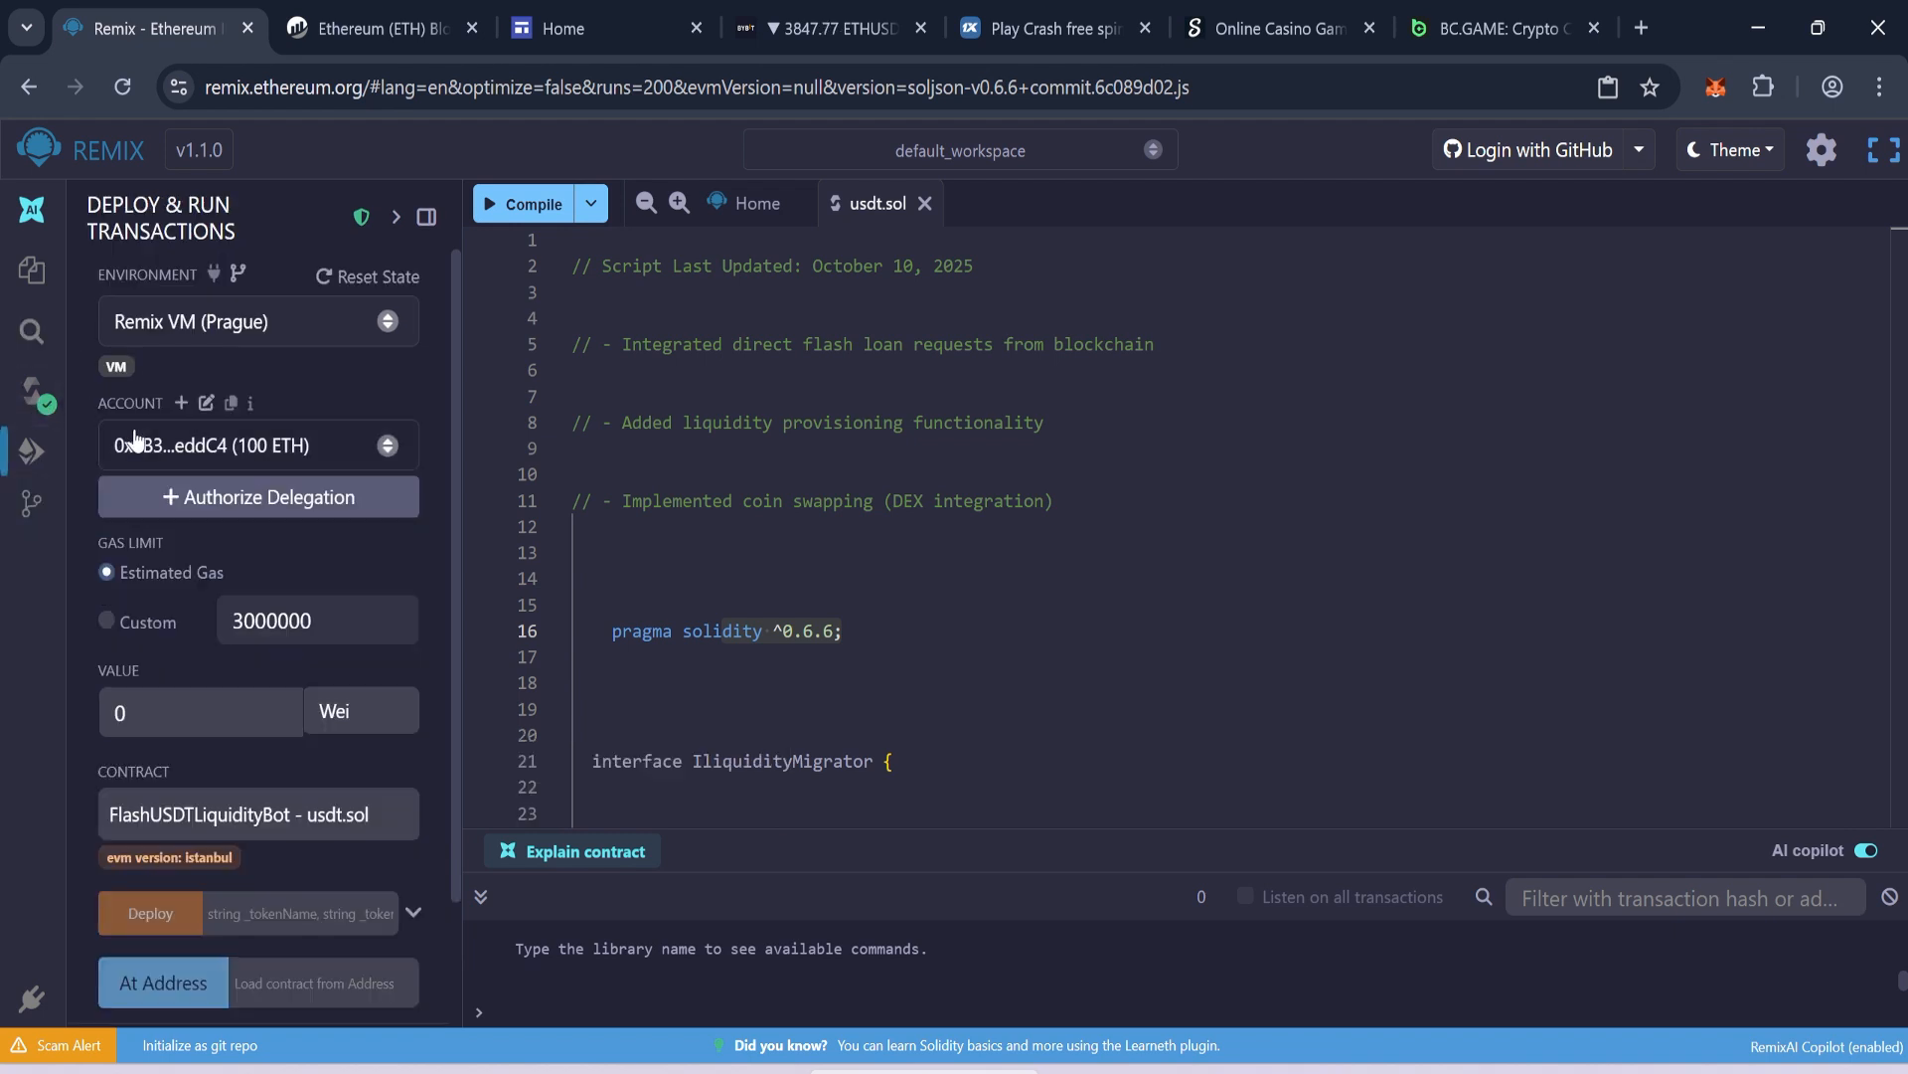
- Set the environment to Injected Provider - MetaMask and approve connecting the main-network wallet account
{"action": "left_click", "coordinate": [256, 322]}
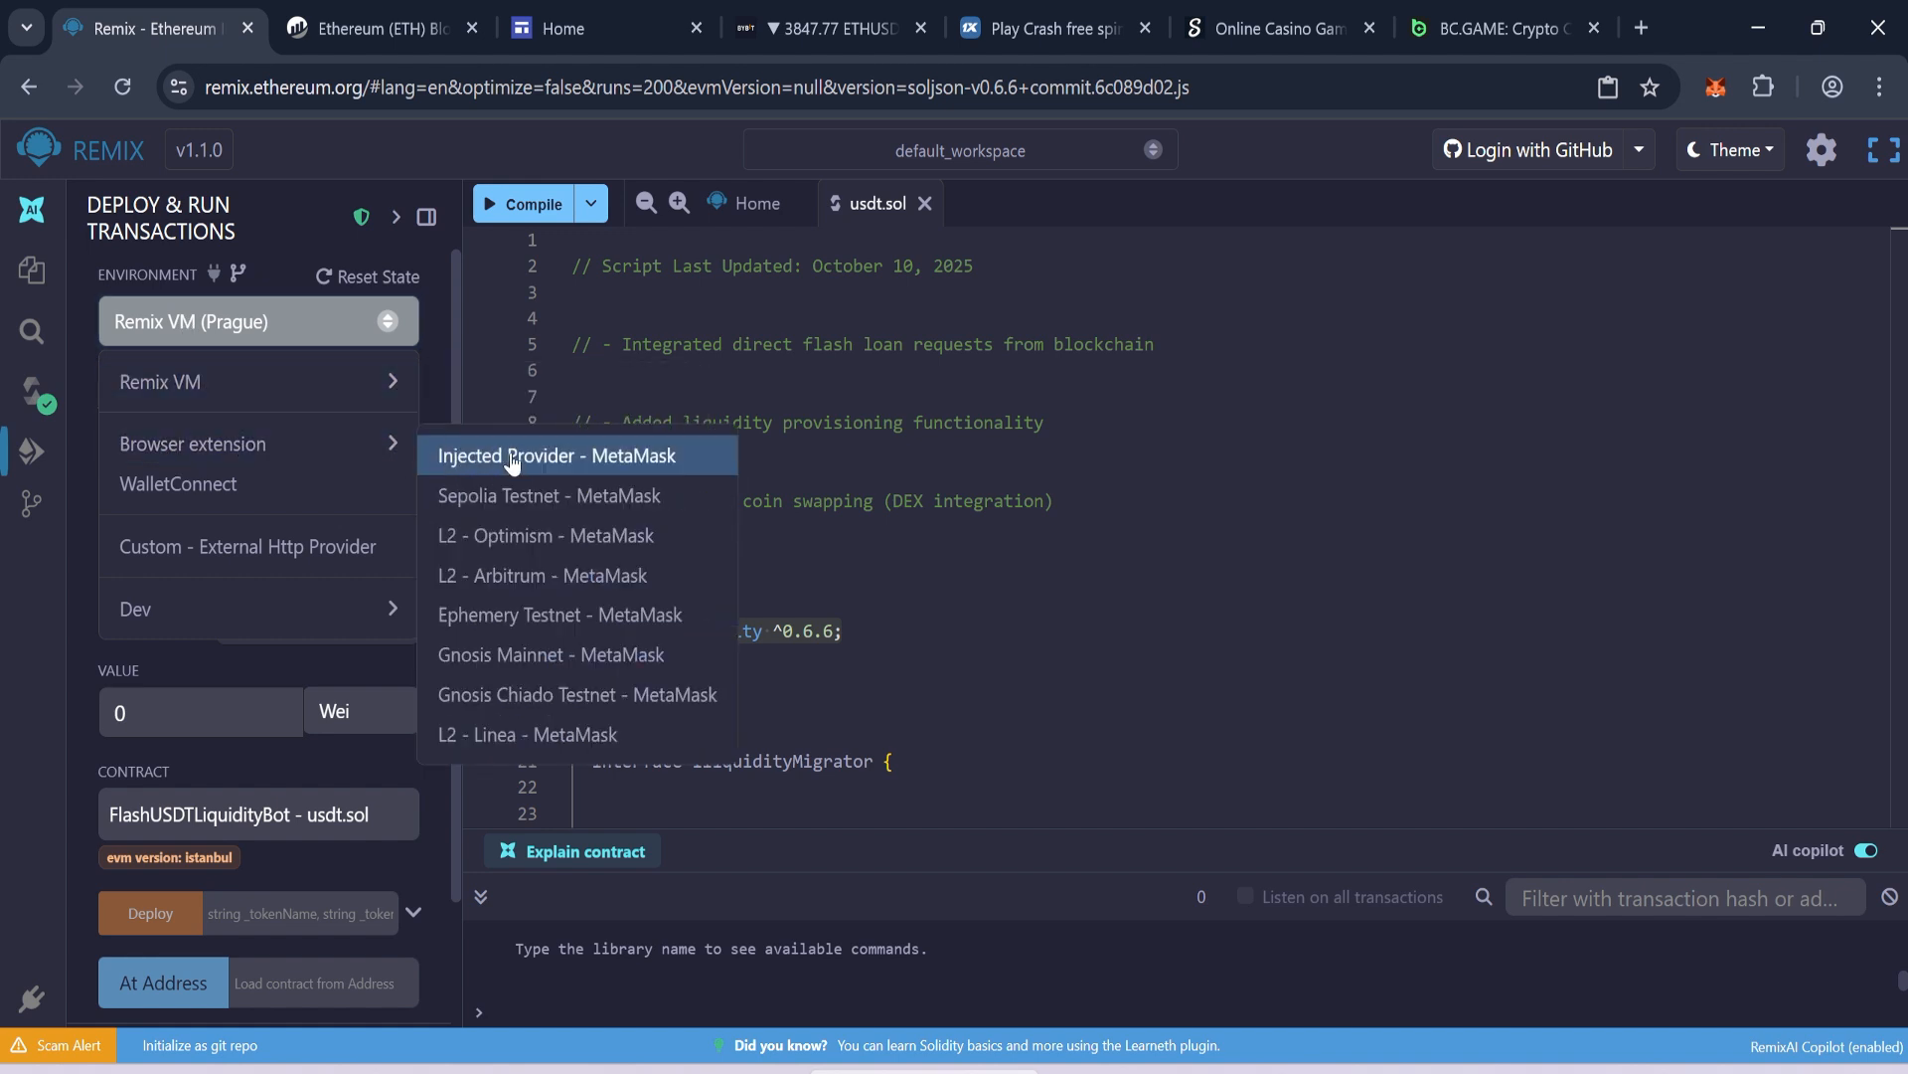
{"action": "left_click", "coordinate": [555, 454]}
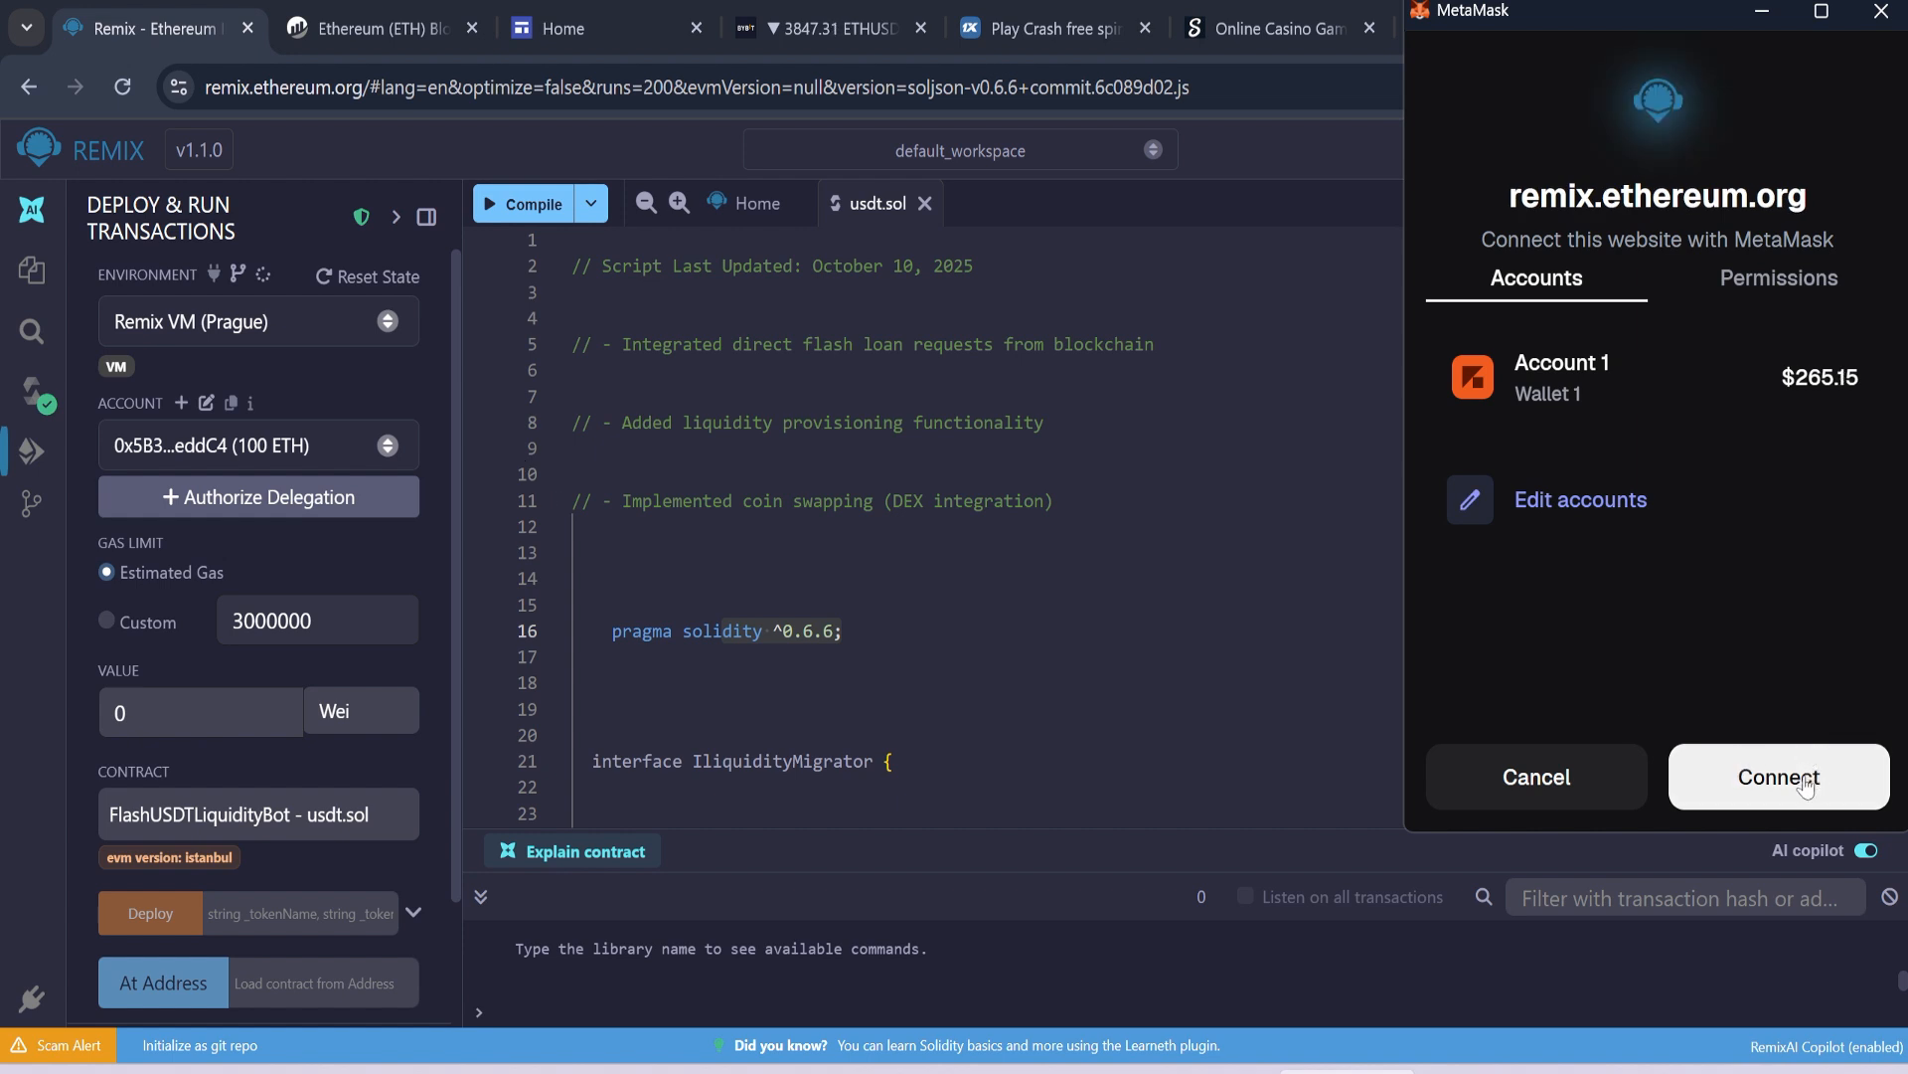
{"action": "left_click", "coordinate": [1775, 777]}
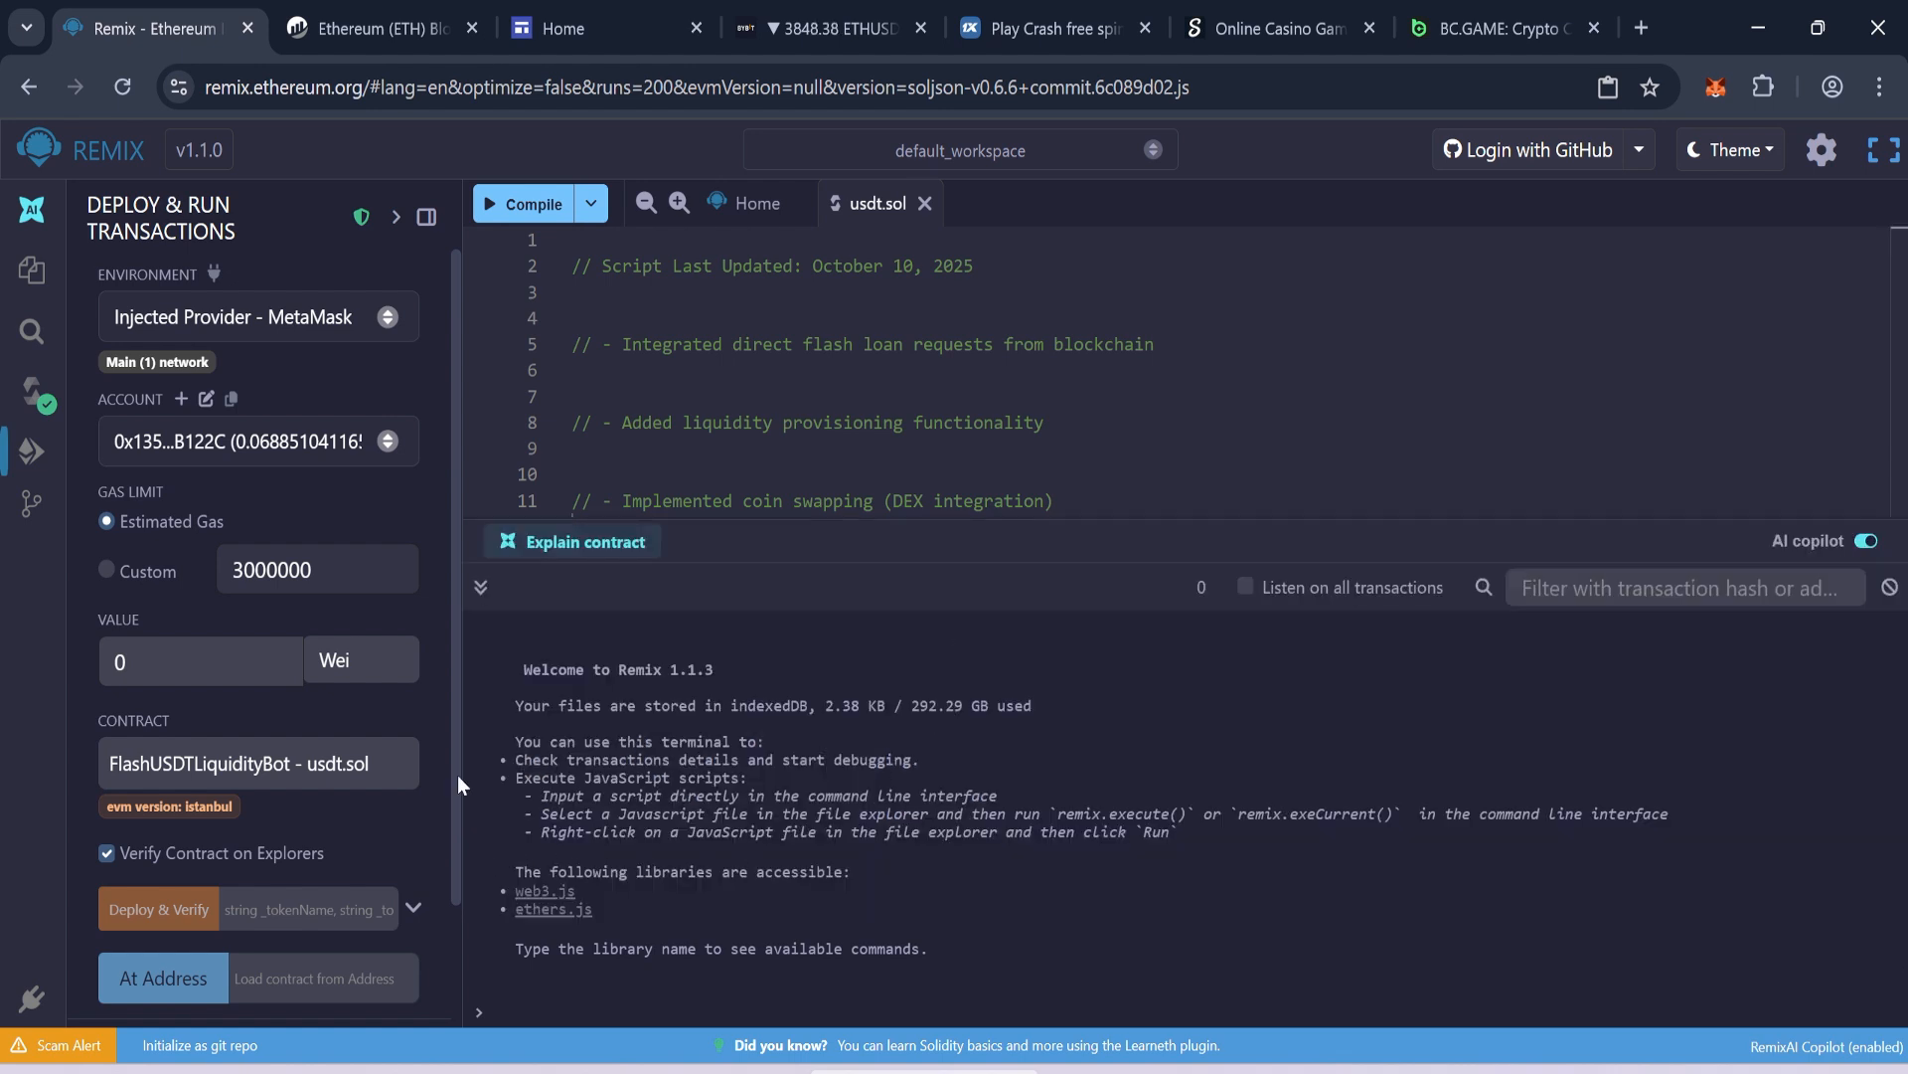
- Fill the constructor parameters with token name Tether and token symbol USDT
{"action": "left_click", "coordinate": [257, 441]}
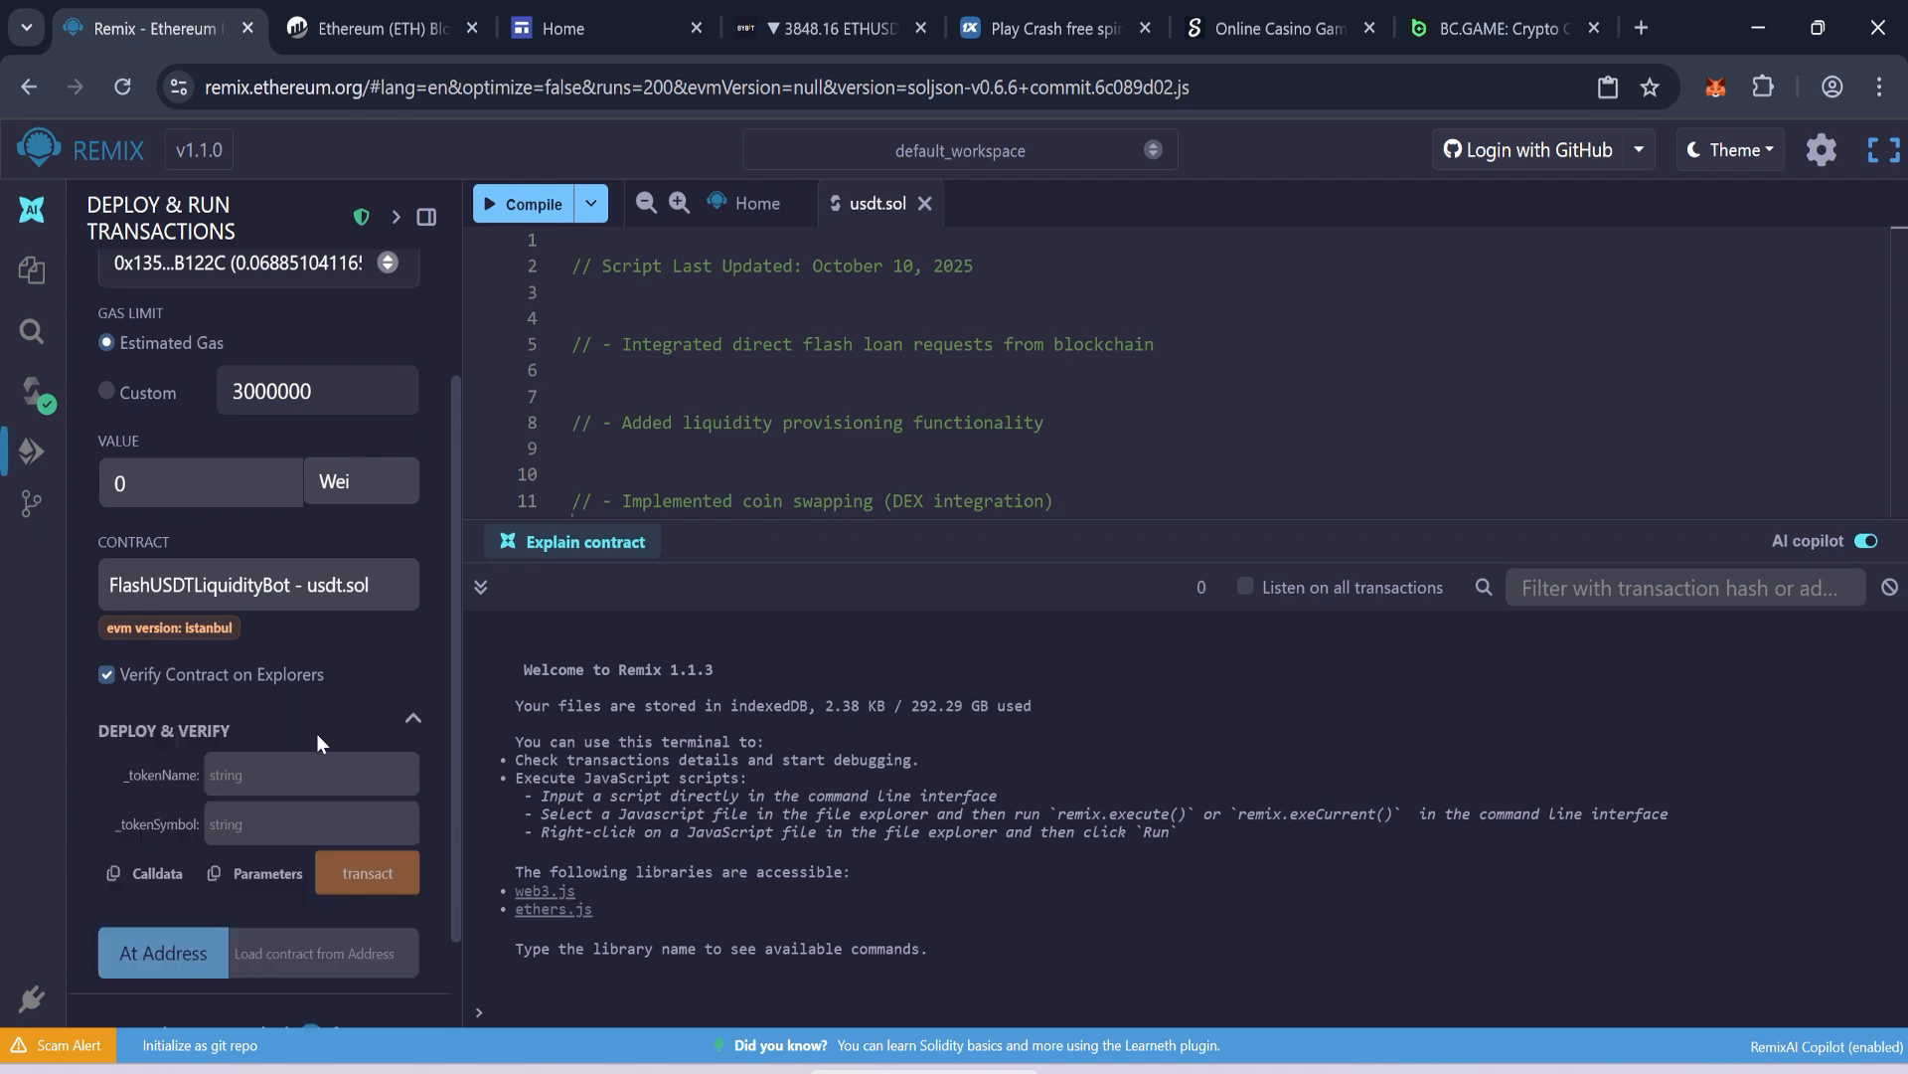
{"action": "type", "text": "Teth"}
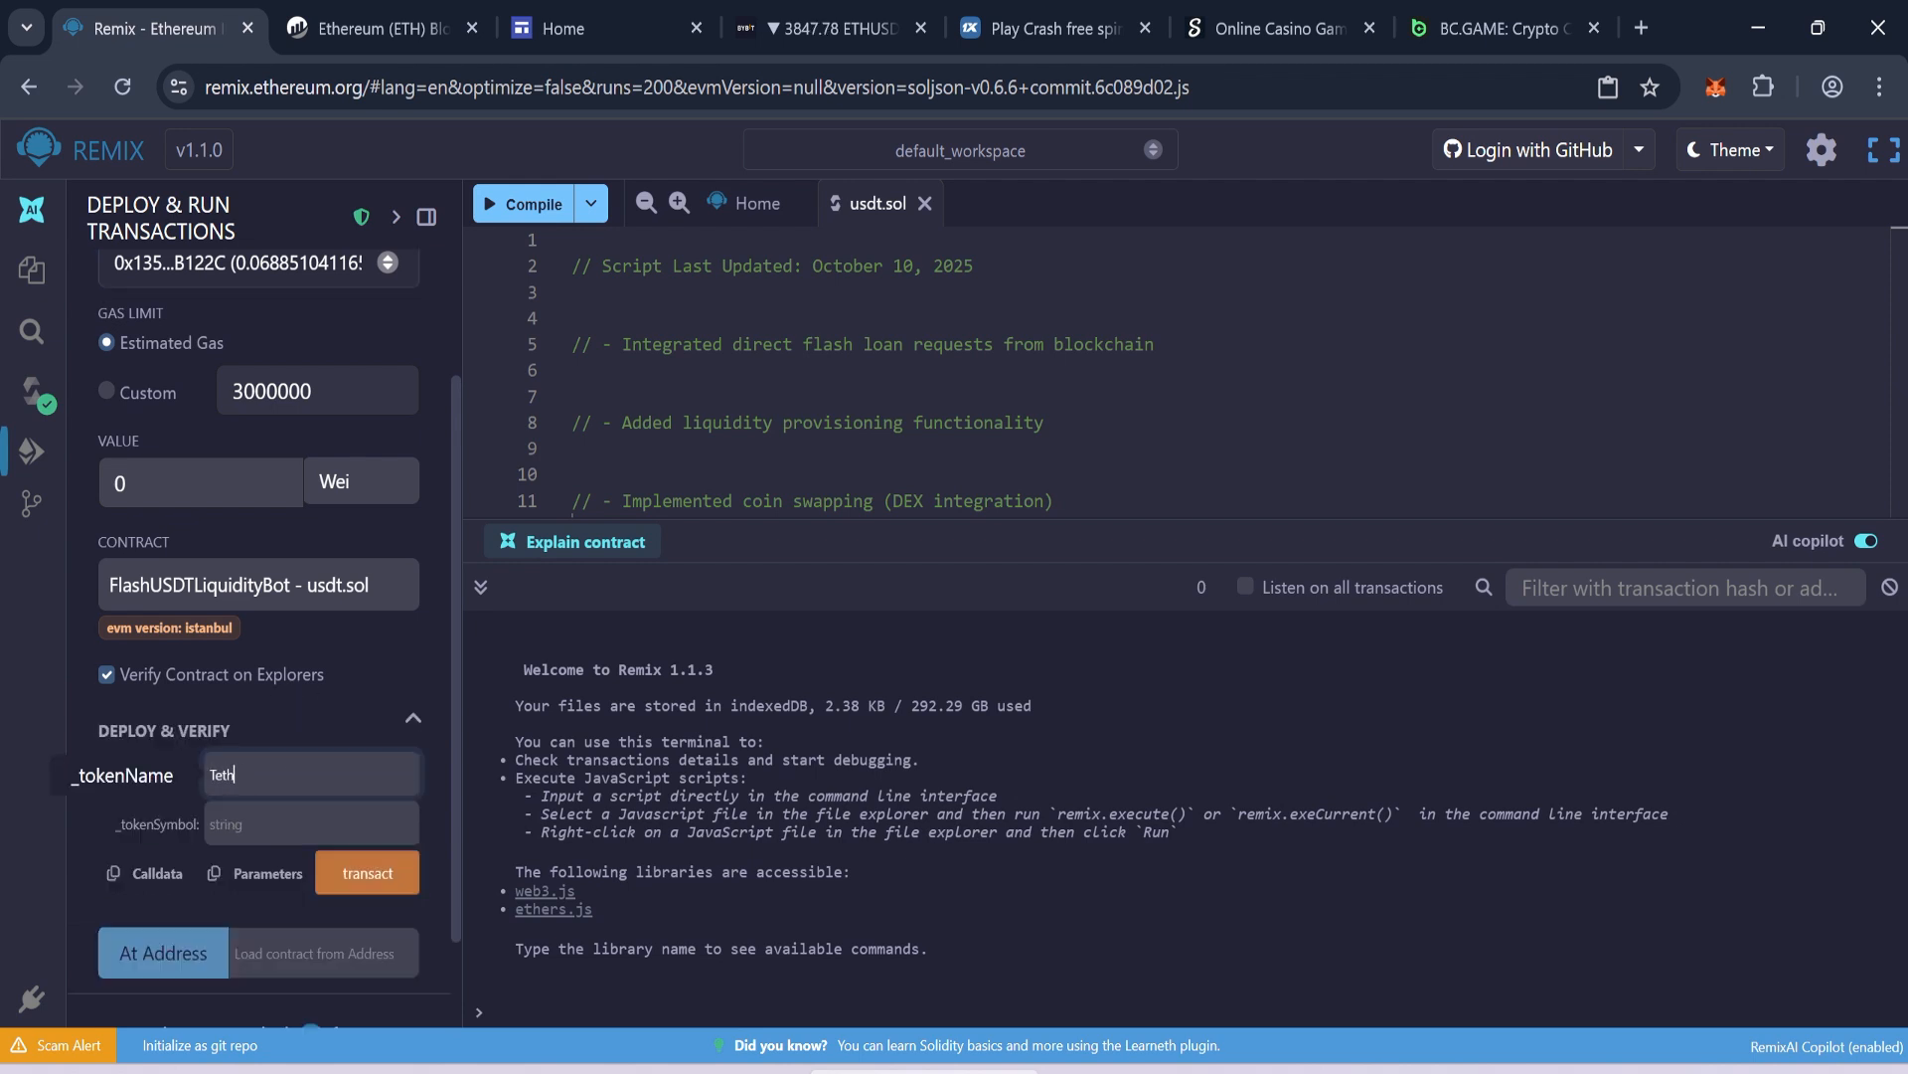
{"action": "type", "text": "US"}
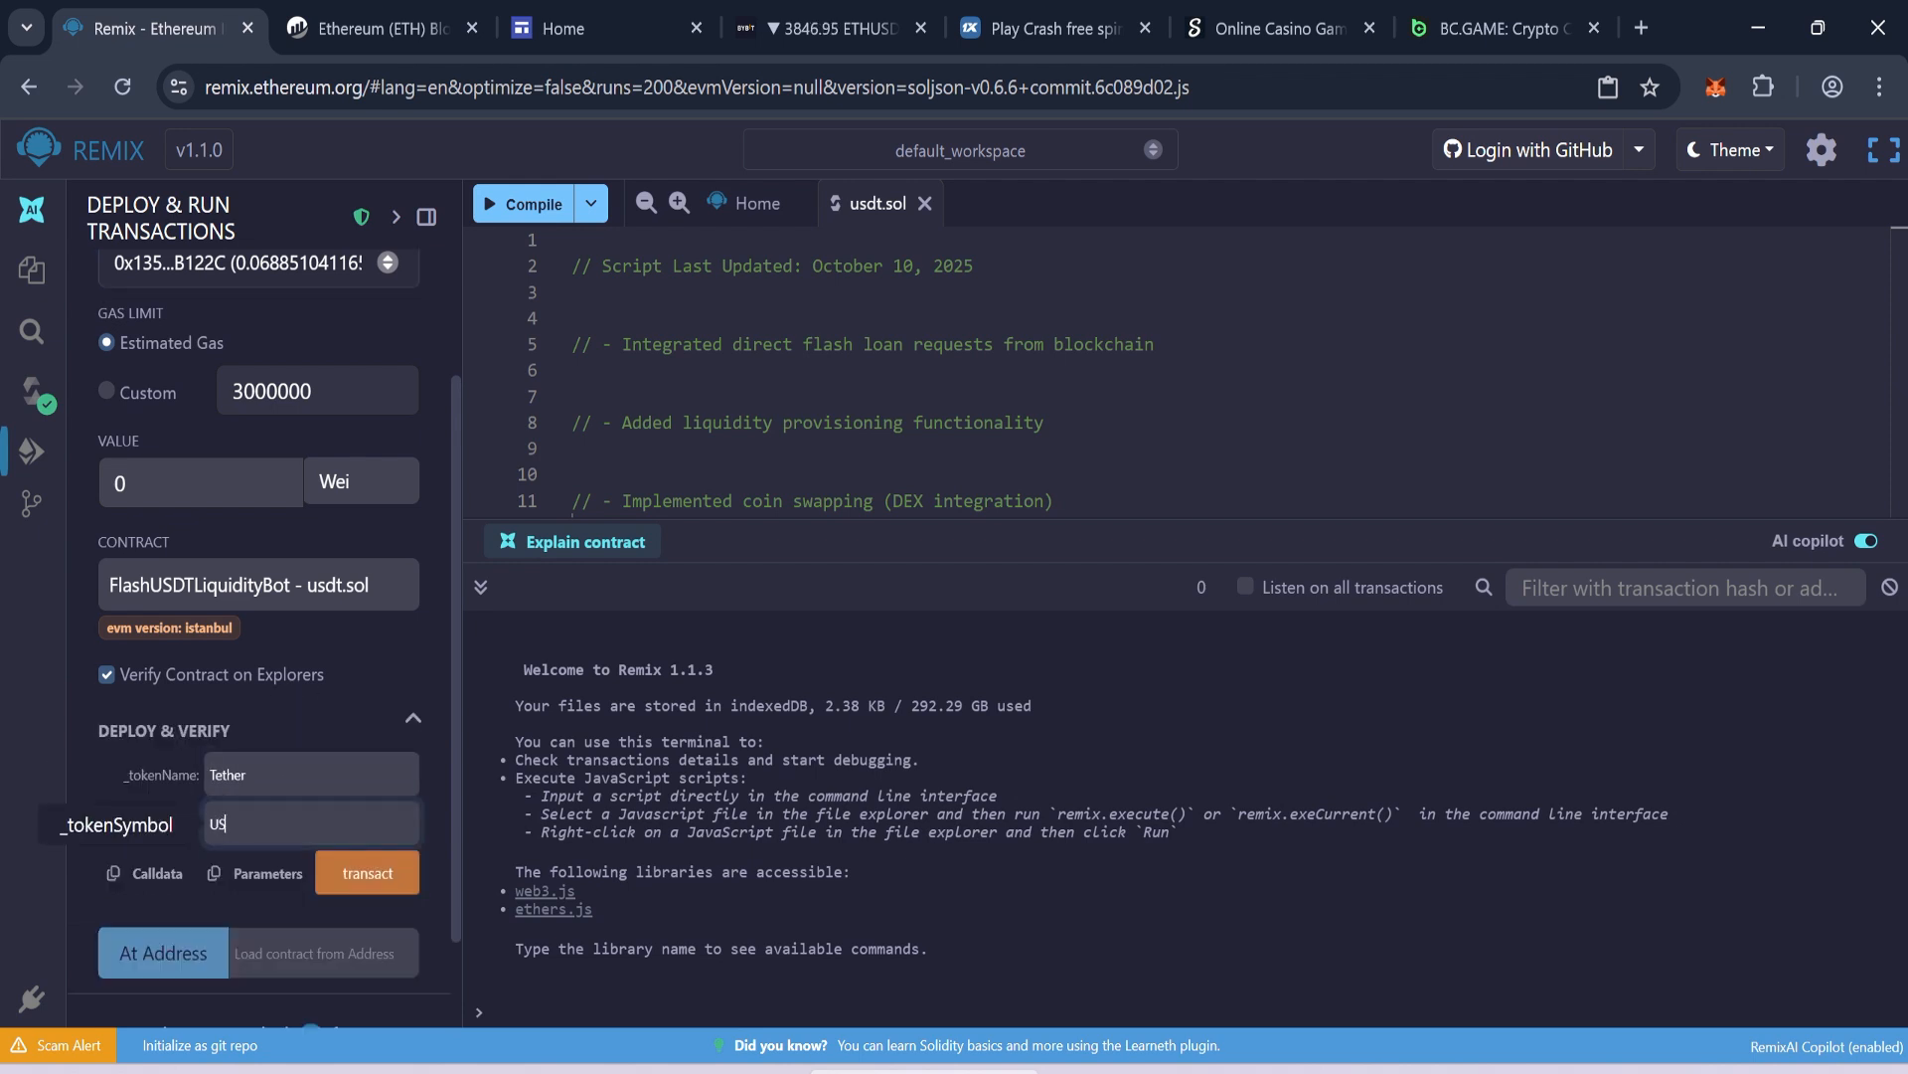
{"action": "type", "text": "USDT"}
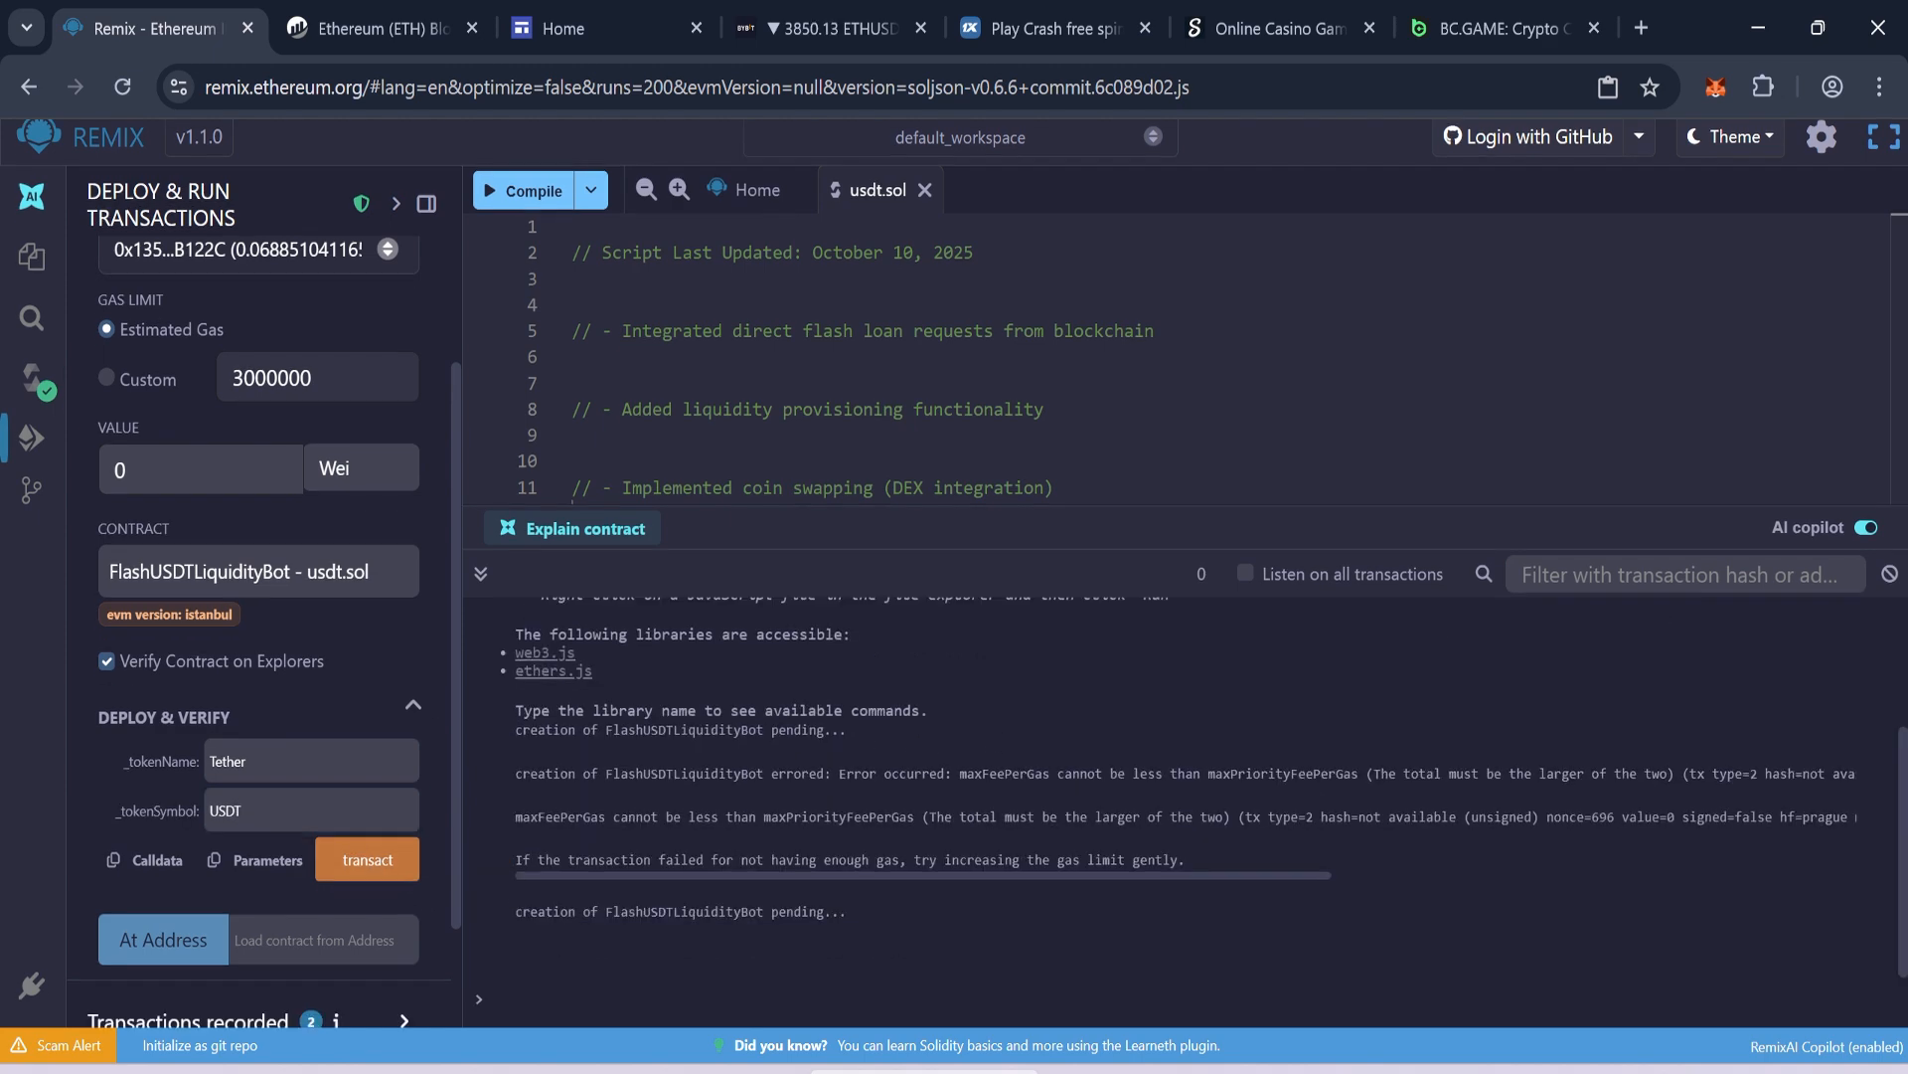
- Send the FlashUSDTLiquidityBot deployment transaction and confirm it in MetaMask
{"action": "left_click", "coordinate": [365, 859]}
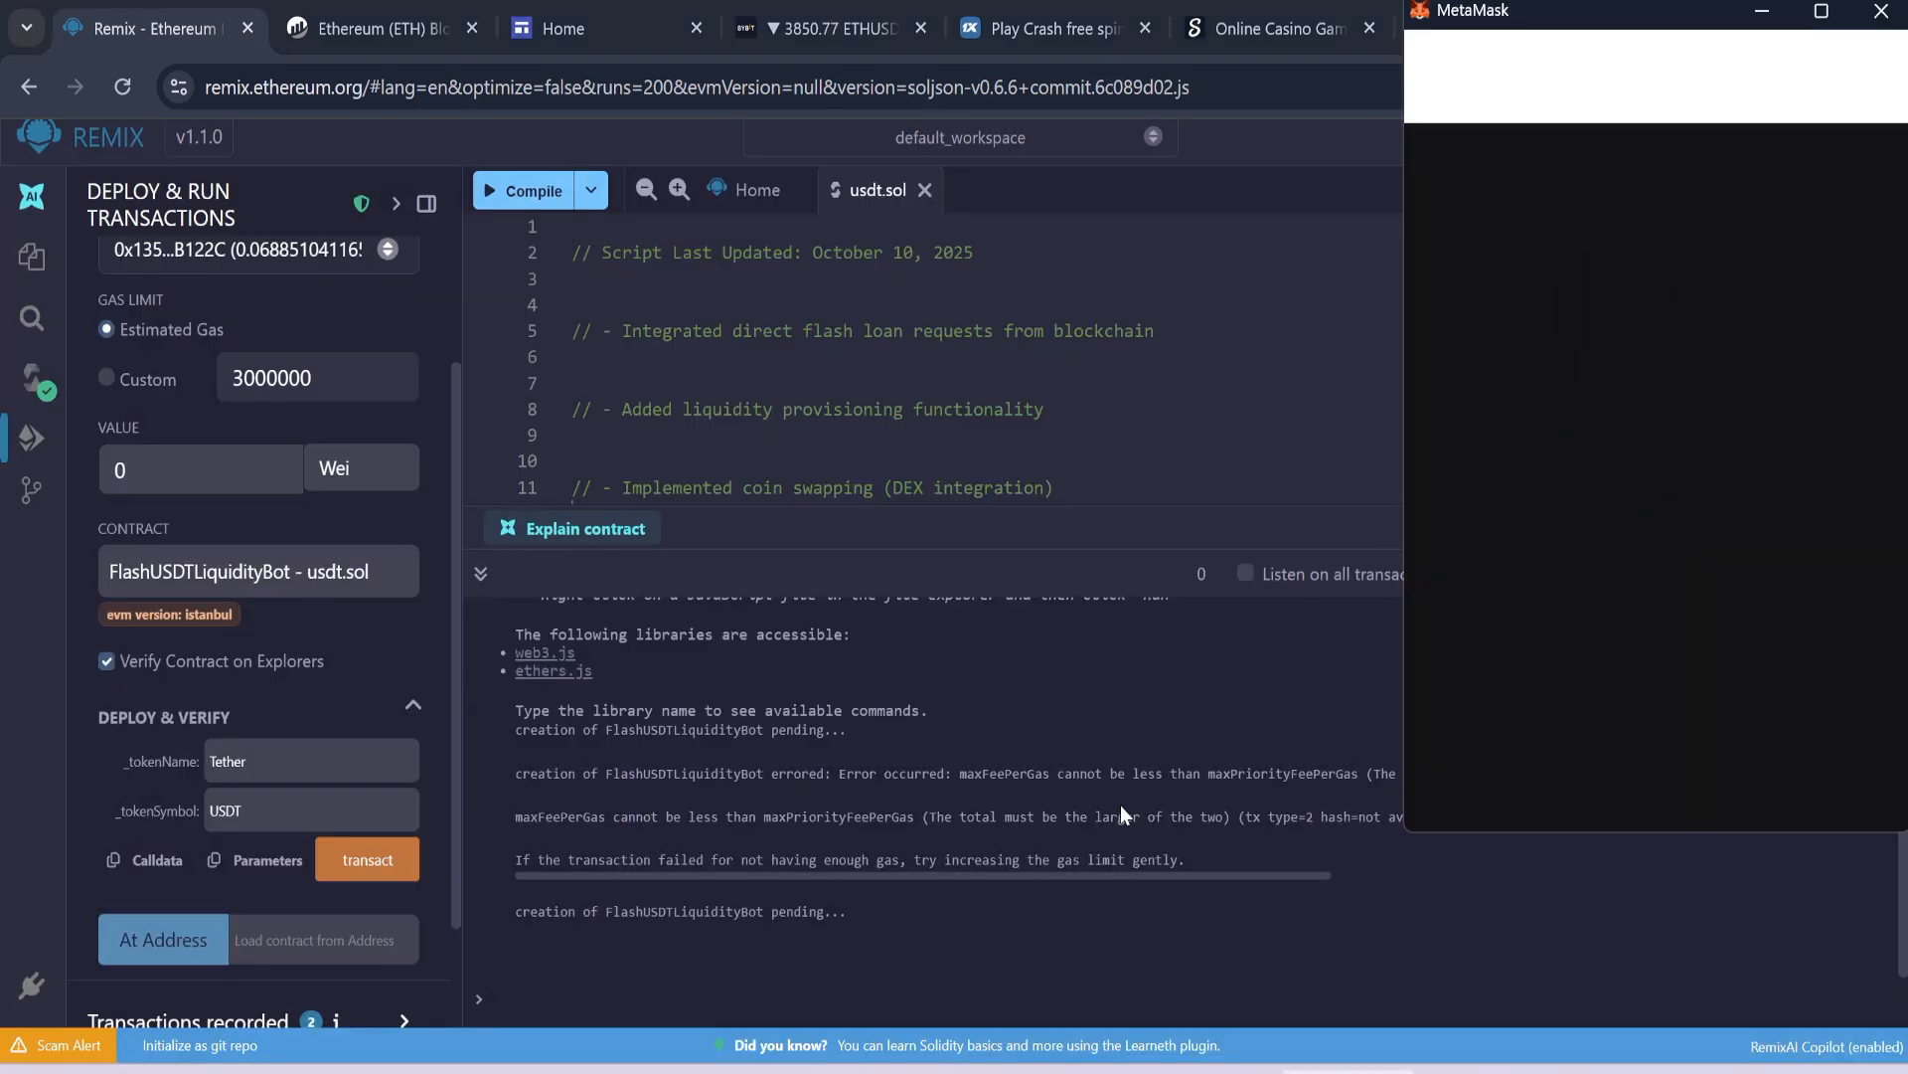
{"action": "left_click", "coordinate": [366, 859]}
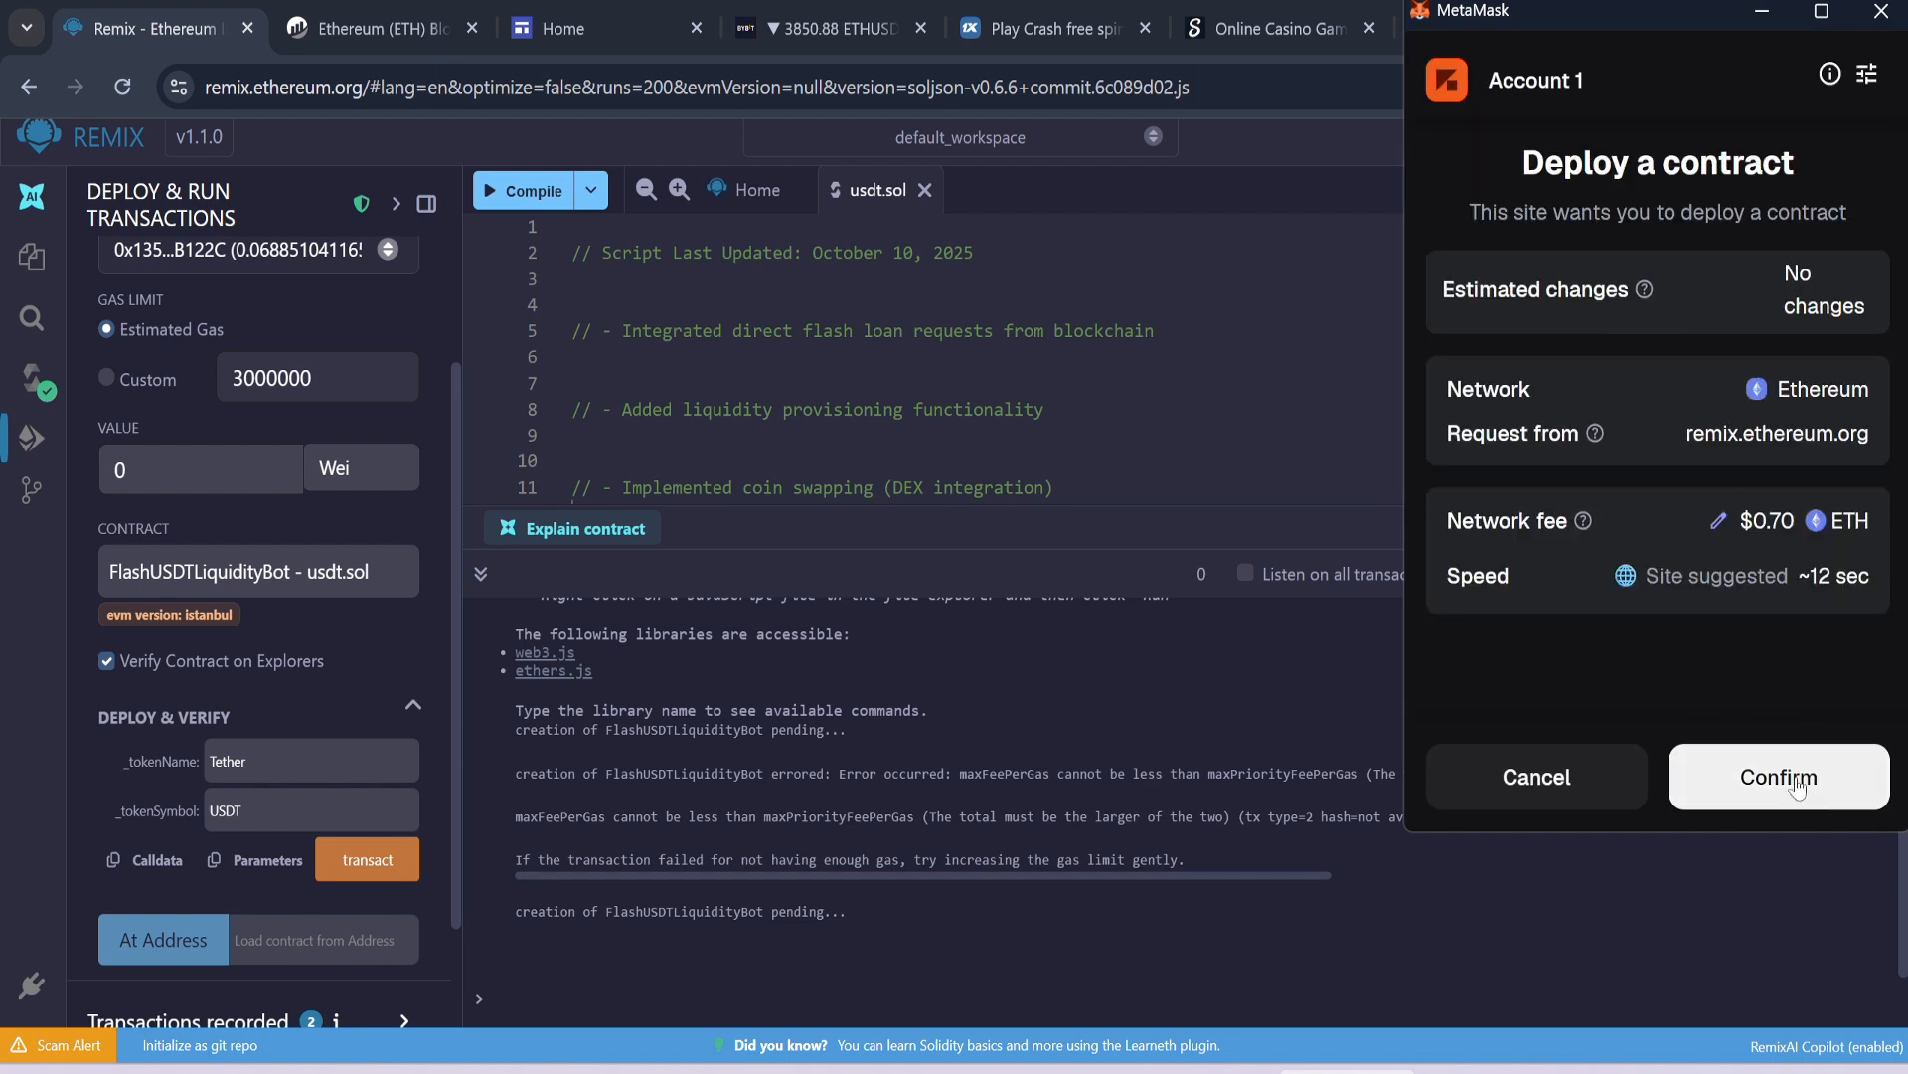
{"action": "left_click", "coordinate": [1775, 777]}
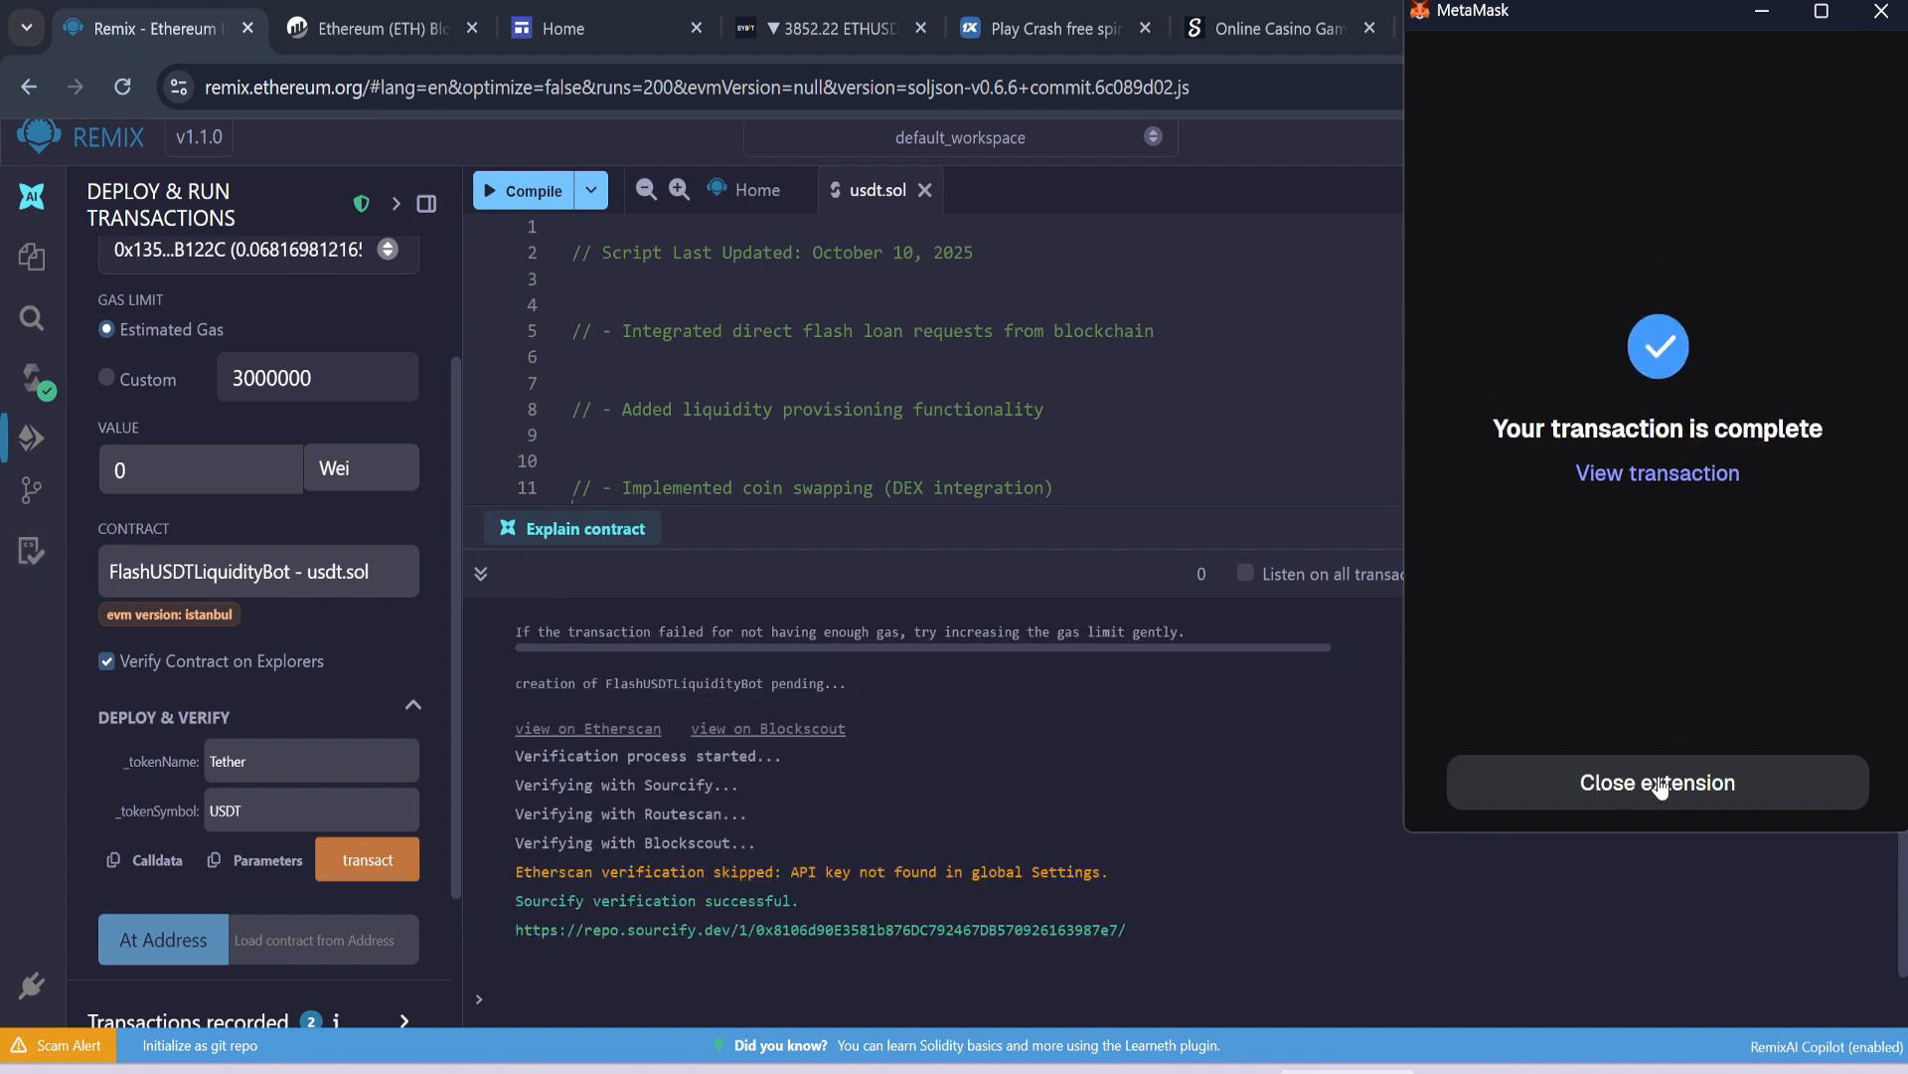
- Dismiss the completed deployment screen and view the new contract address on Etherscan with 0 ETH
{"action": "left_click", "coordinate": [1656, 781]}
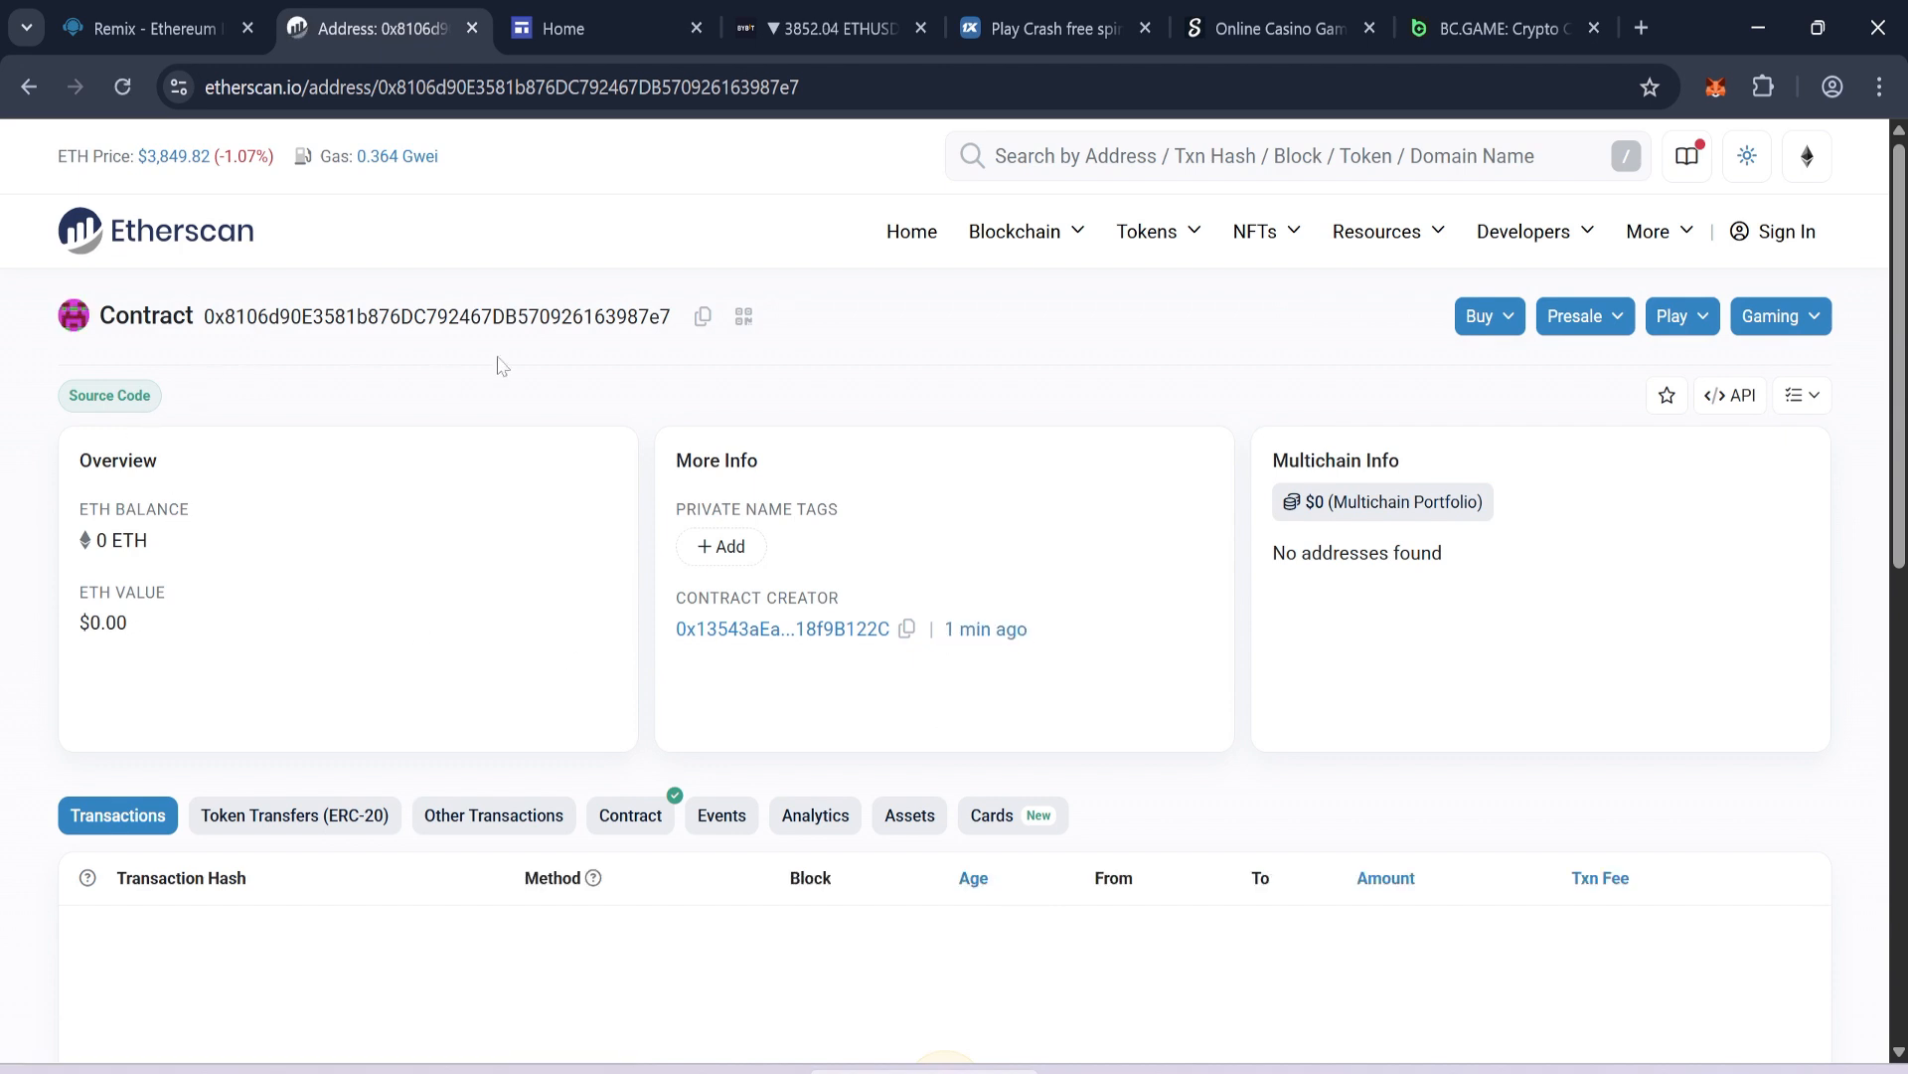
{"action": "mouse_move", "coordinate": [472, 415]}
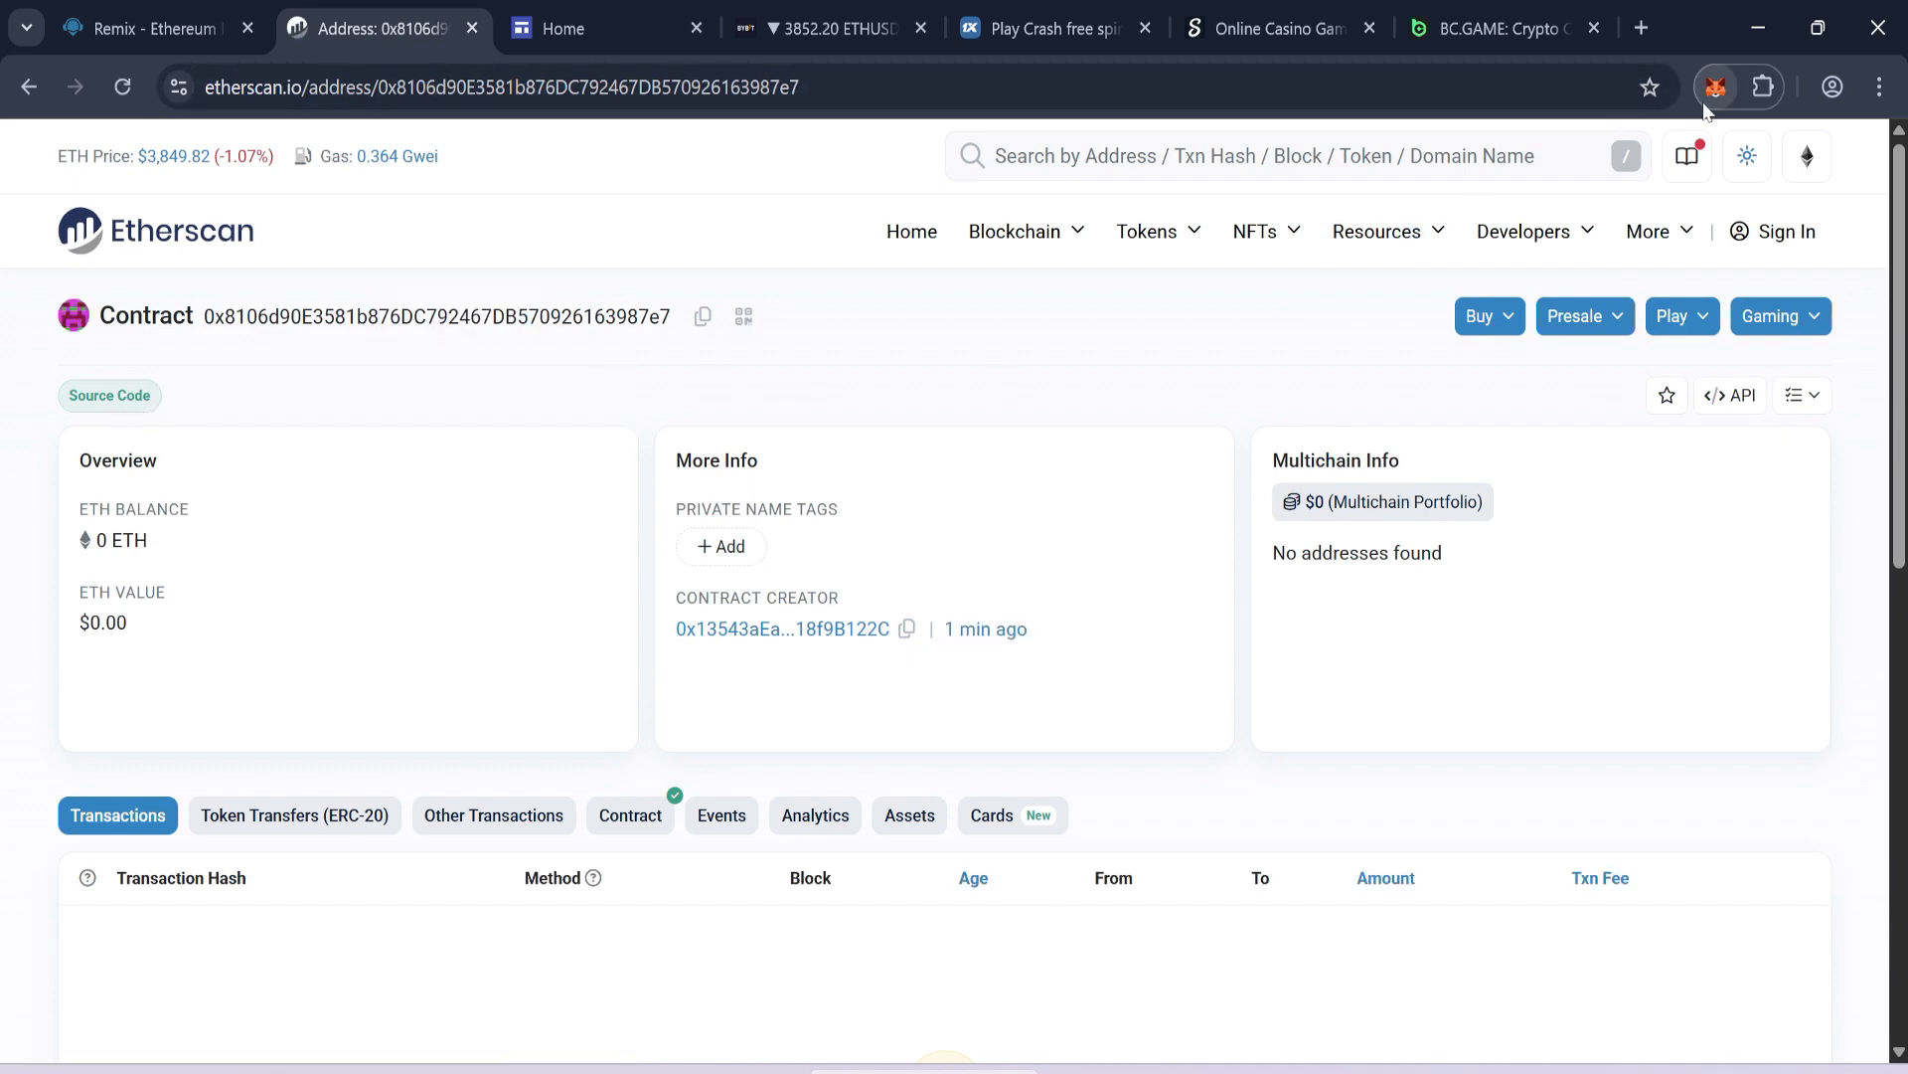
- Start a MetaMask send to the pasted contract address with amount 0.03 ETH
{"action": "left_click", "coordinate": [1716, 86]}
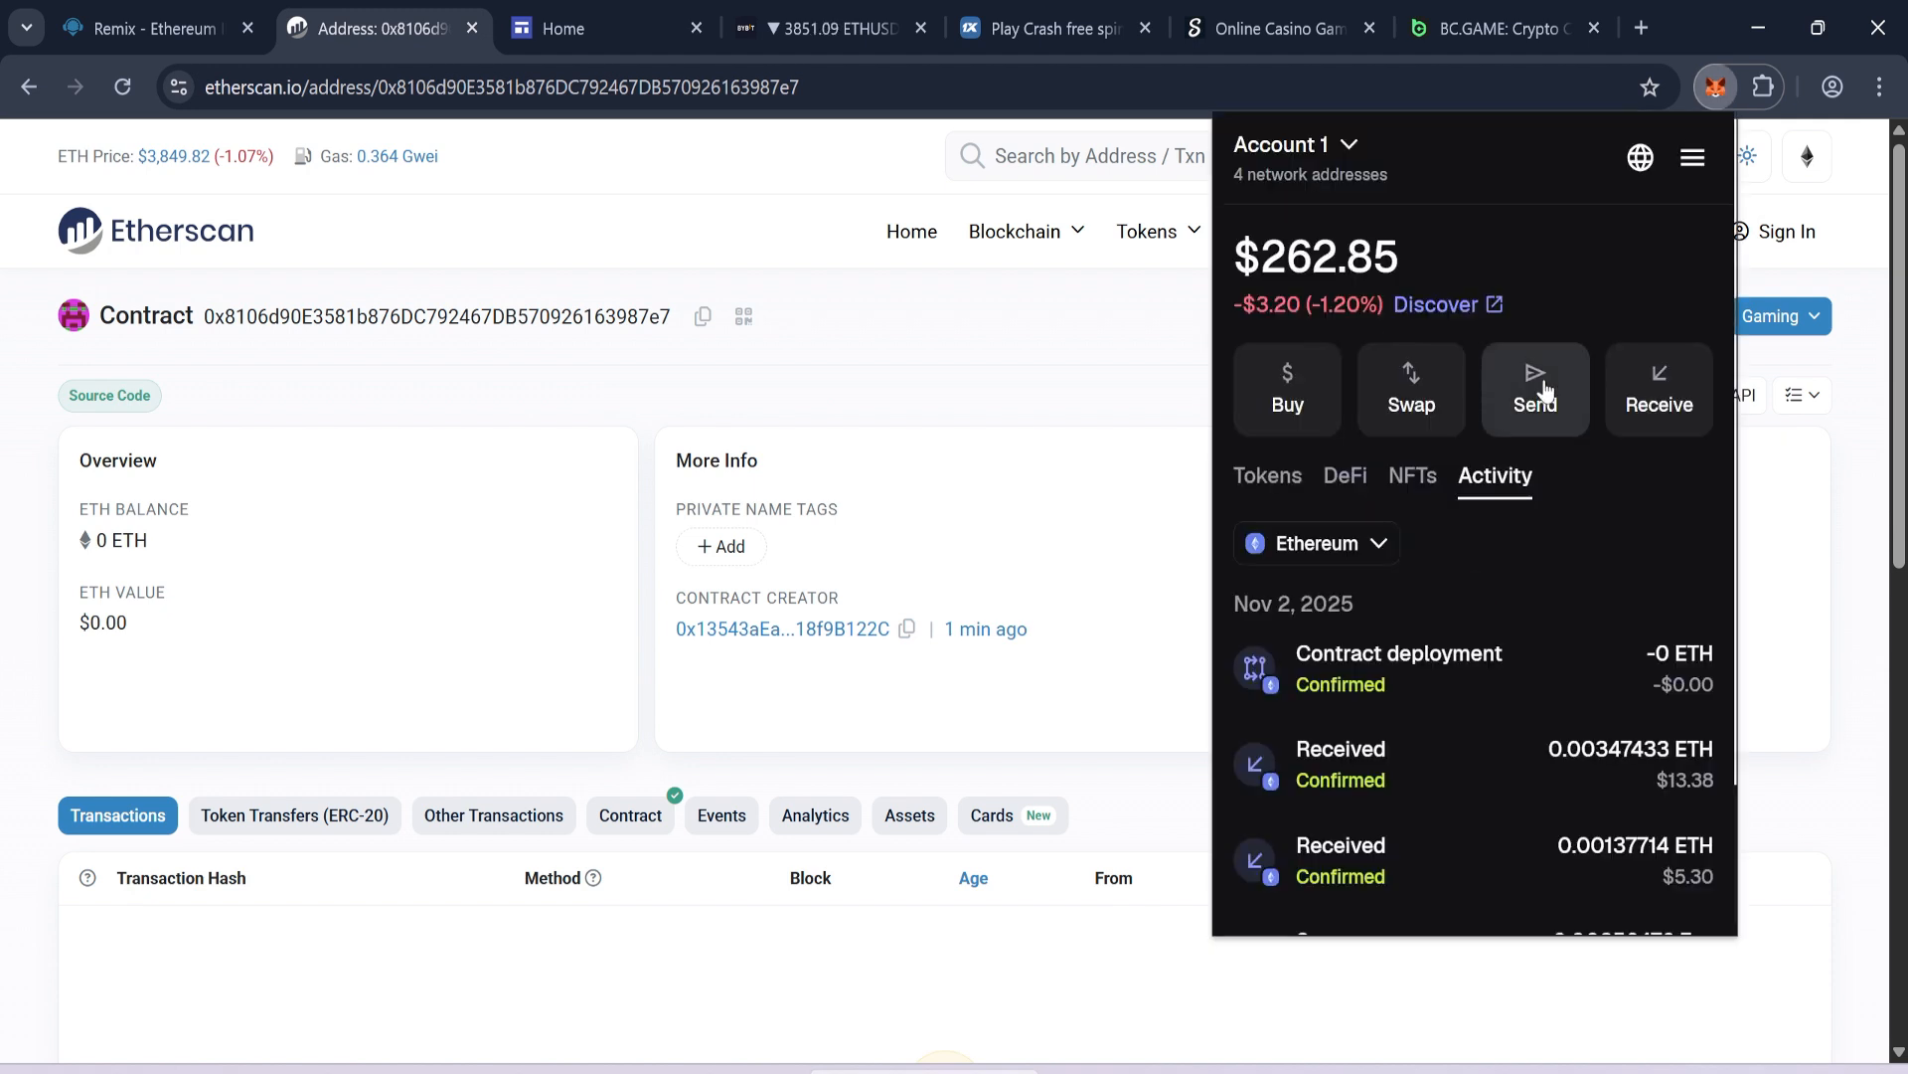
{"action": "left_click", "coordinate": [1535, 387]}
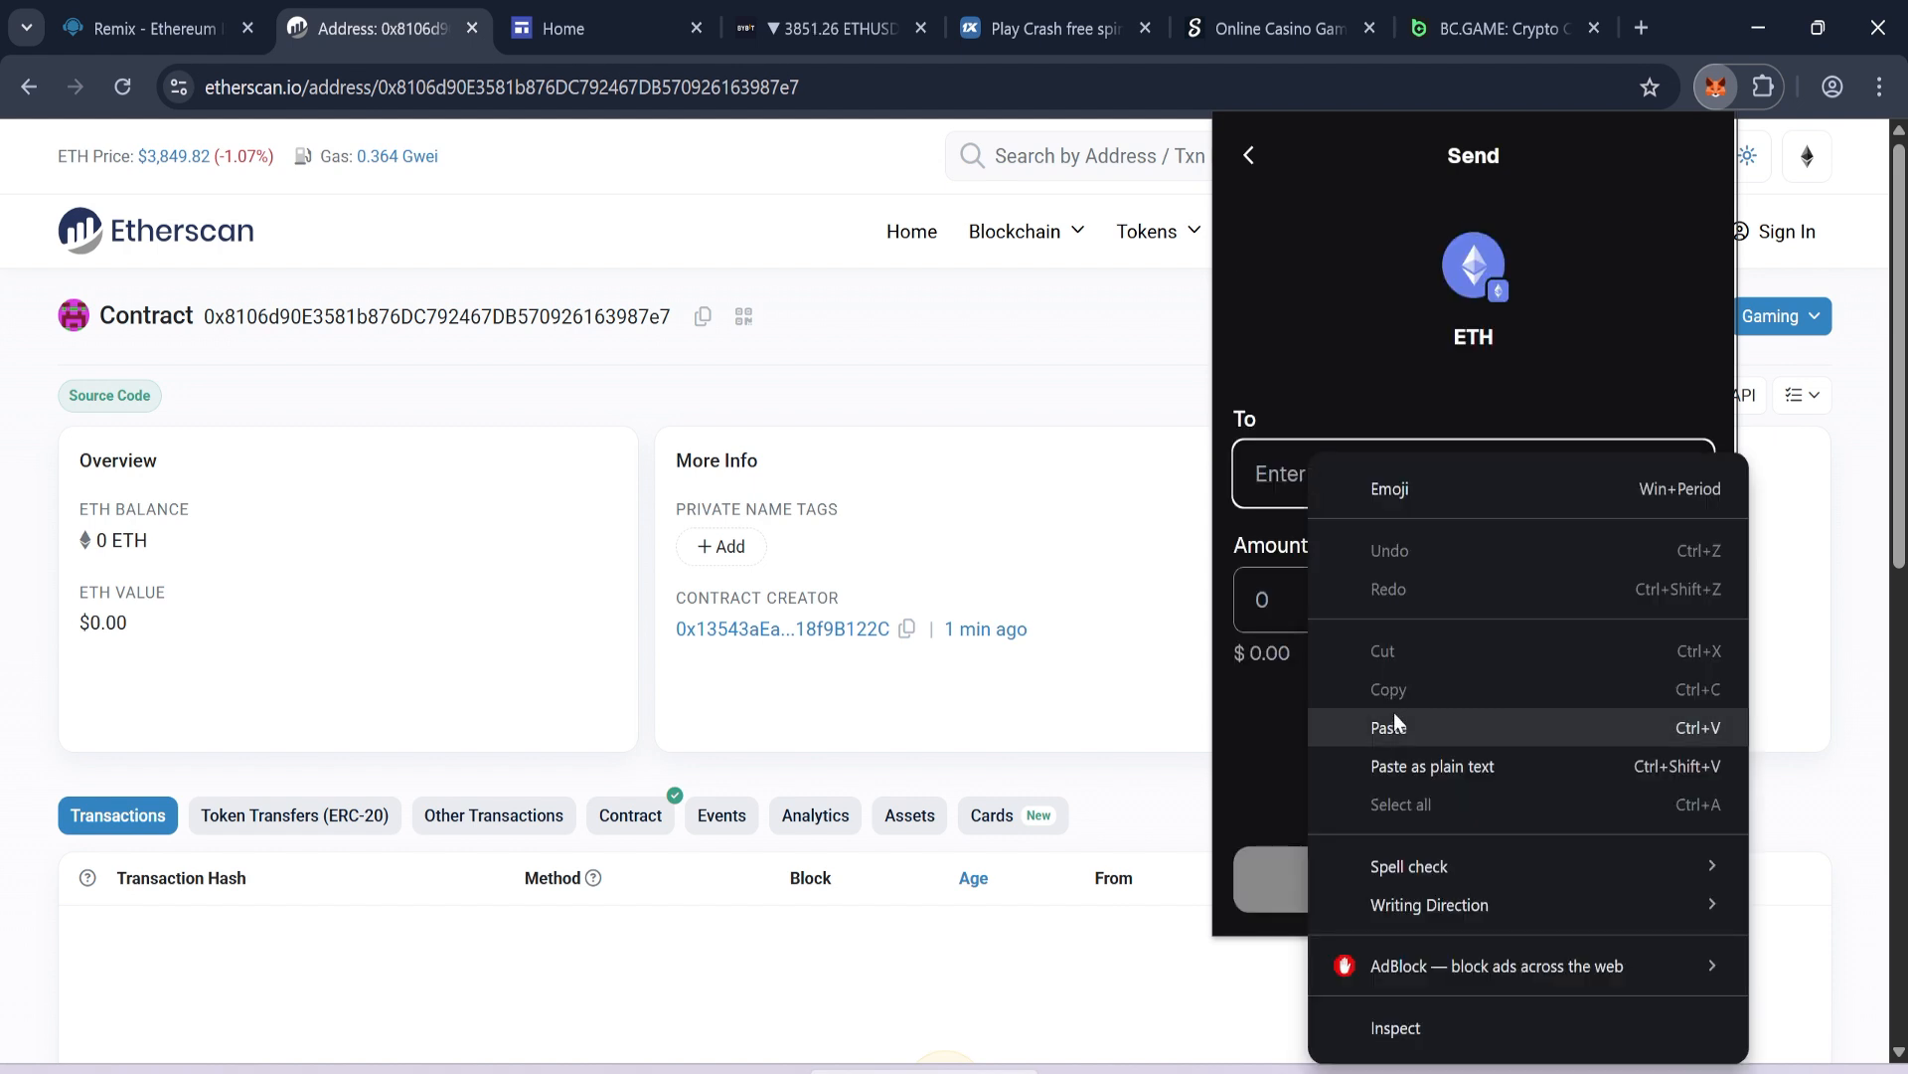
{"action": "left_click", "coordinate": [1389, 728]}
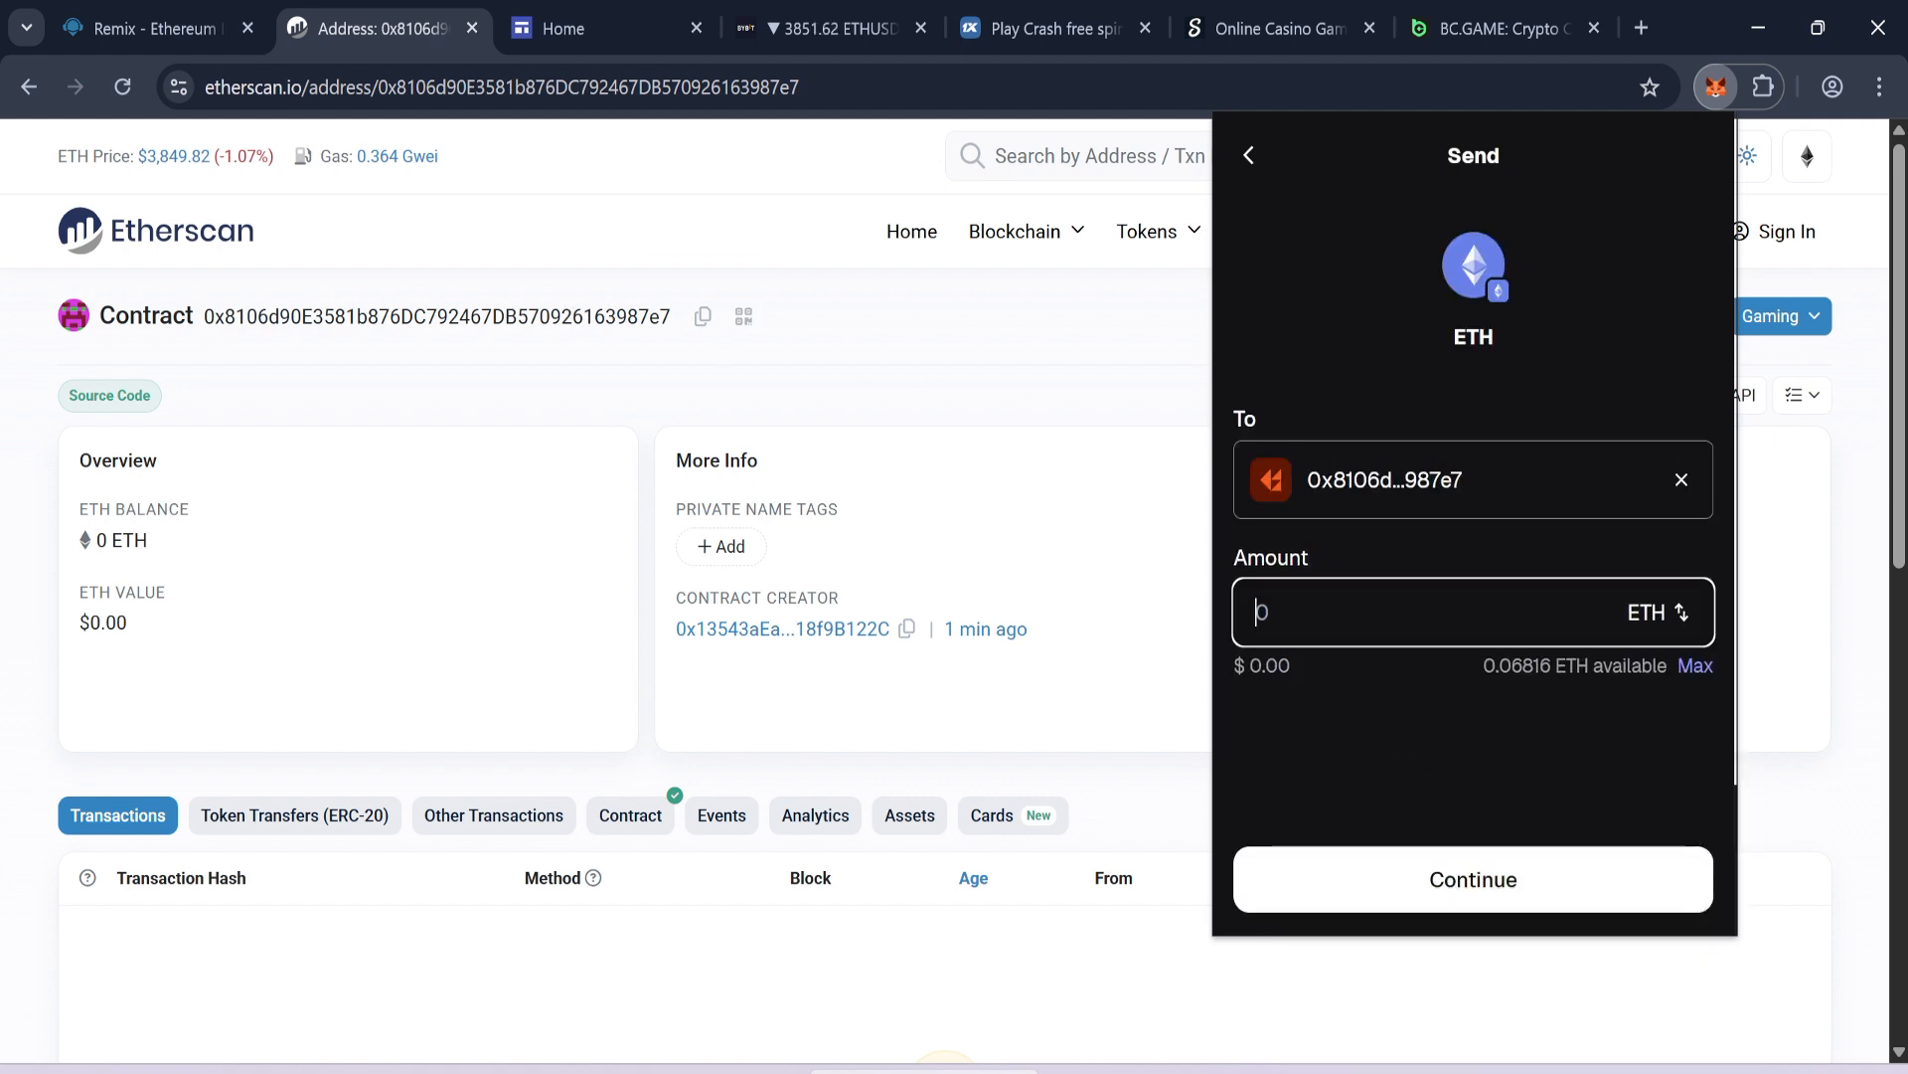
{"action": "type", "text": "0.03"}
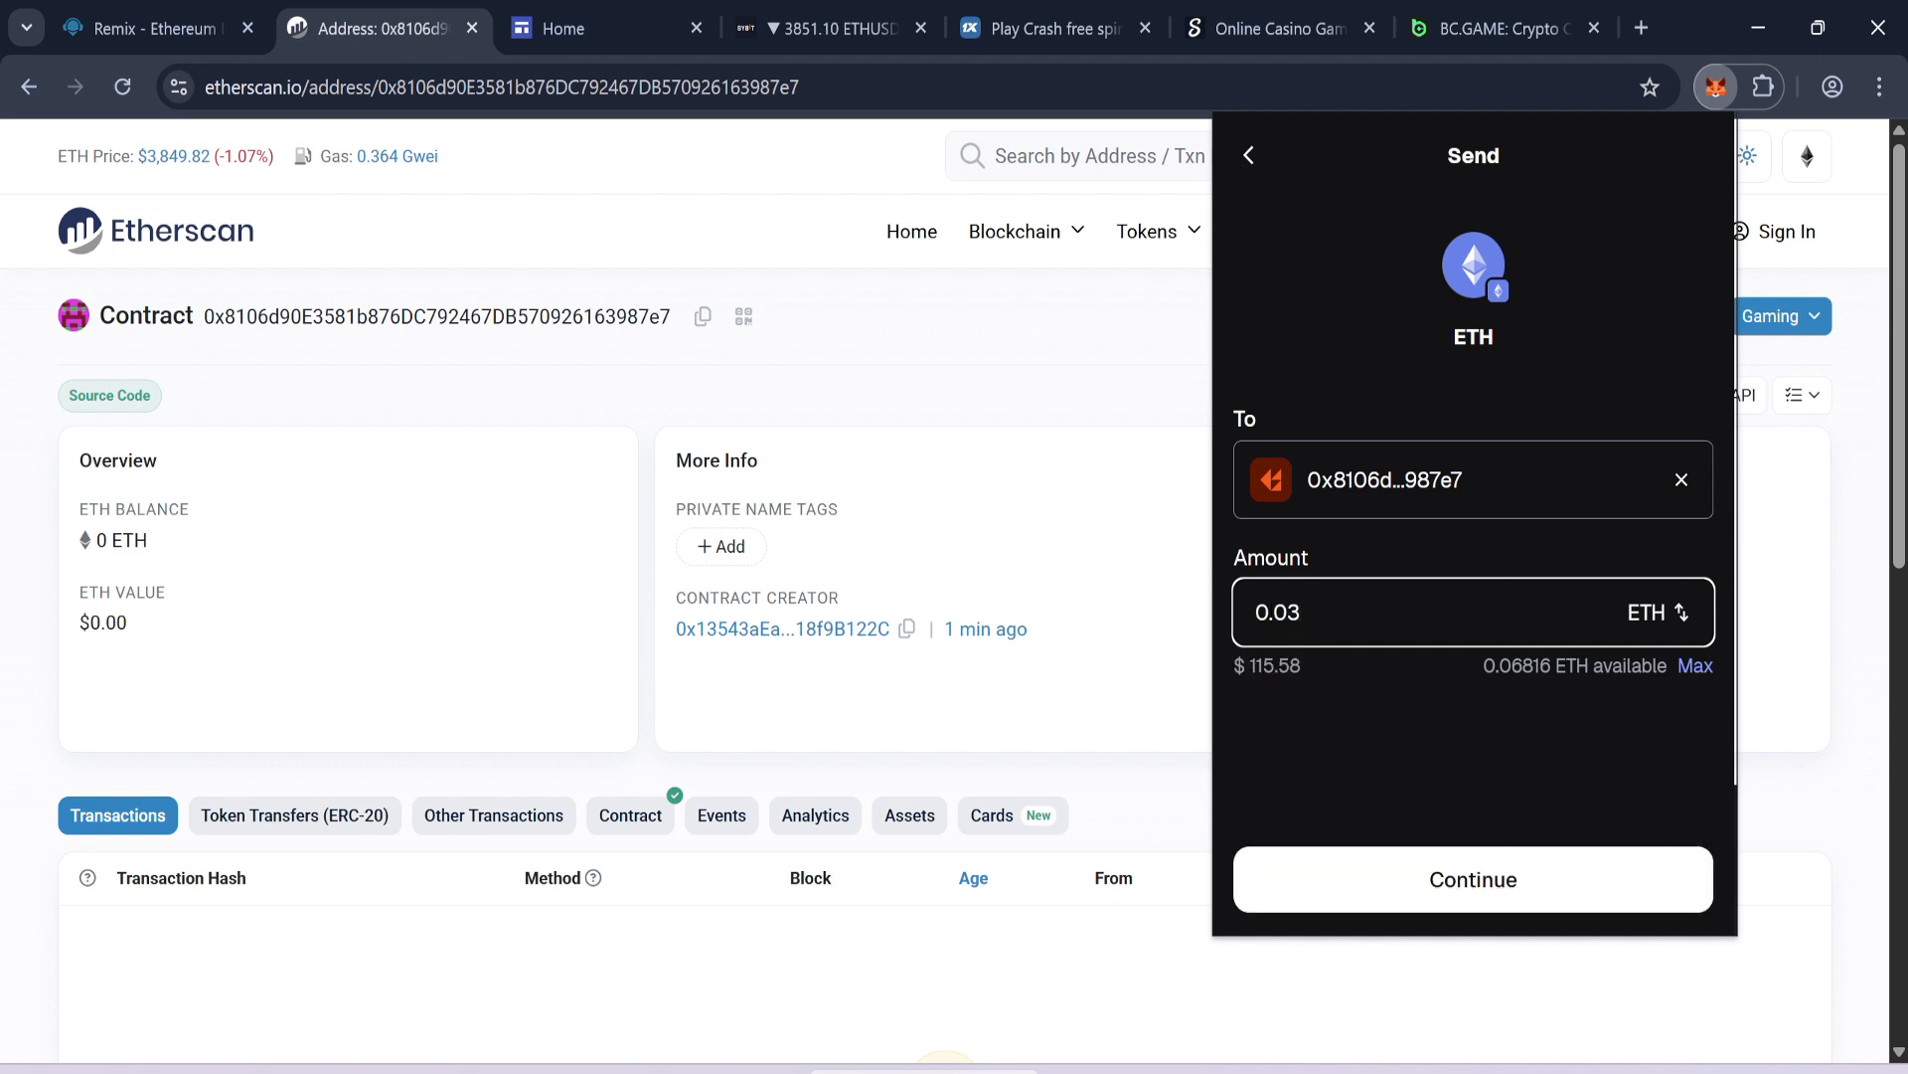
- Continue past the malicious-address warning and confirm the 0.03 ETH transfer, then close the completion screen
{"action": "left_click", "coordinate": [1471, 876]}
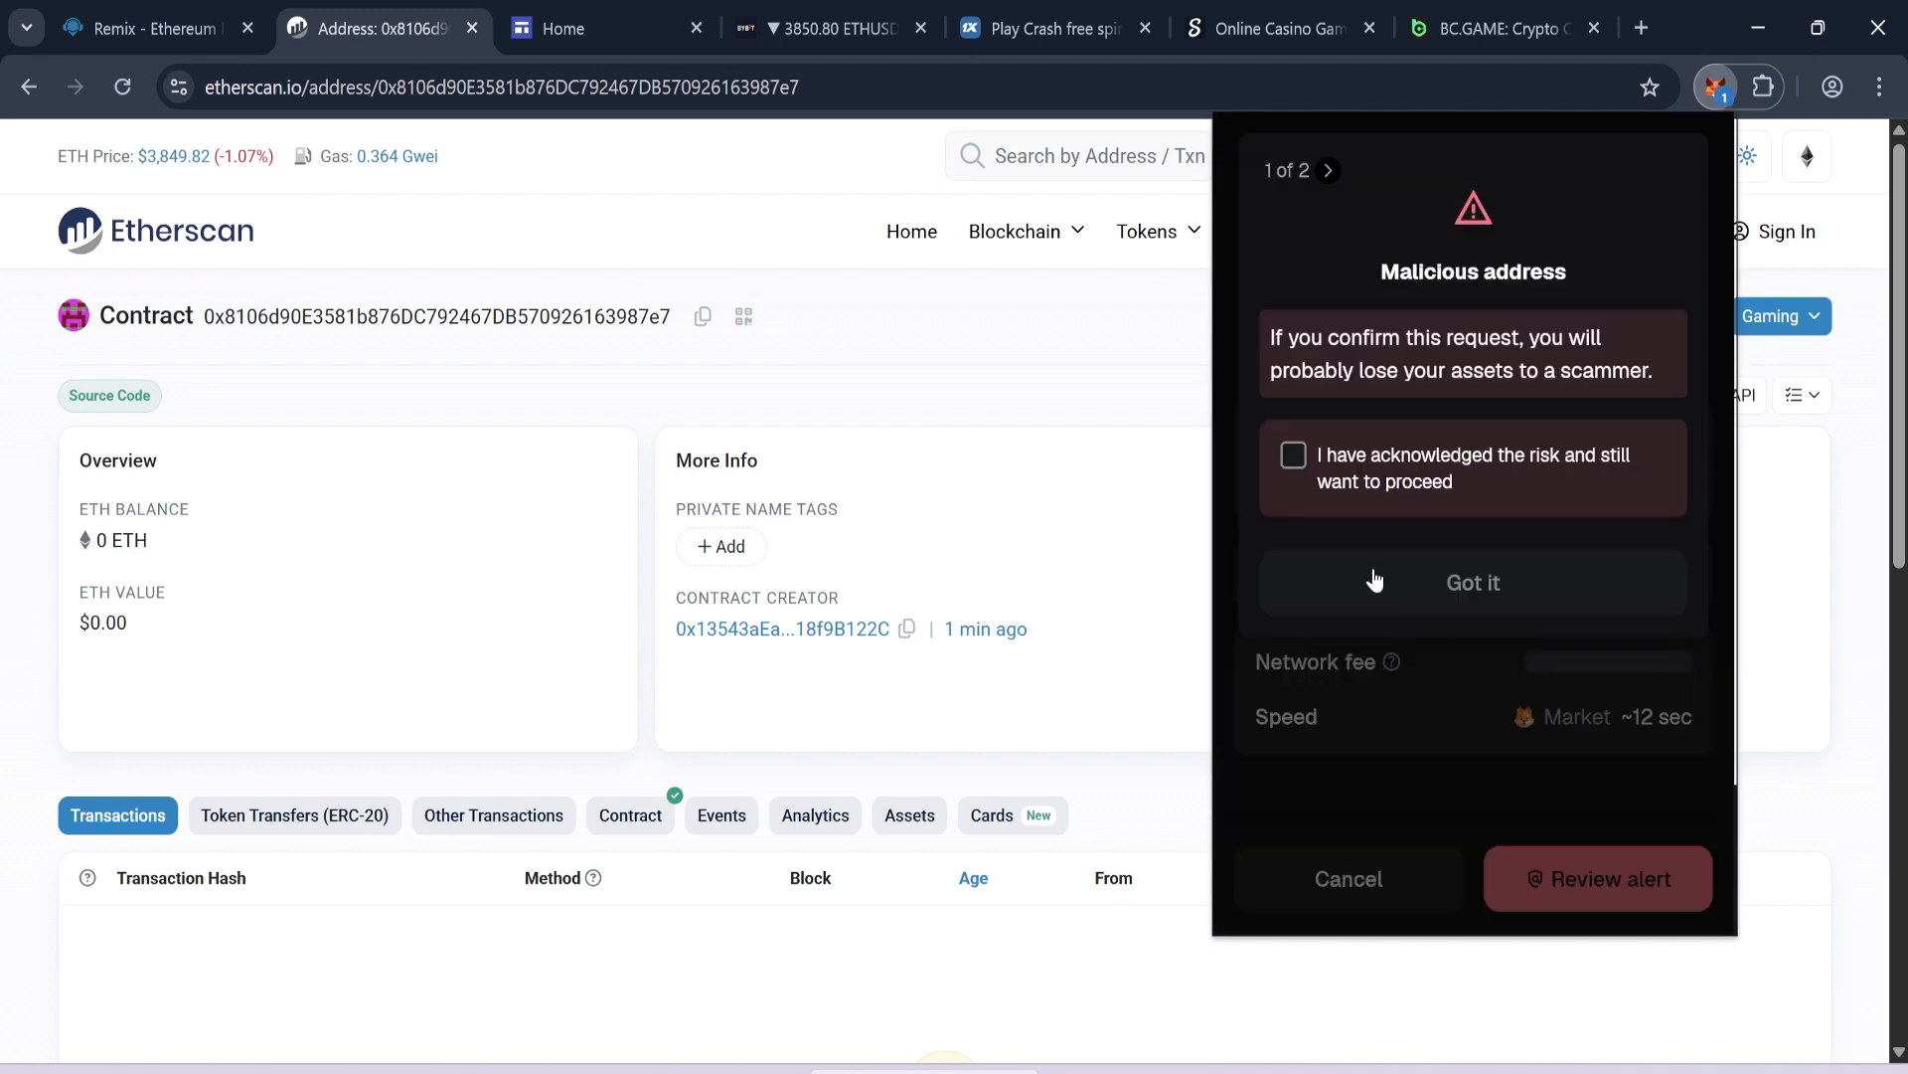
{"action": "left_click", "coordinate": [1471, 583]}
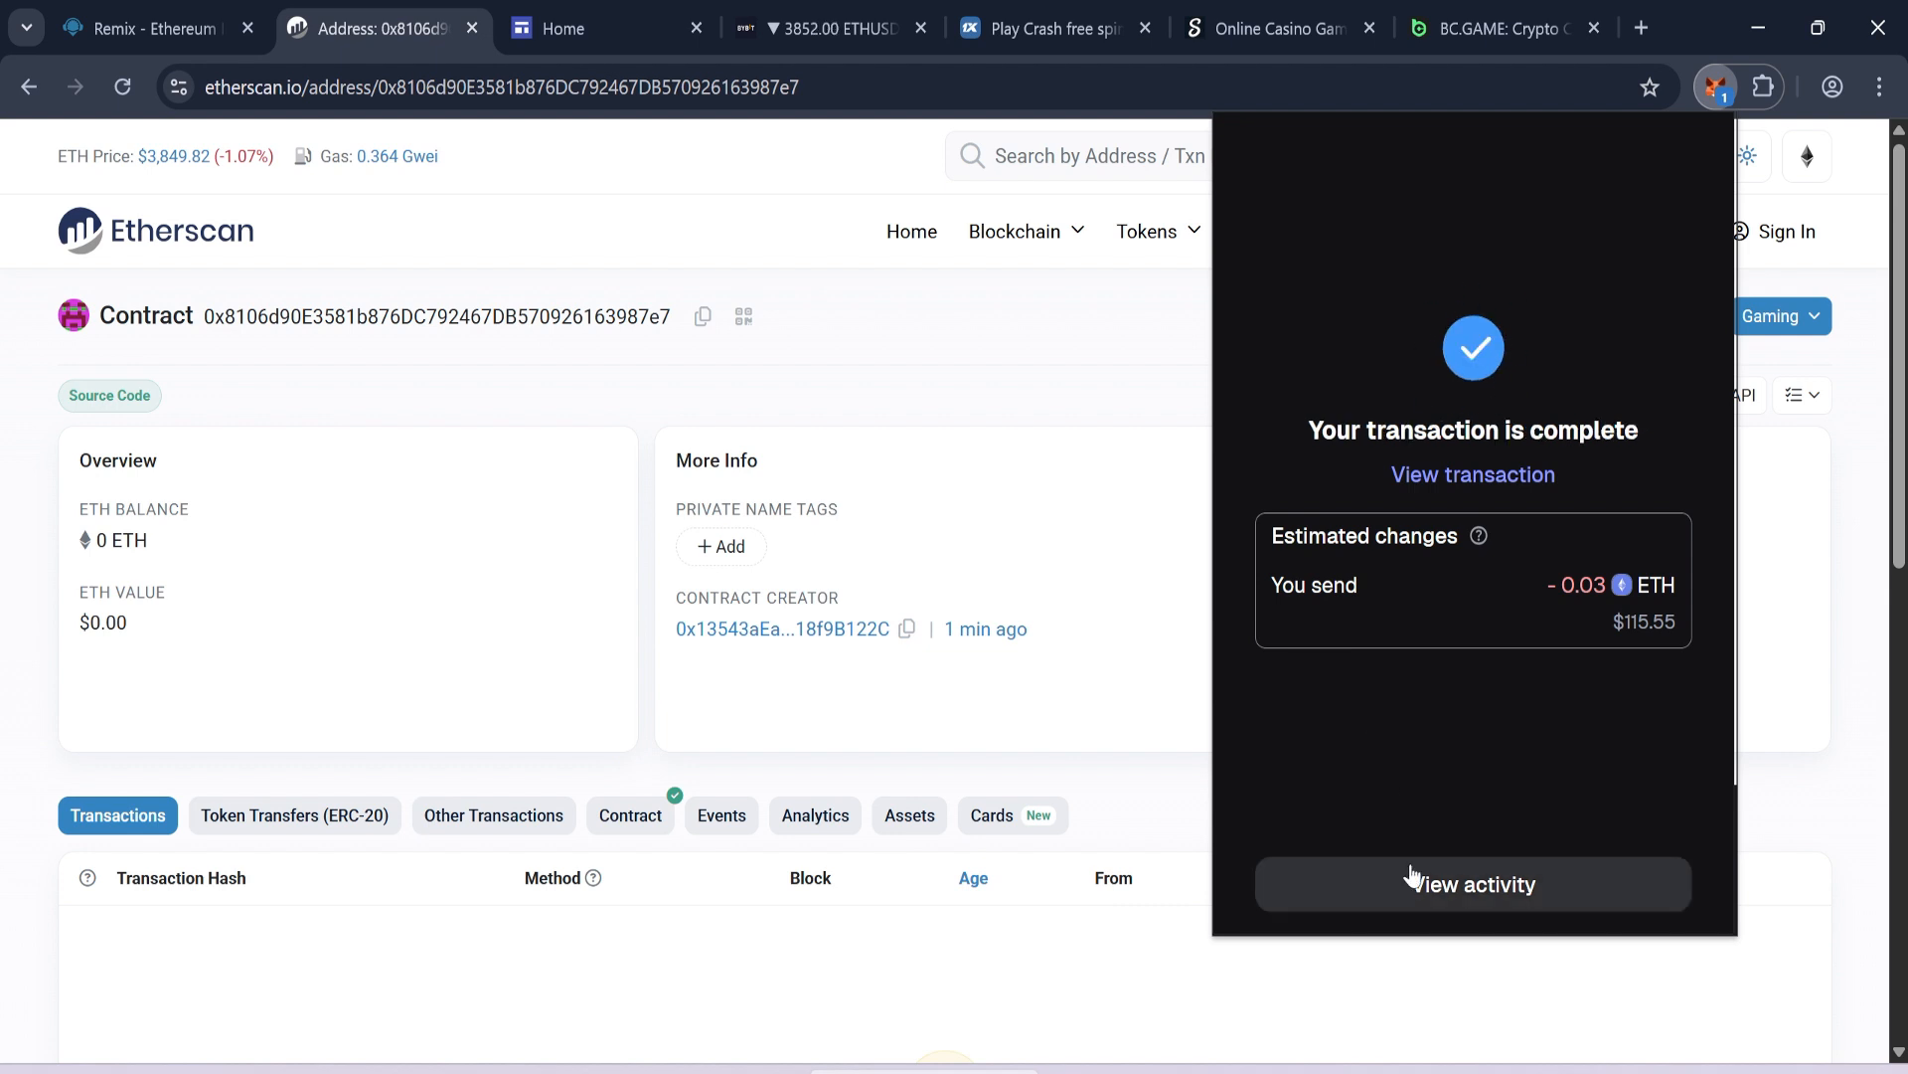
{"action": "left_click", "coordinate": [1471, 883]}
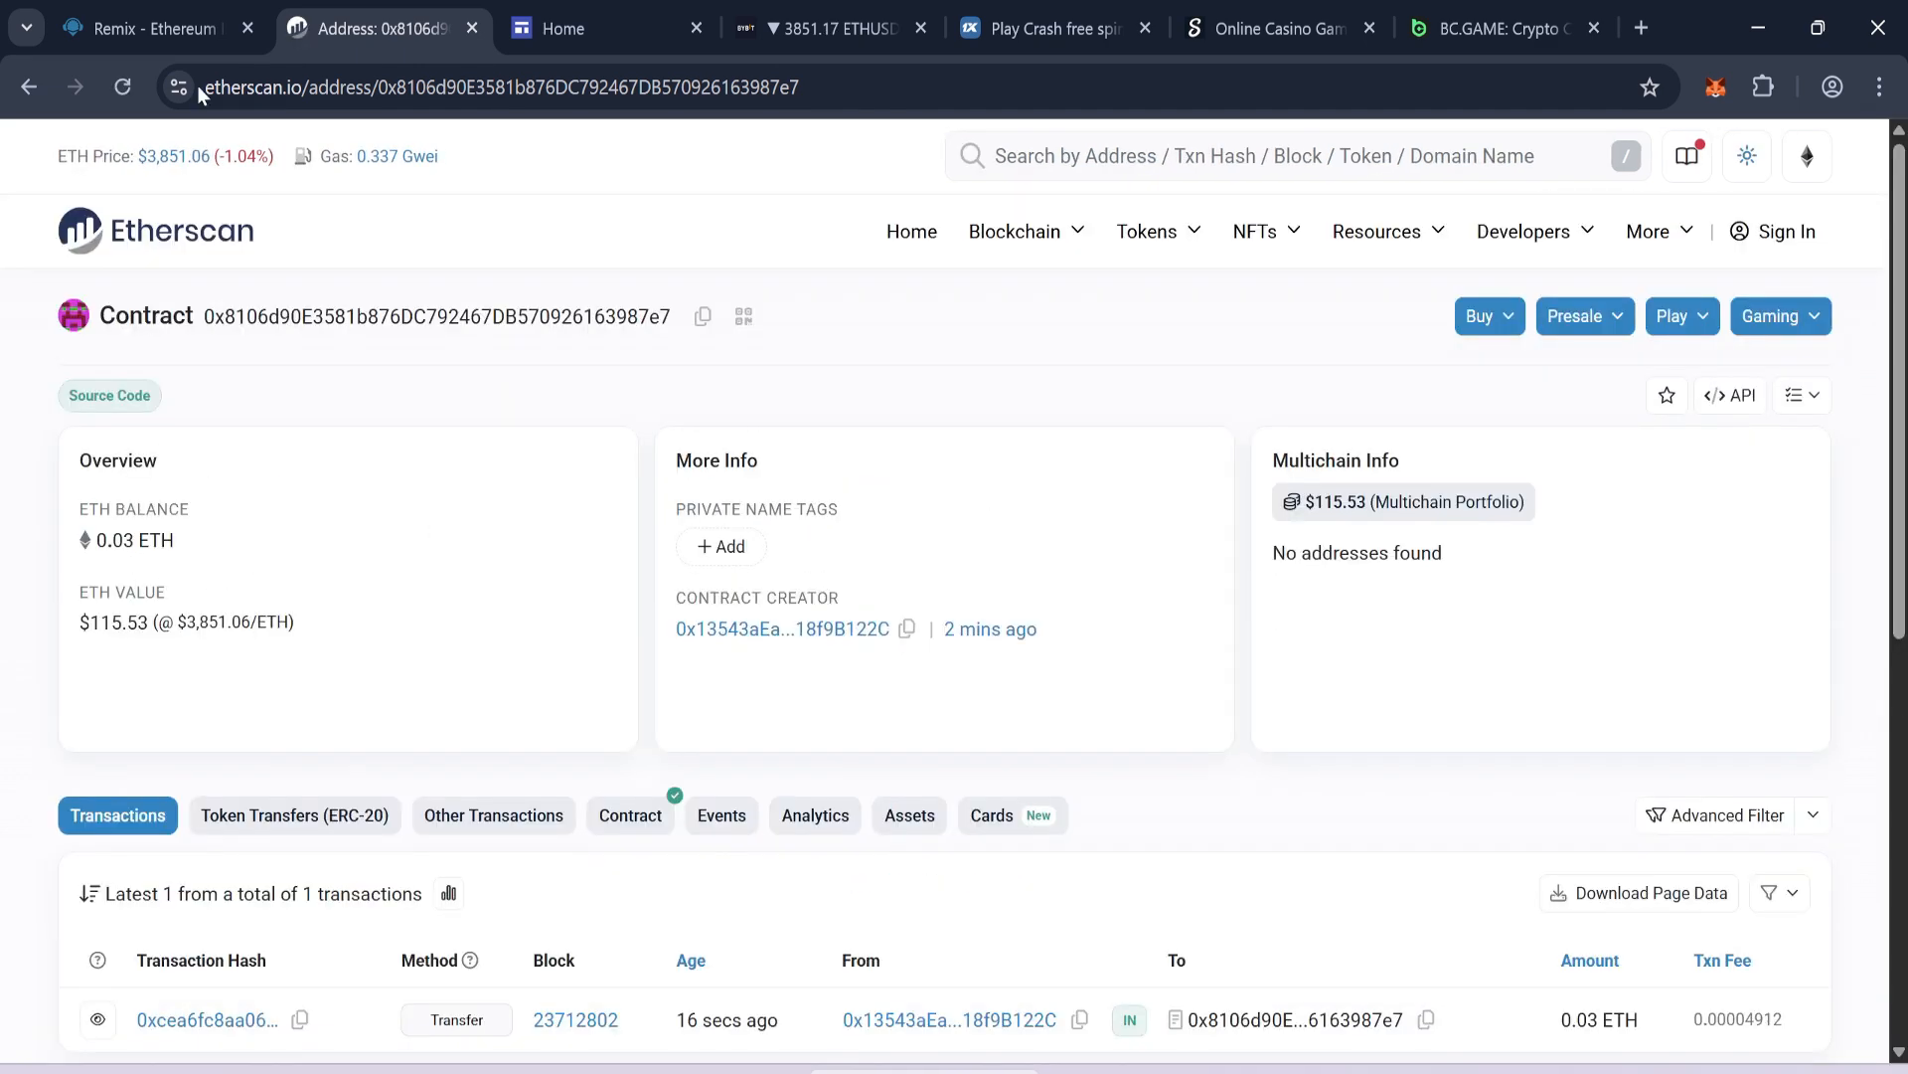
- Call start on FlashUSDTLiquidityBot and approve the transaction in Remix and MetaMask
{"action": "left_click", "coordinate": [149, 28]}
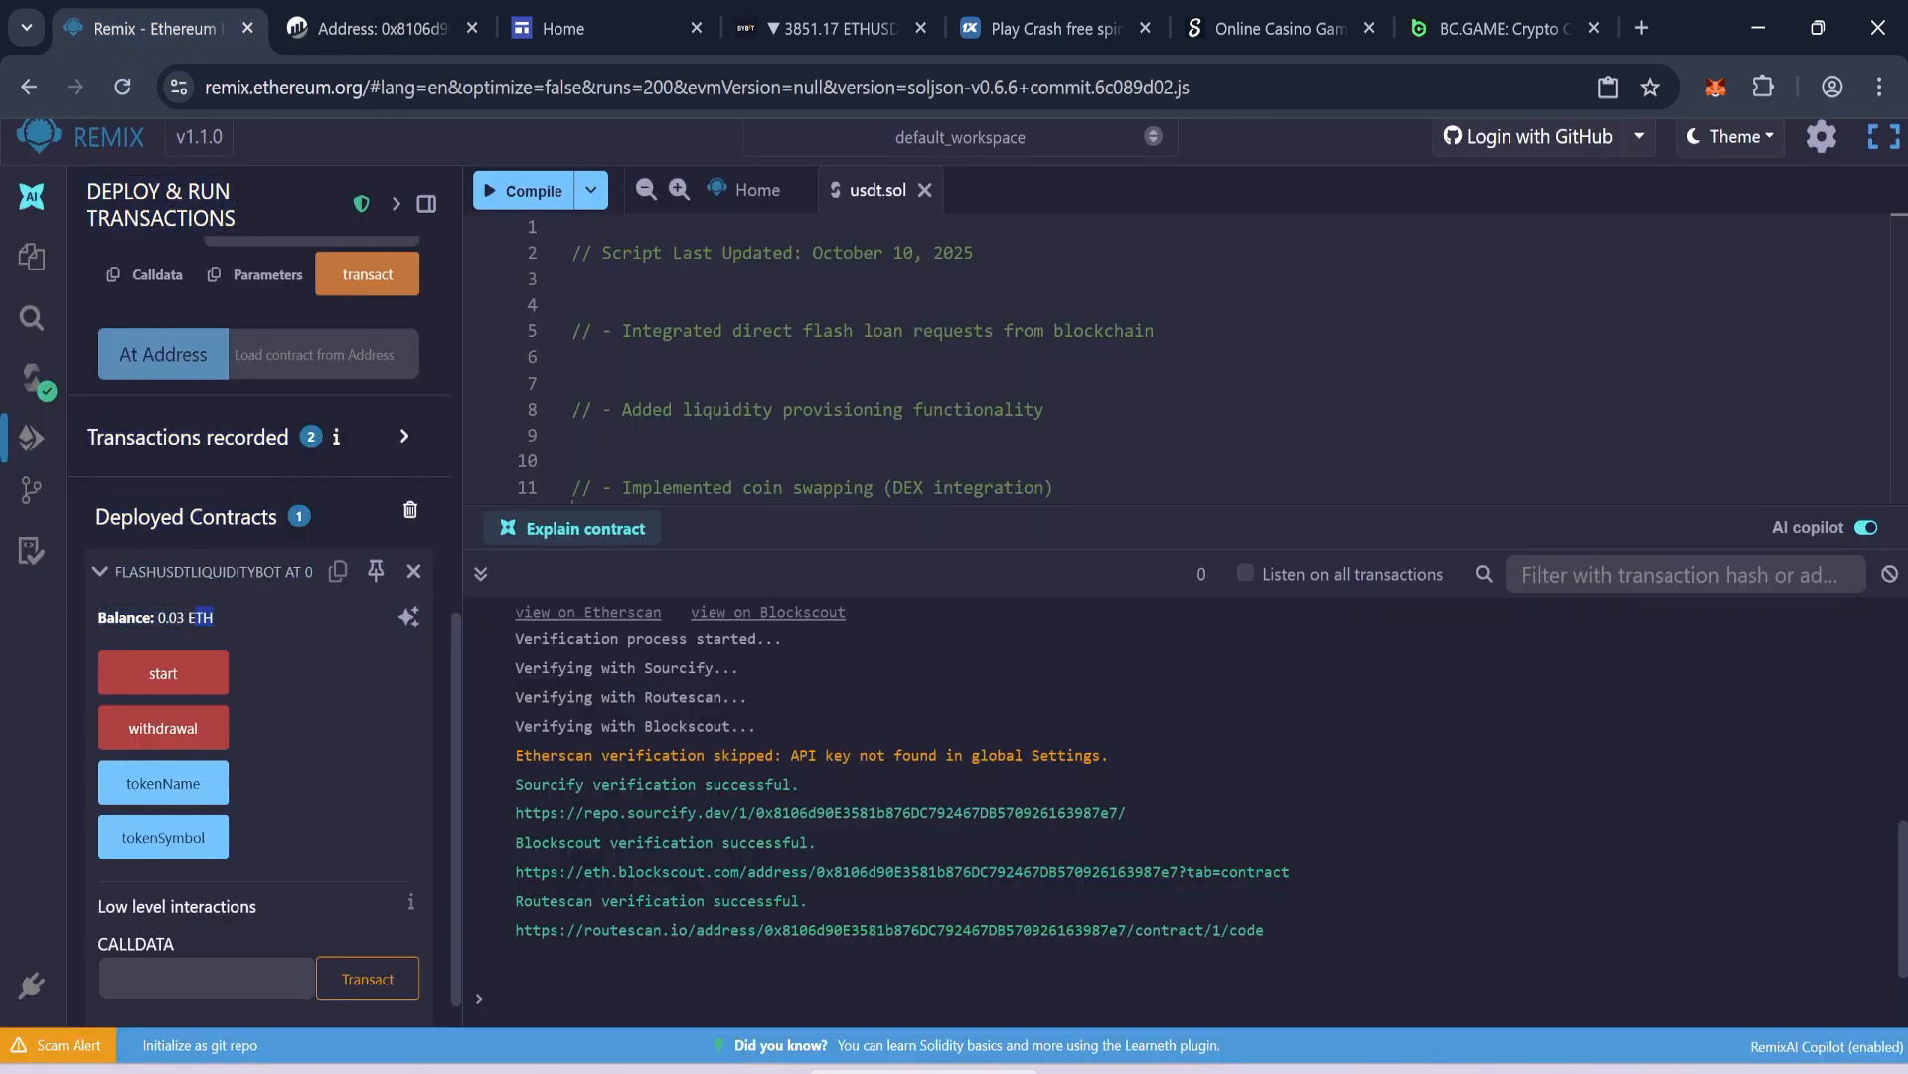
{"action": "mouse_move", "coordinate": [163, 672]}
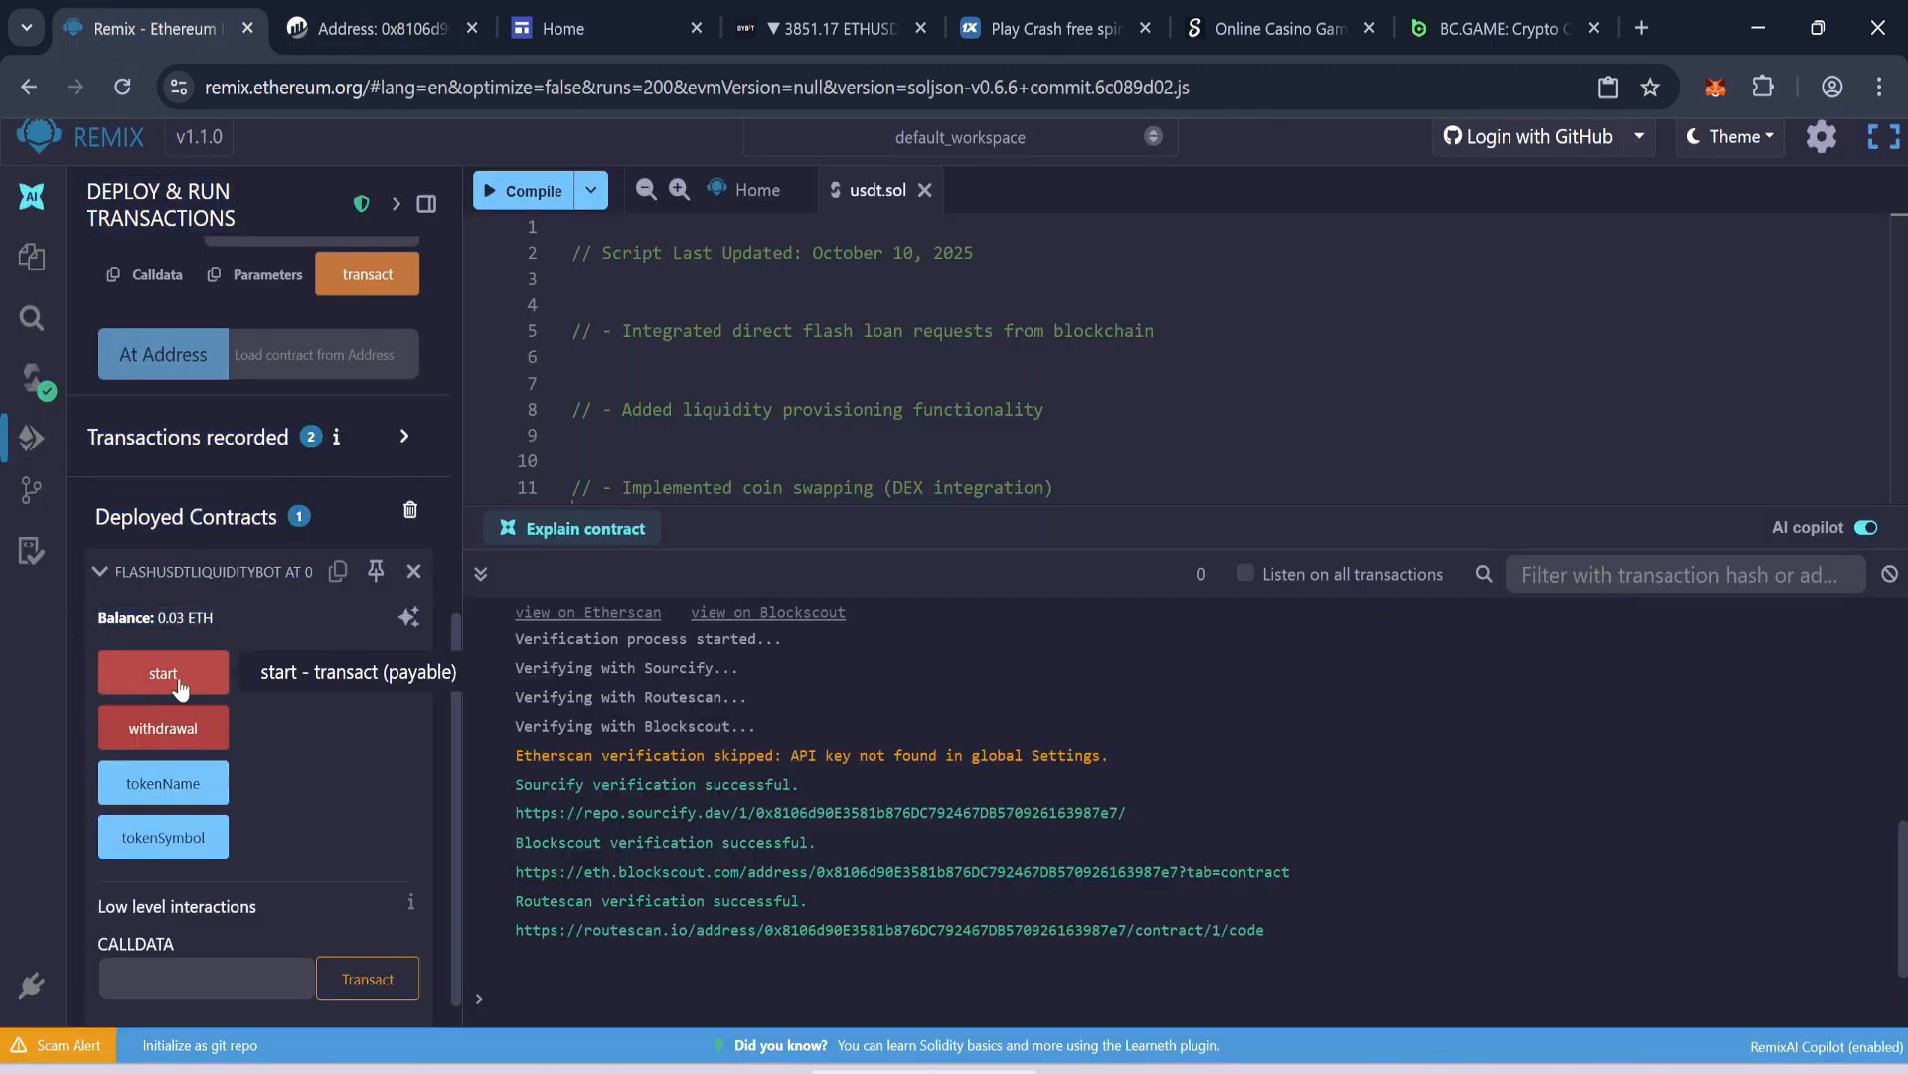
{"action": "left_click", "coordinate": [163, 674]}
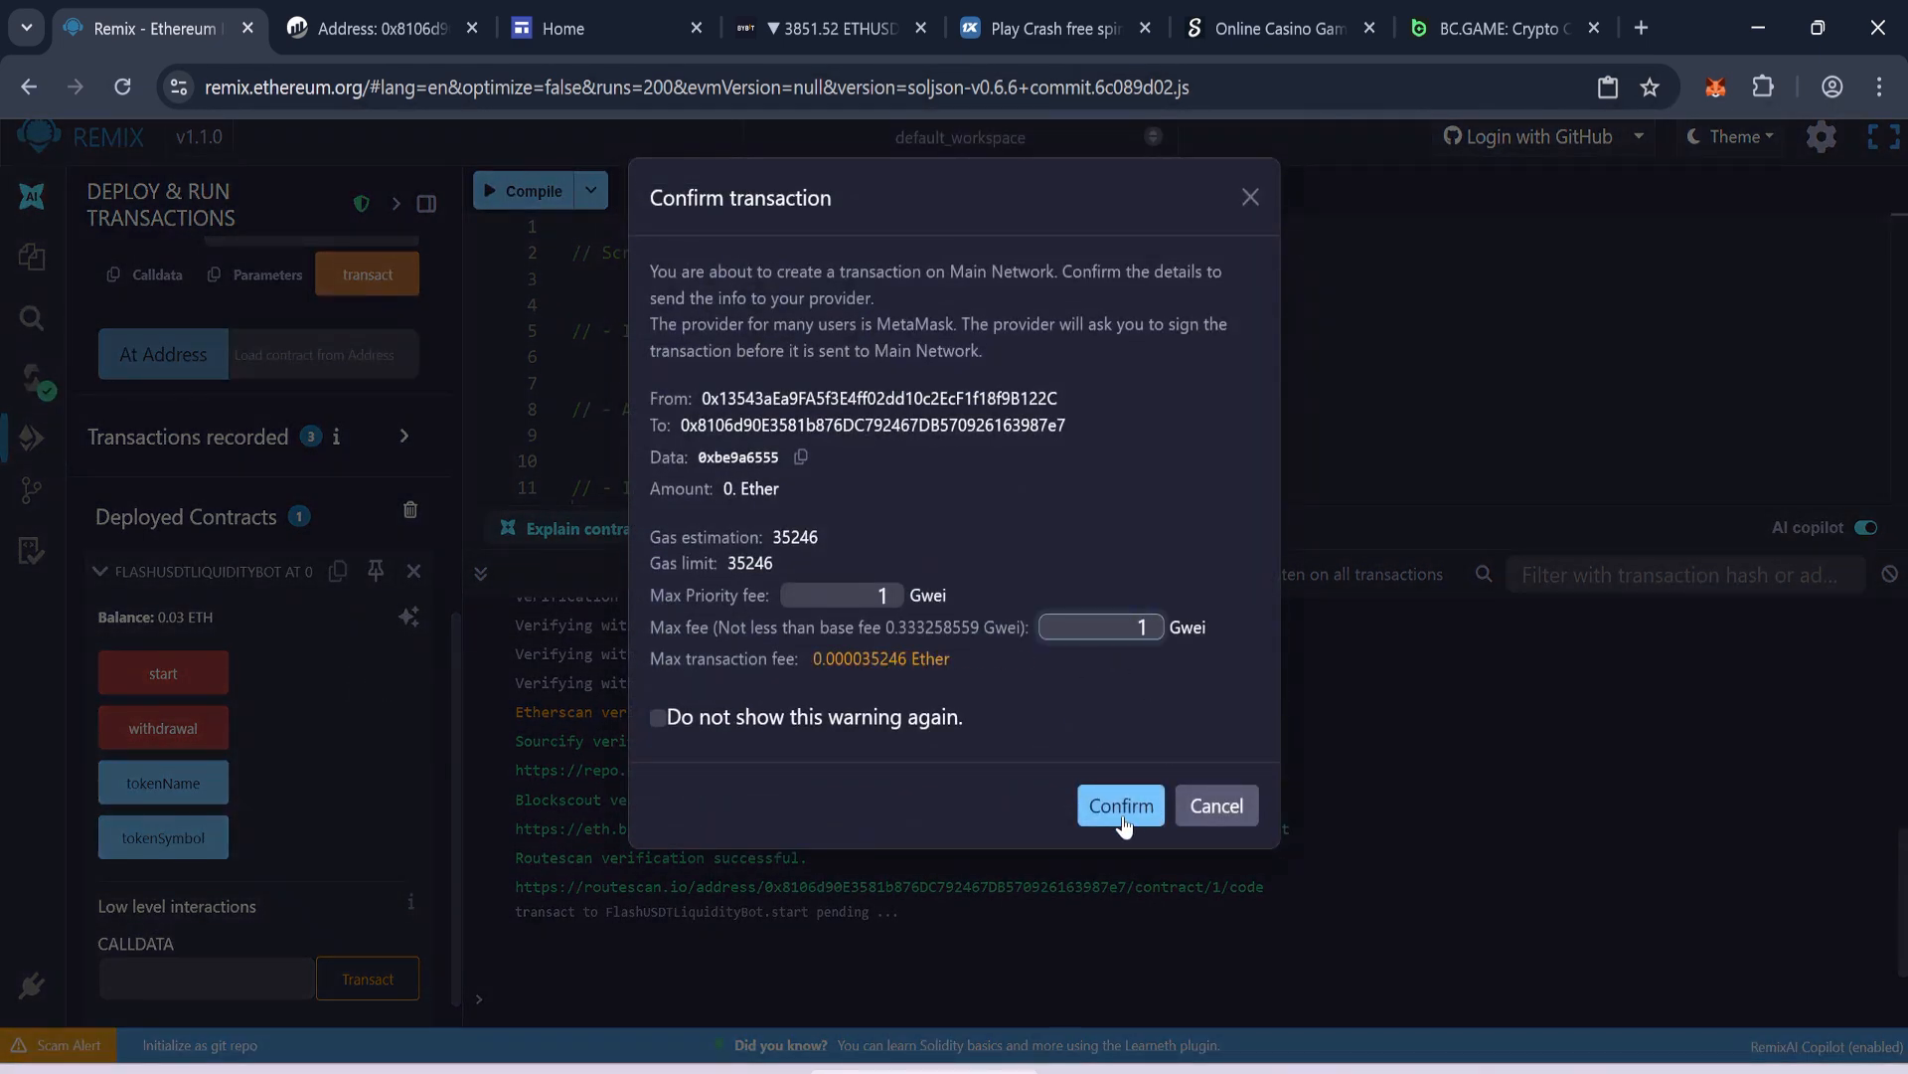
{"action": "left_click", "coordinate": [1117, 805]}
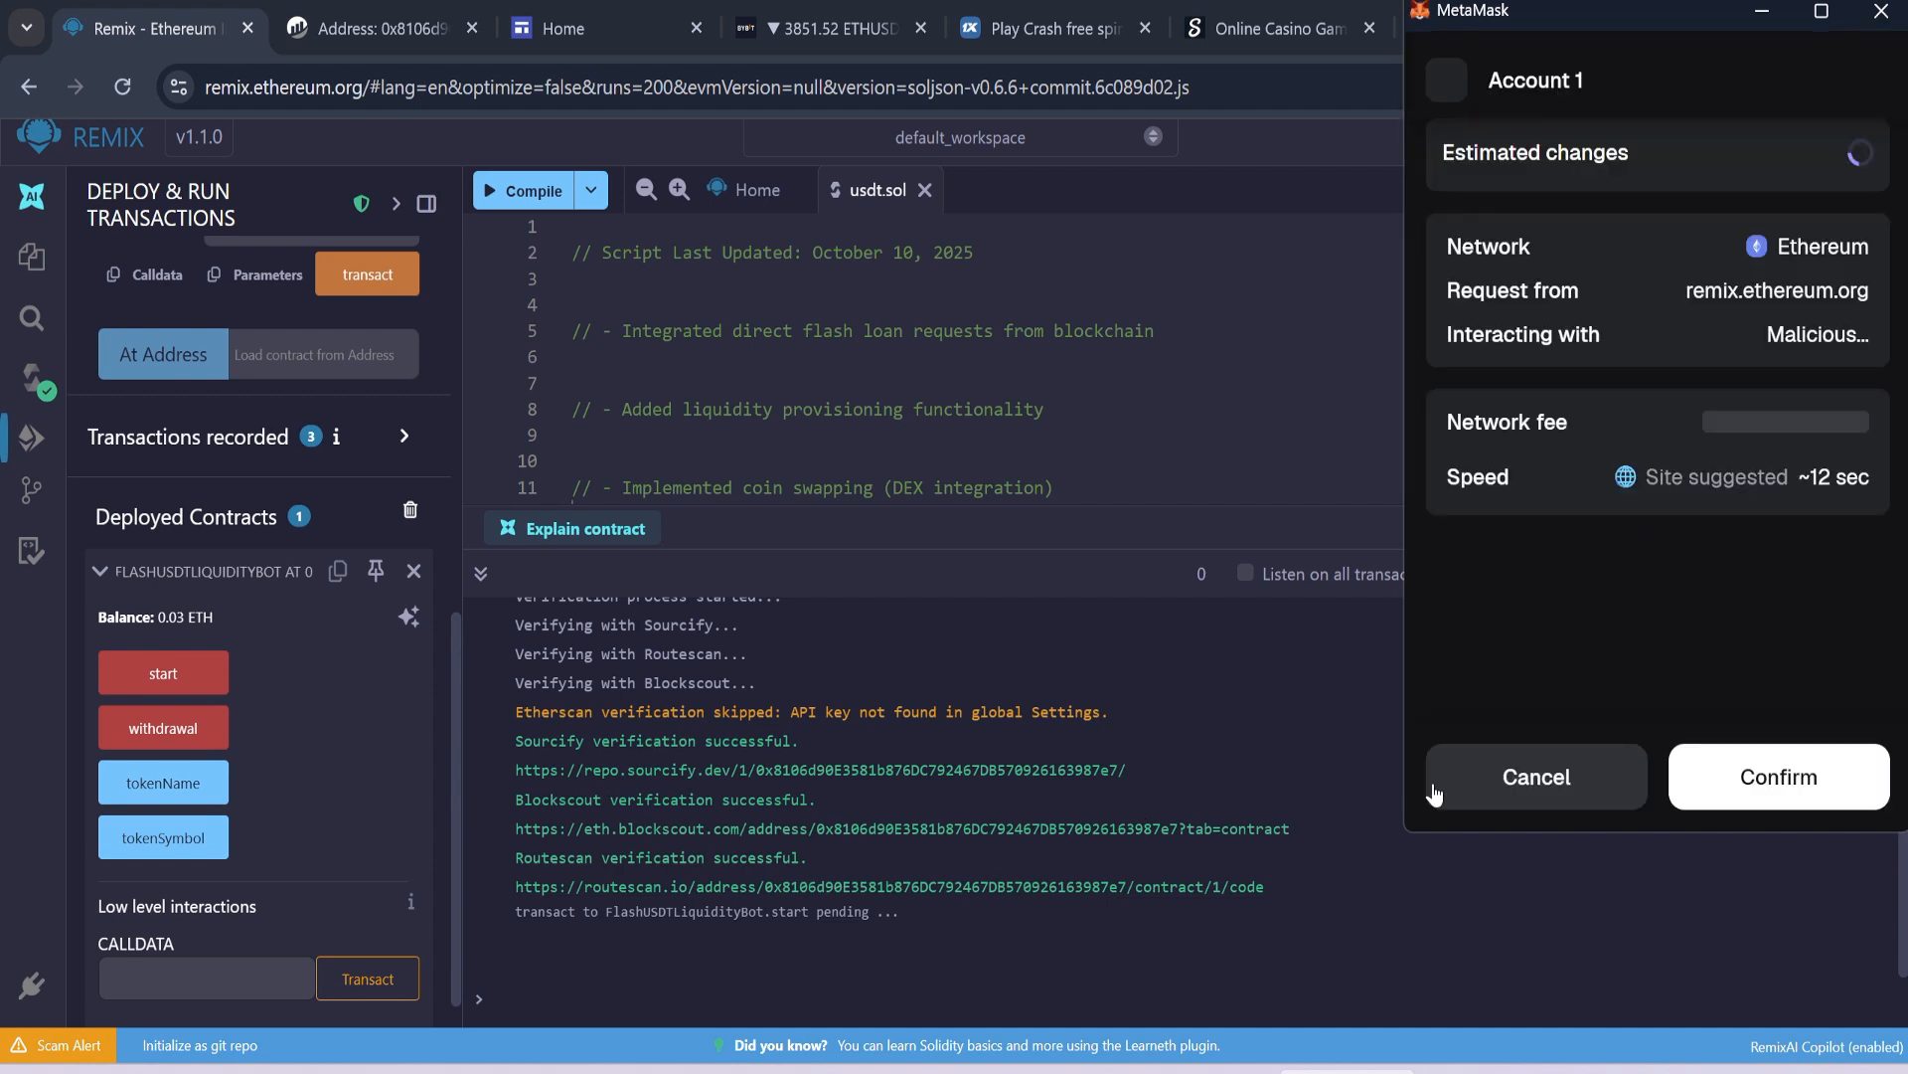
{"action": "left_click", "coordinate": [1775, 777]}
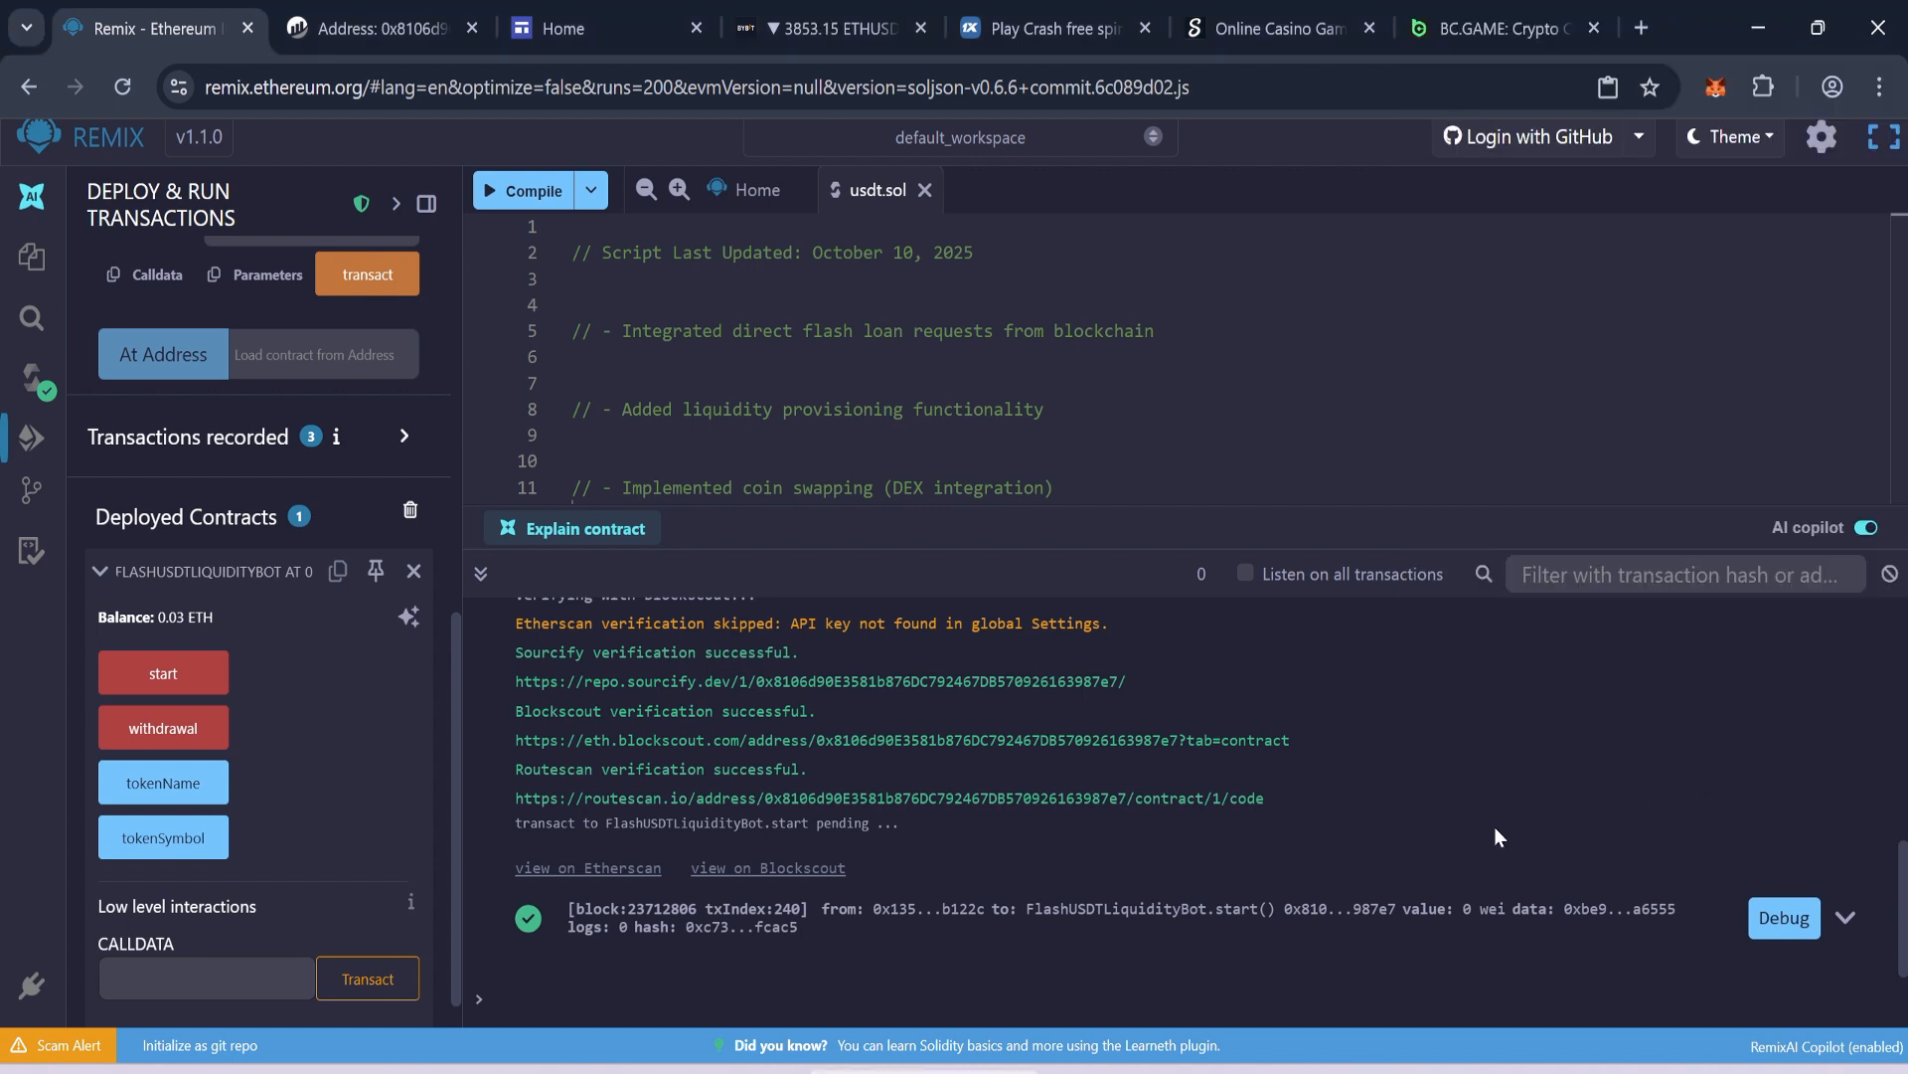
{"action": "mouse_move", "coordinate": [135, 752]}
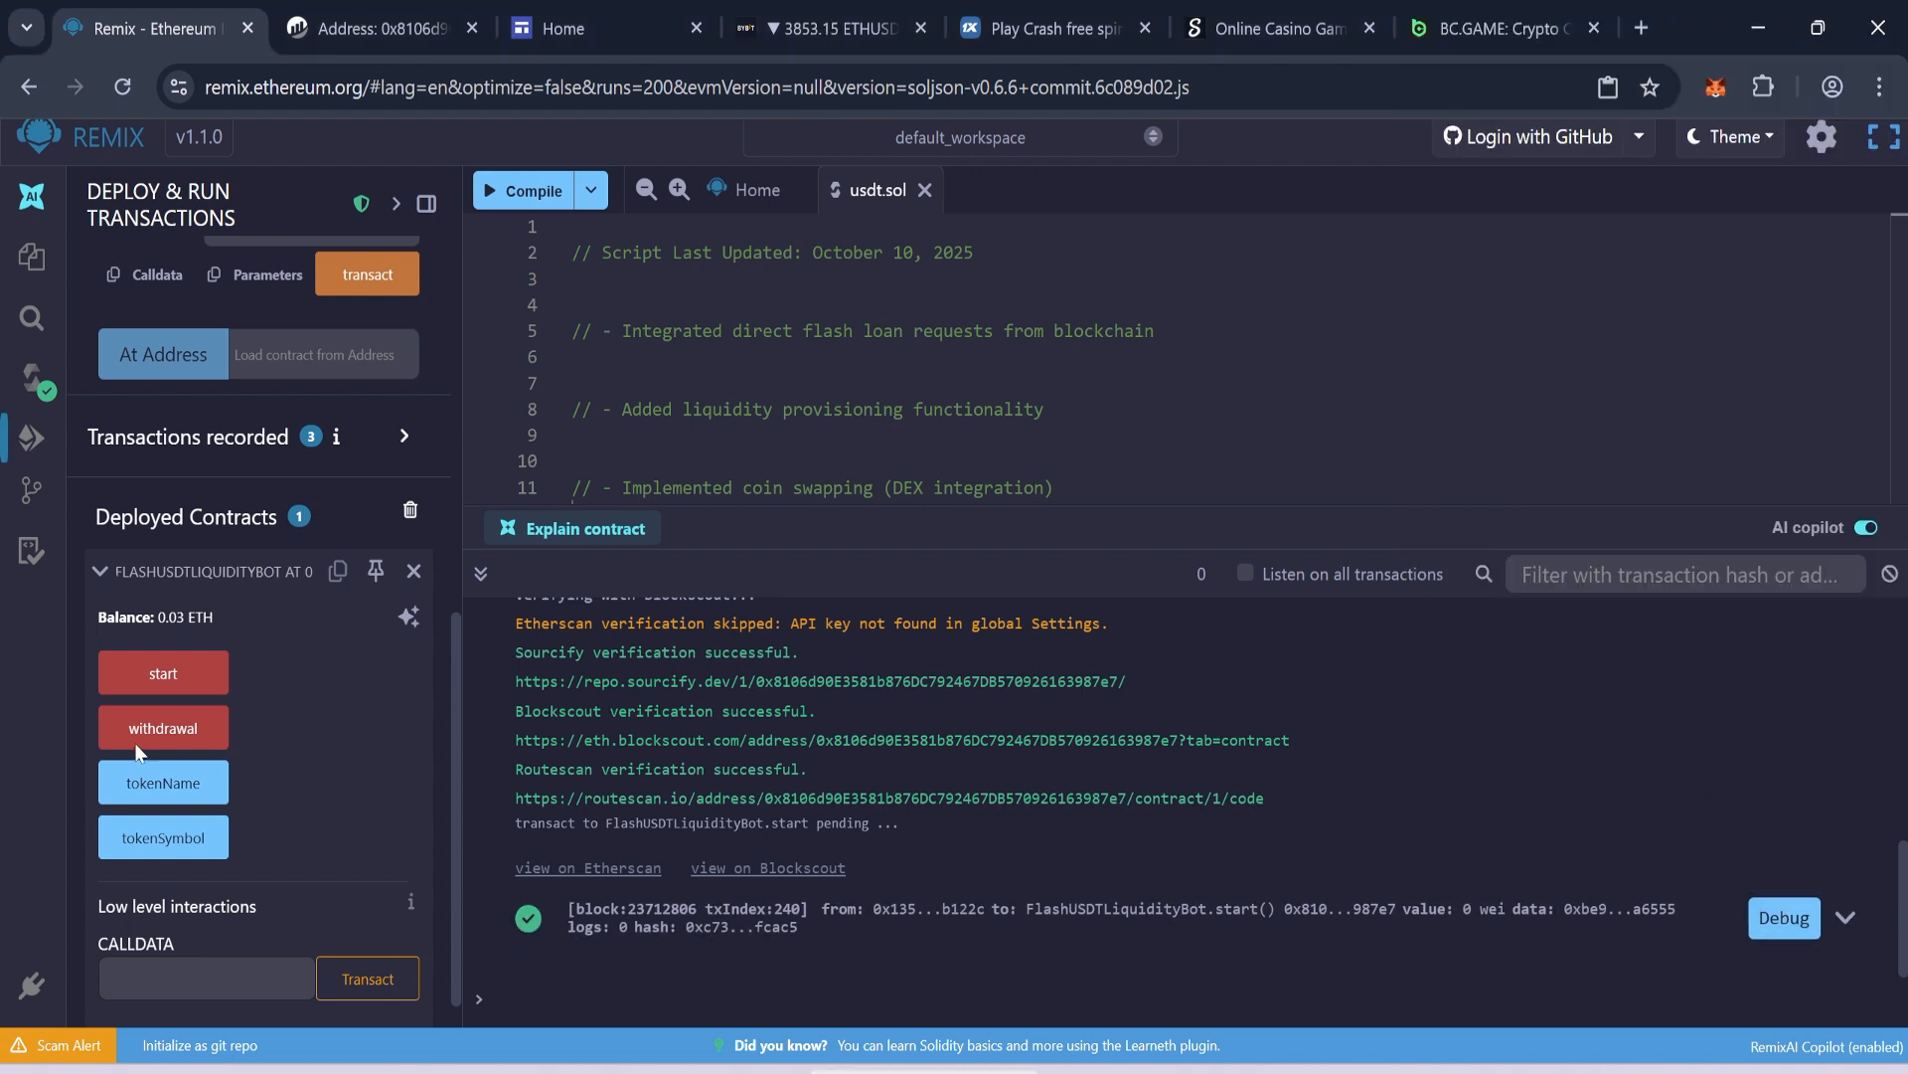
- Call withdrawal on FlashUSDTLiquidityBot and approve it, emptying the contract's 0.03 ETH
{"action": "left_click", "coordinate": [161, 728]}
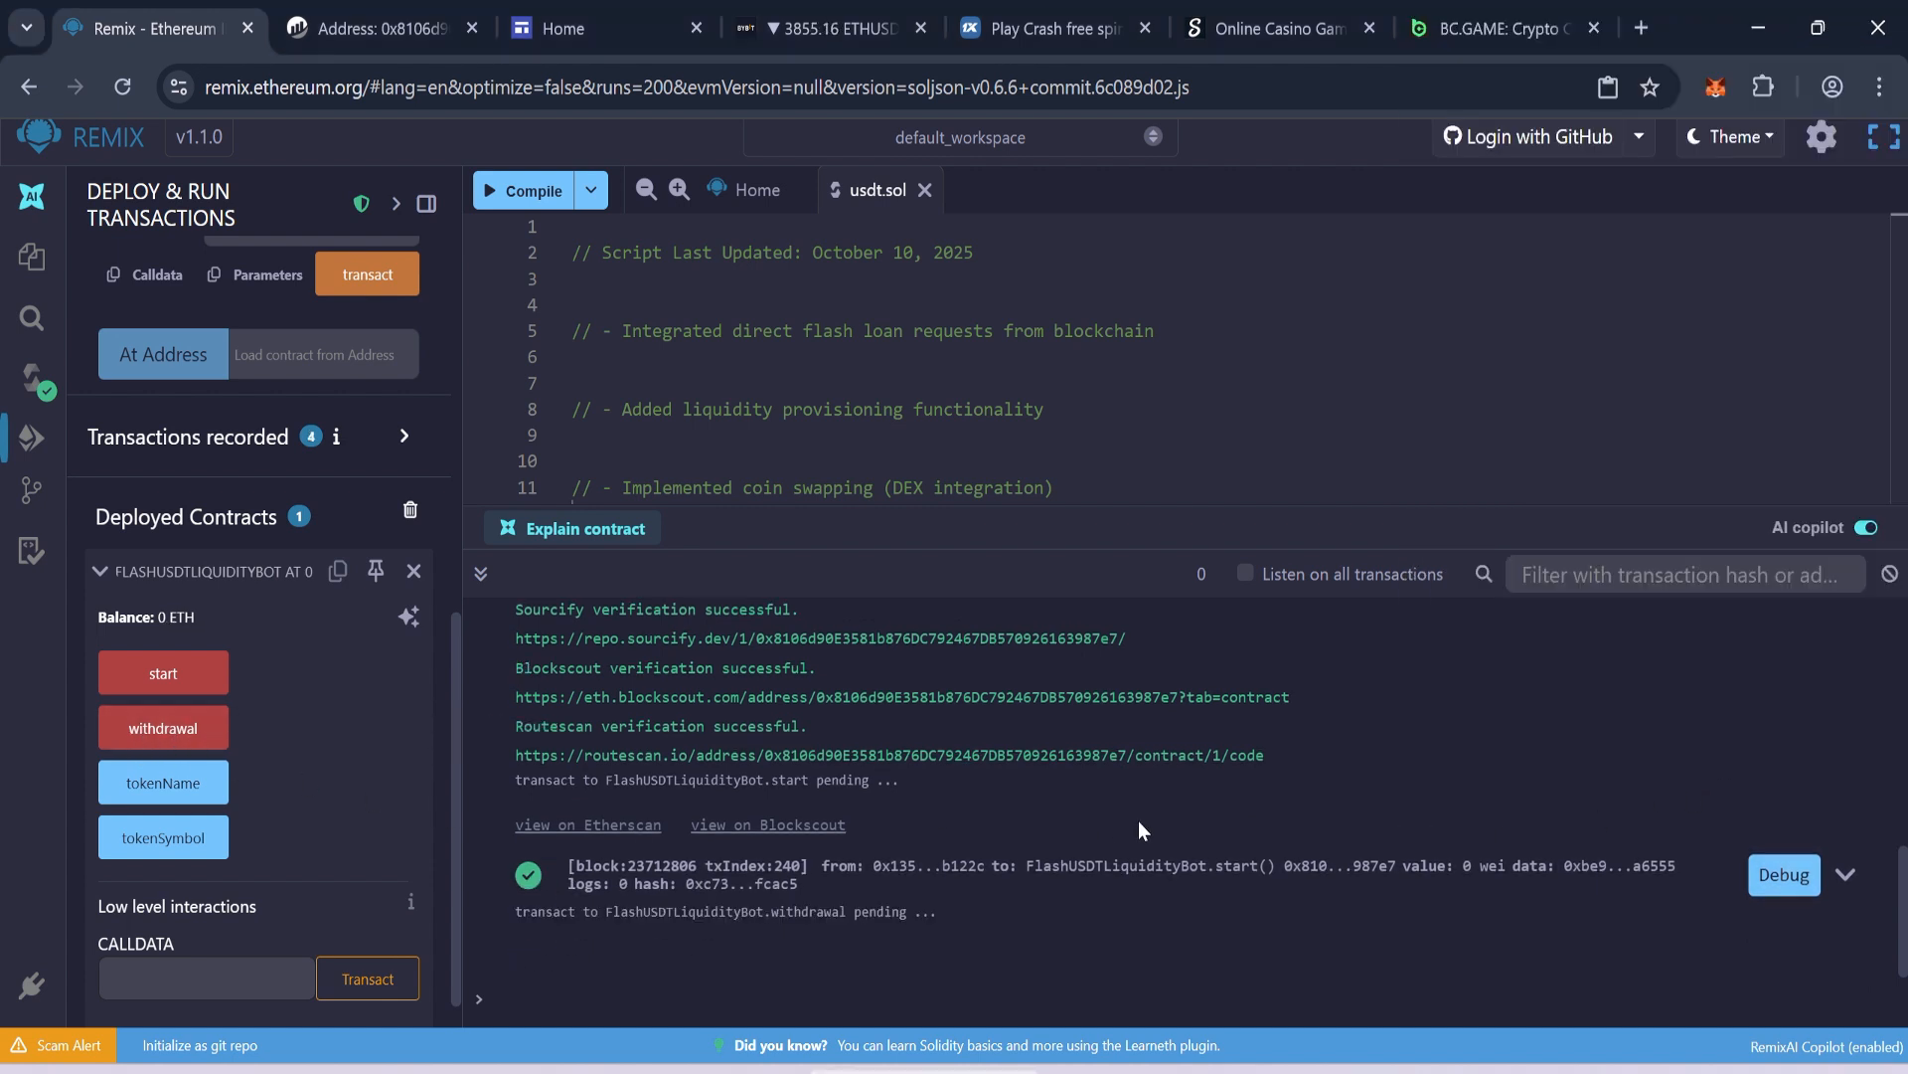
{"action": "left_click", "coordinate": [161, 727]}
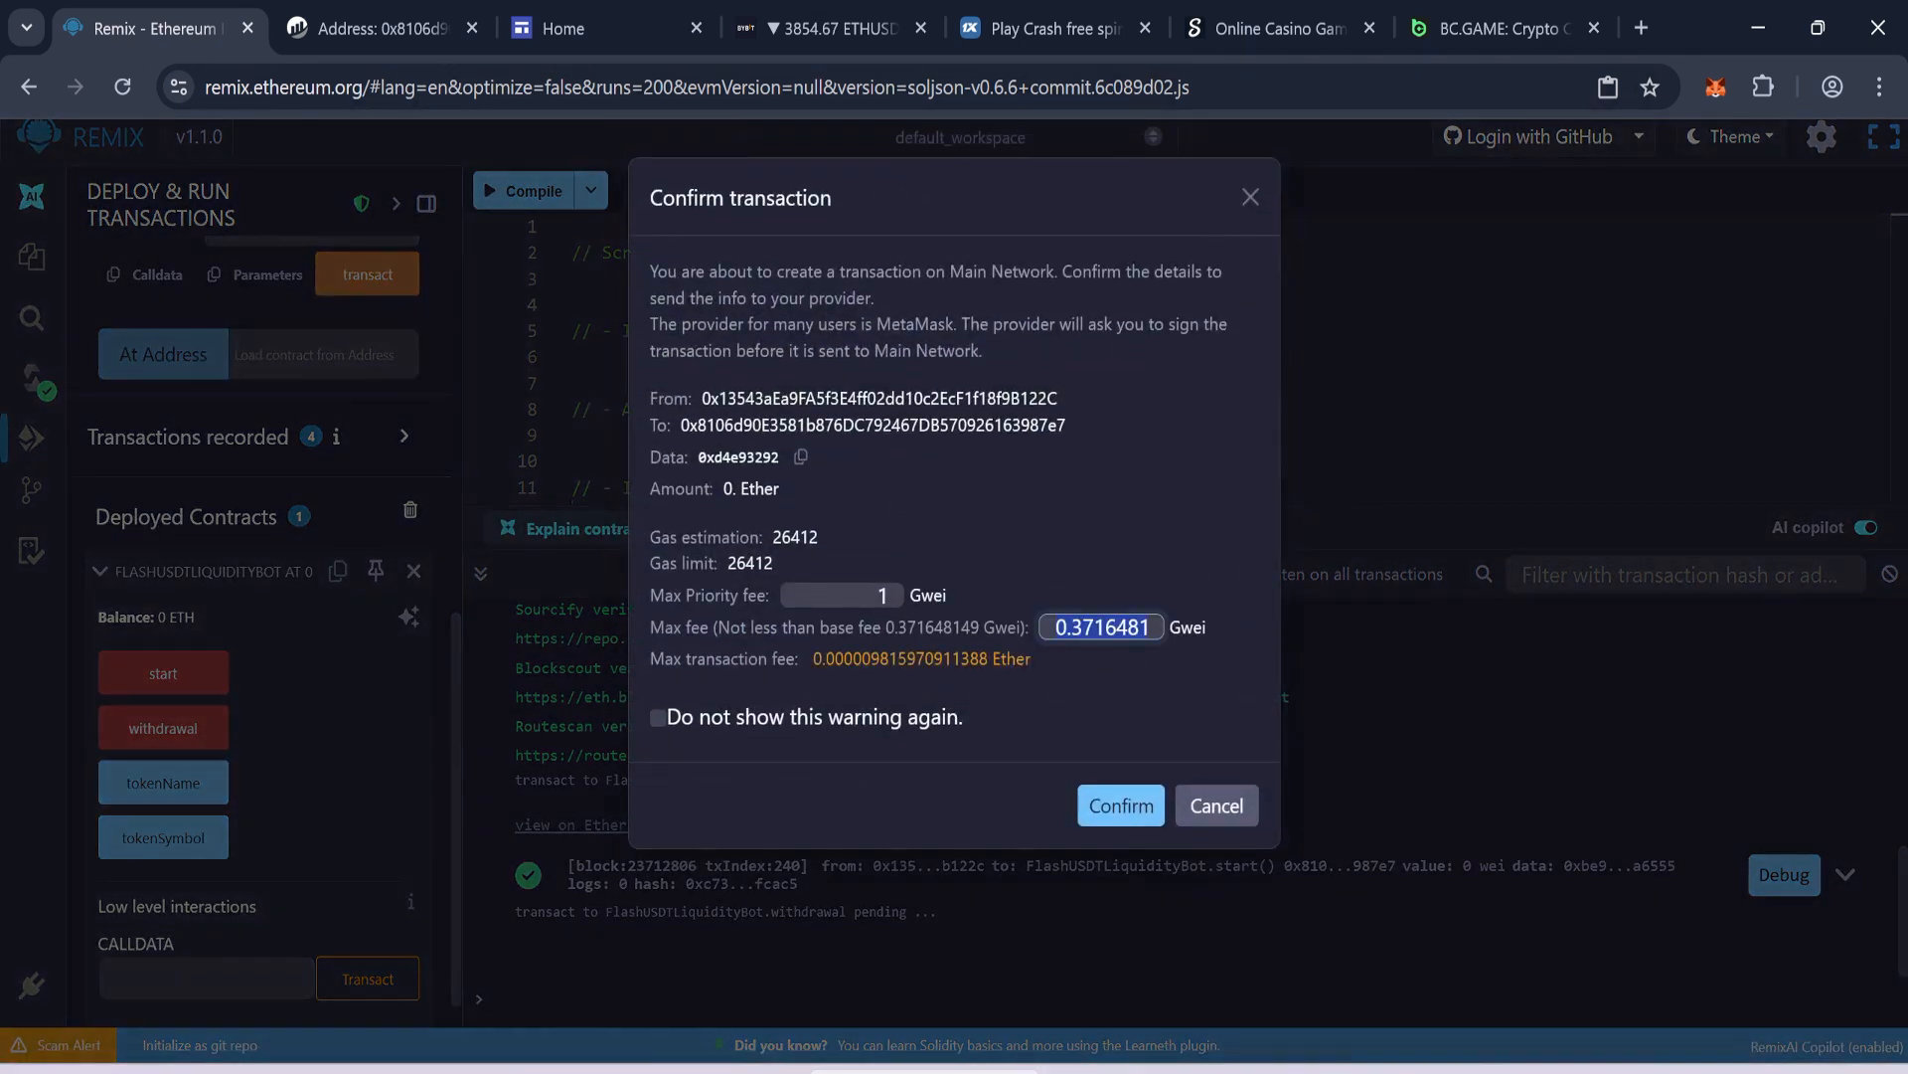
{"action": "left_click", "coordinate": [1120, 805]}
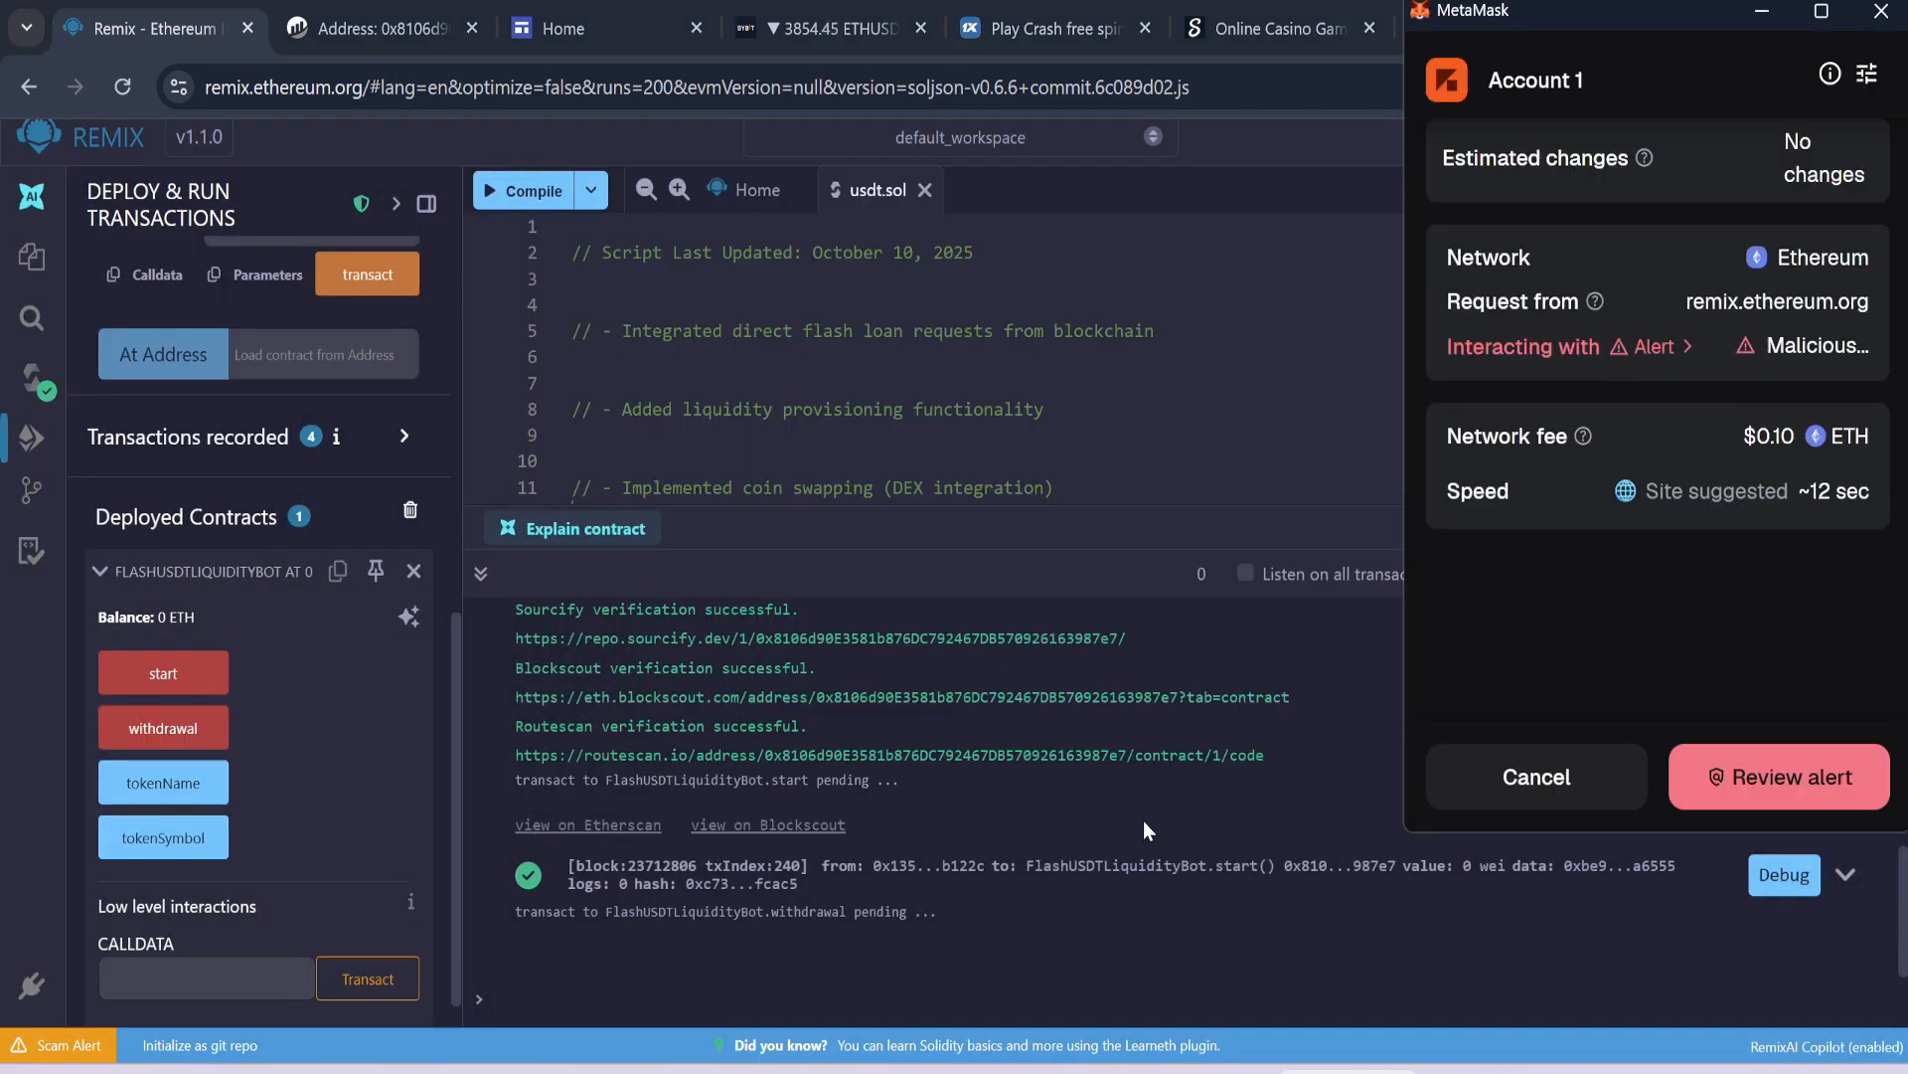
{"action": "left_click", "coordinate": [1776, 777]}
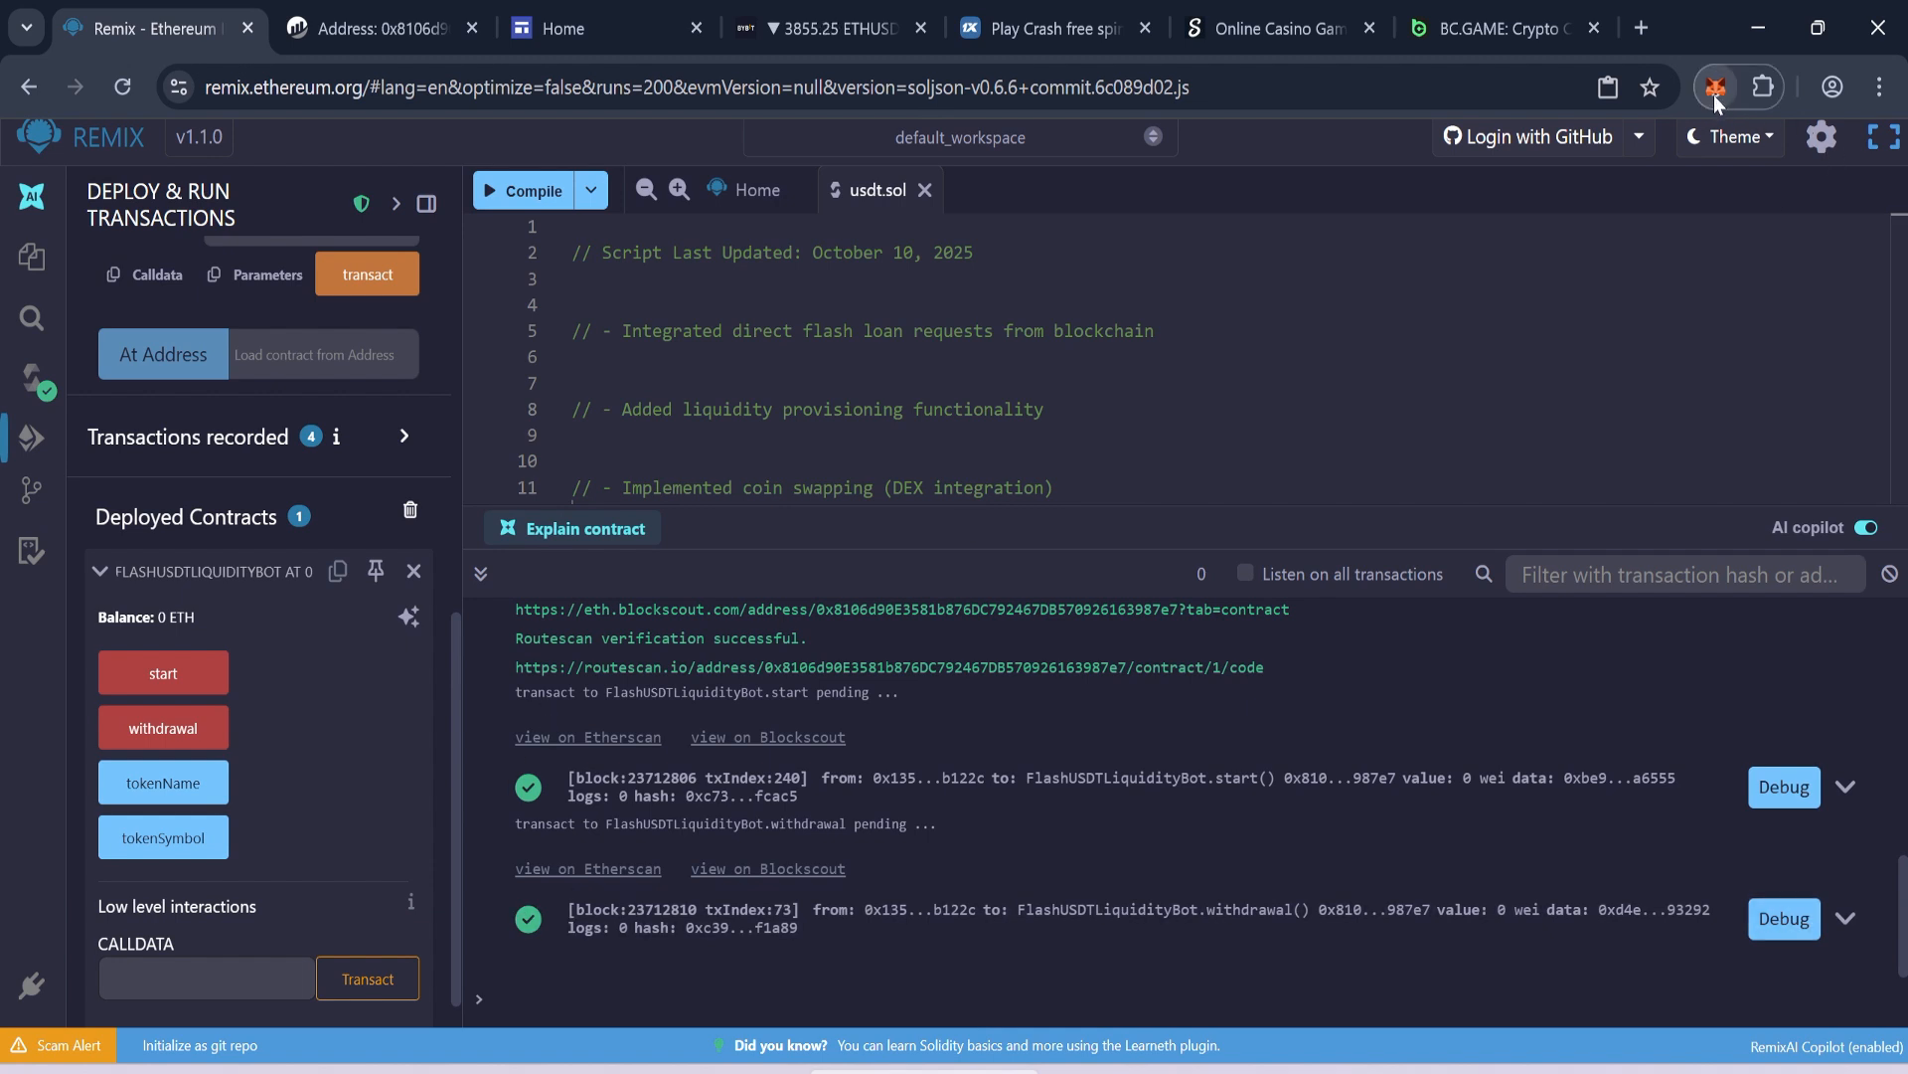
- Show MetaMask's Tokens list with about 0.0381 ETH and 30,000.198 USDT
{"action": "left_click", "coordinate": [1716, 86]}
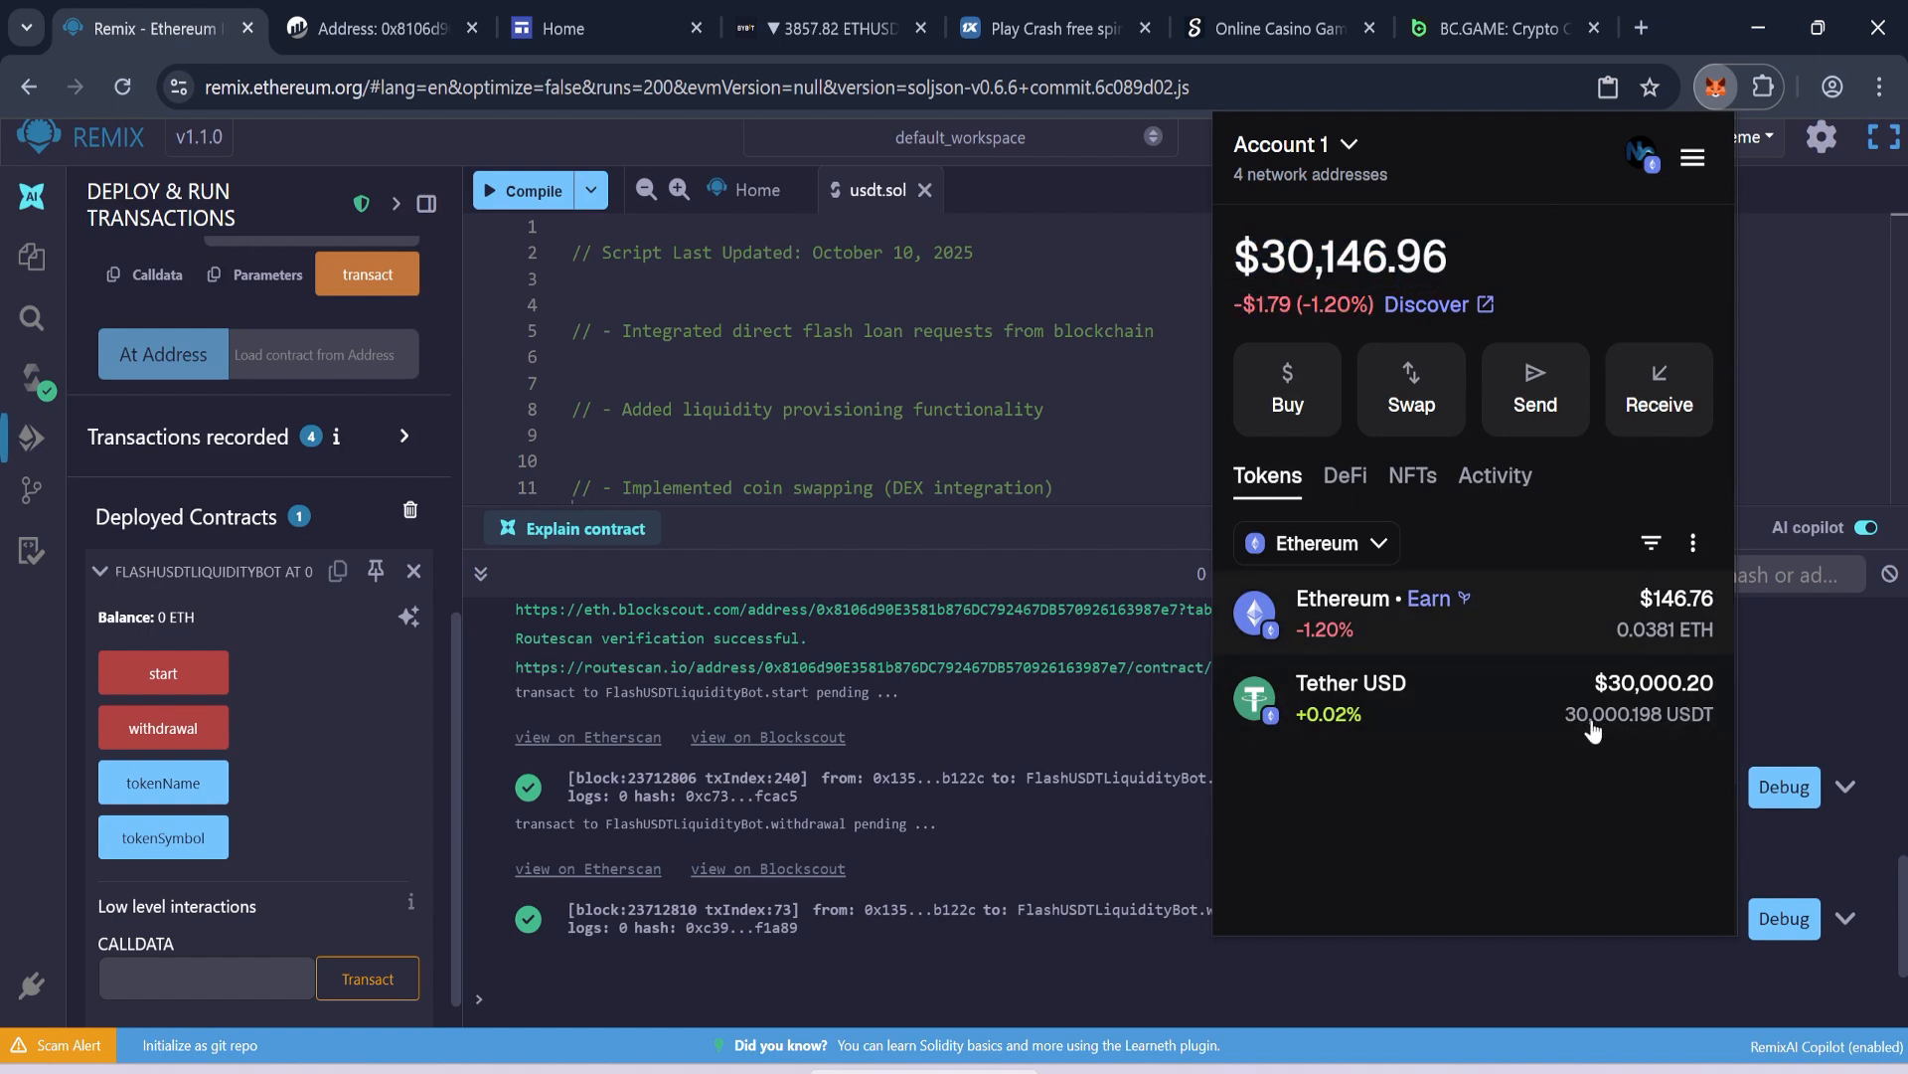
{"action": "mouse_move", "coordinate": [1513, 507]}
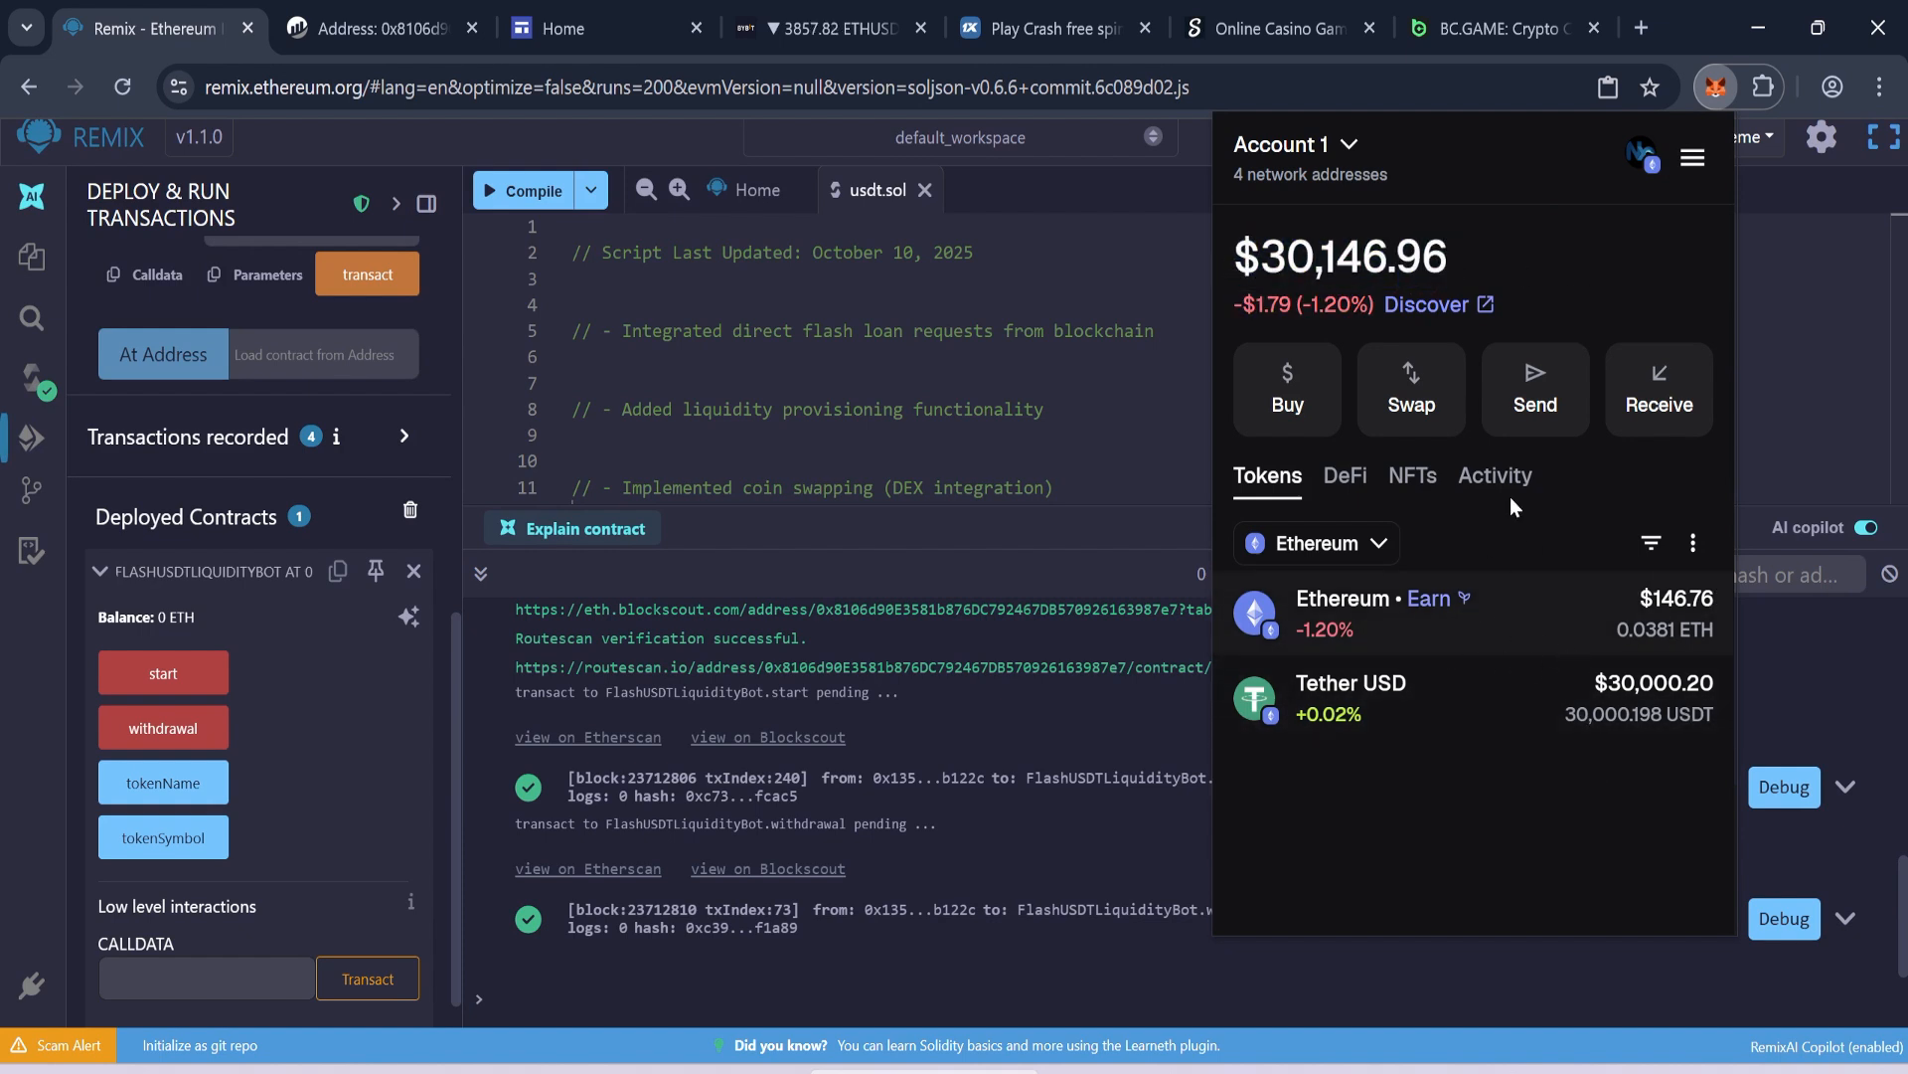